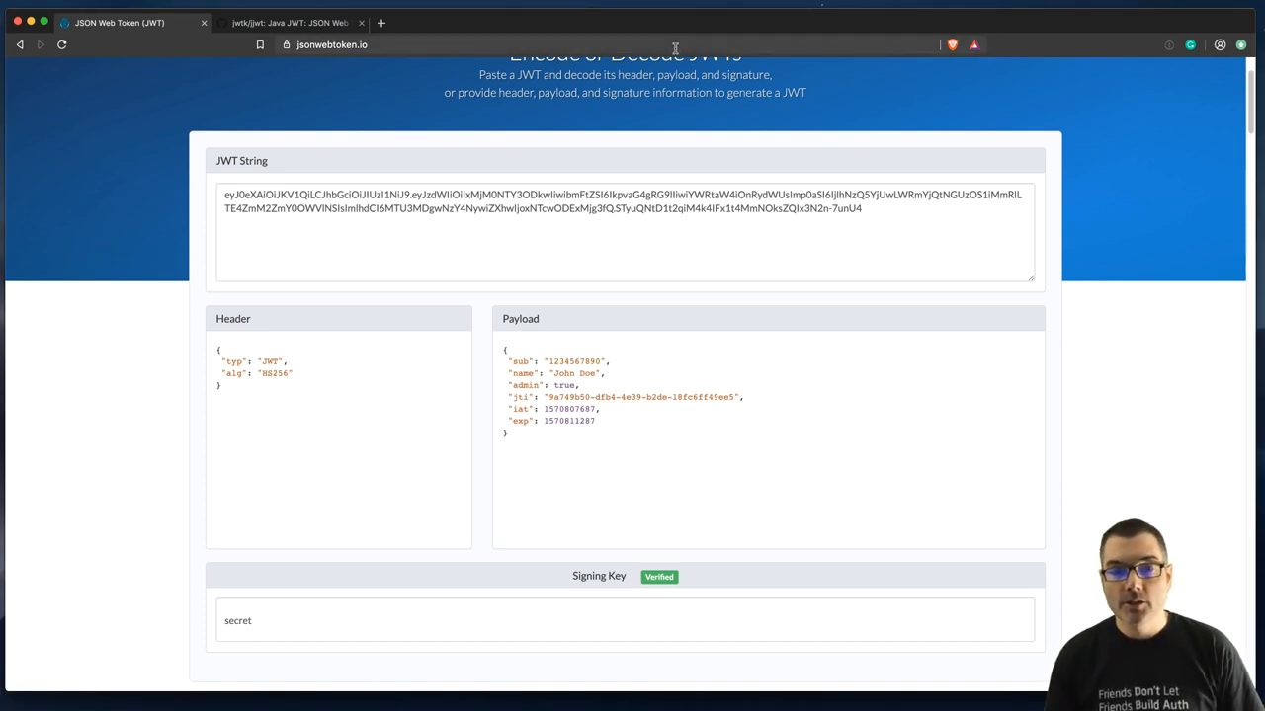
mouse_move(597, 61)
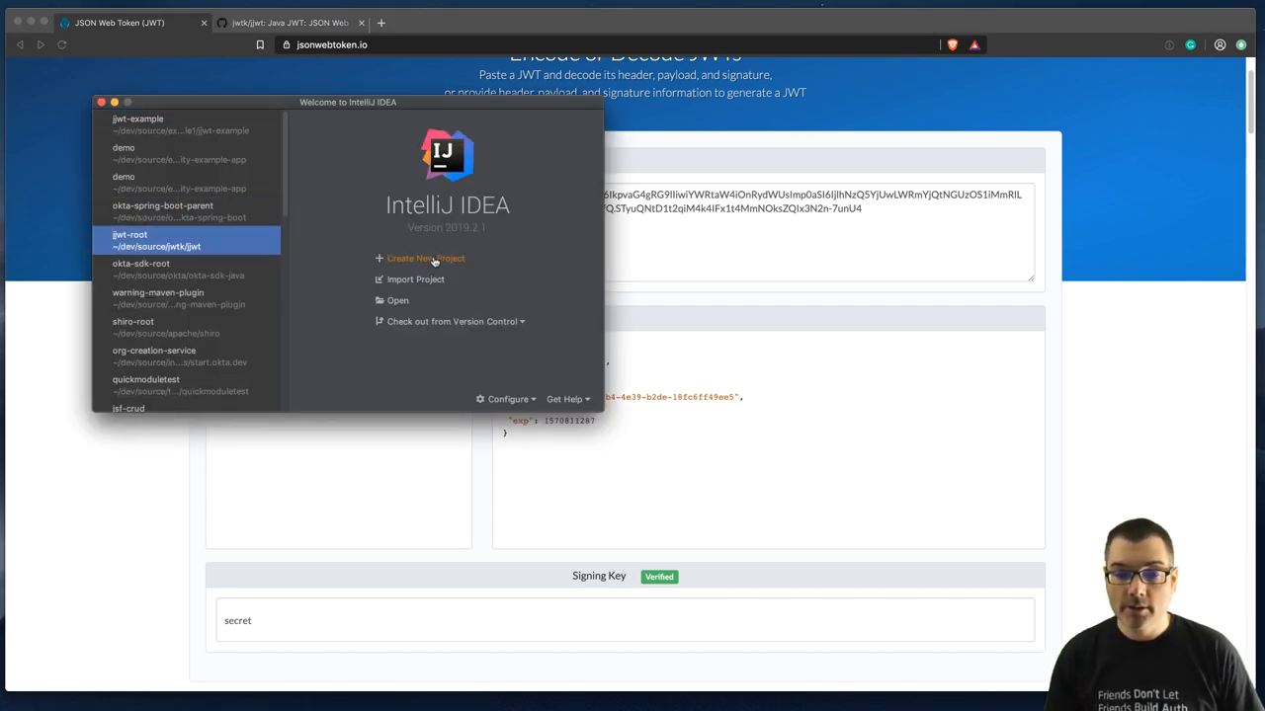
Step: Start a new Maven project with GroupId com.okta.developer and ArtifactId jwt-example
click(425, 257)
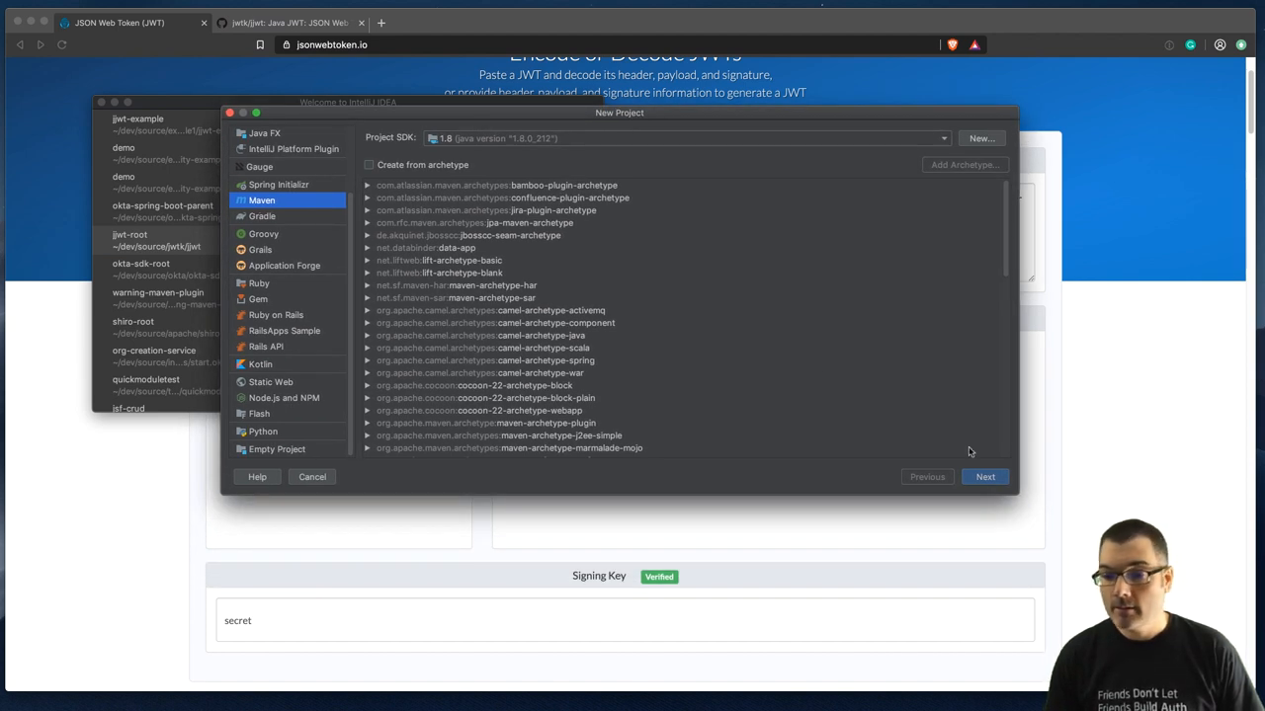
click(984, 476)
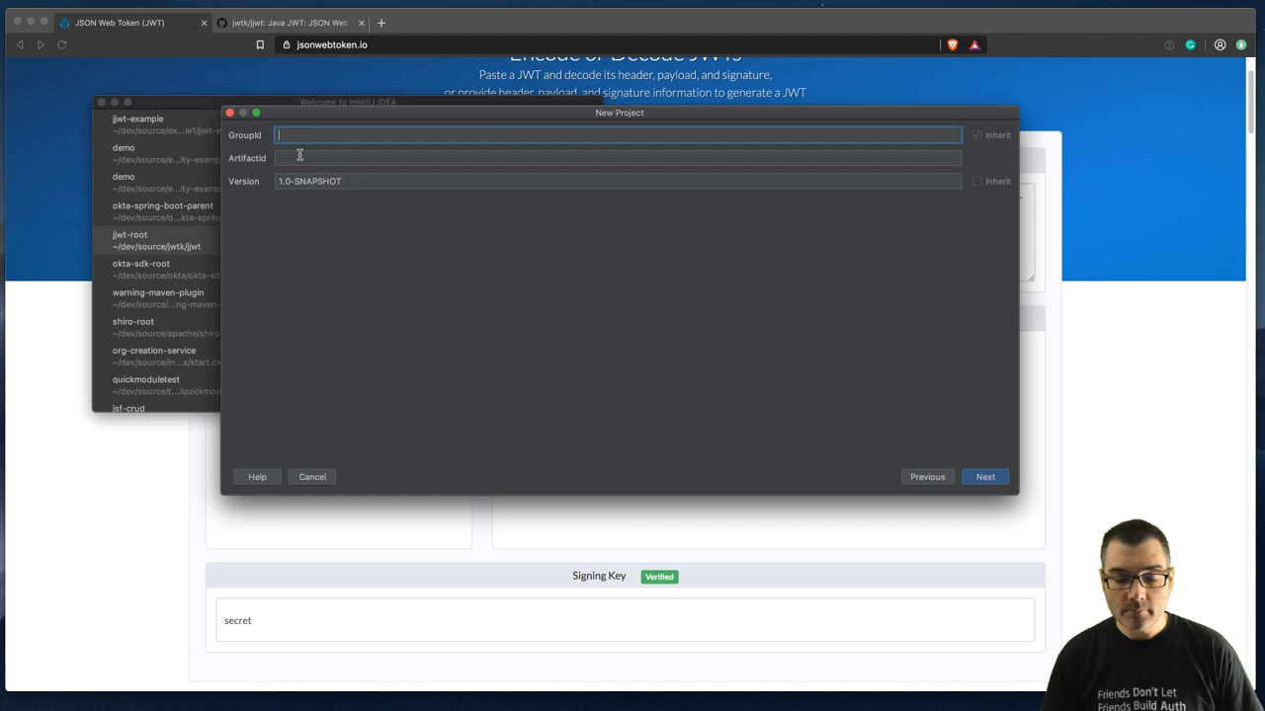
text(com.okta.)
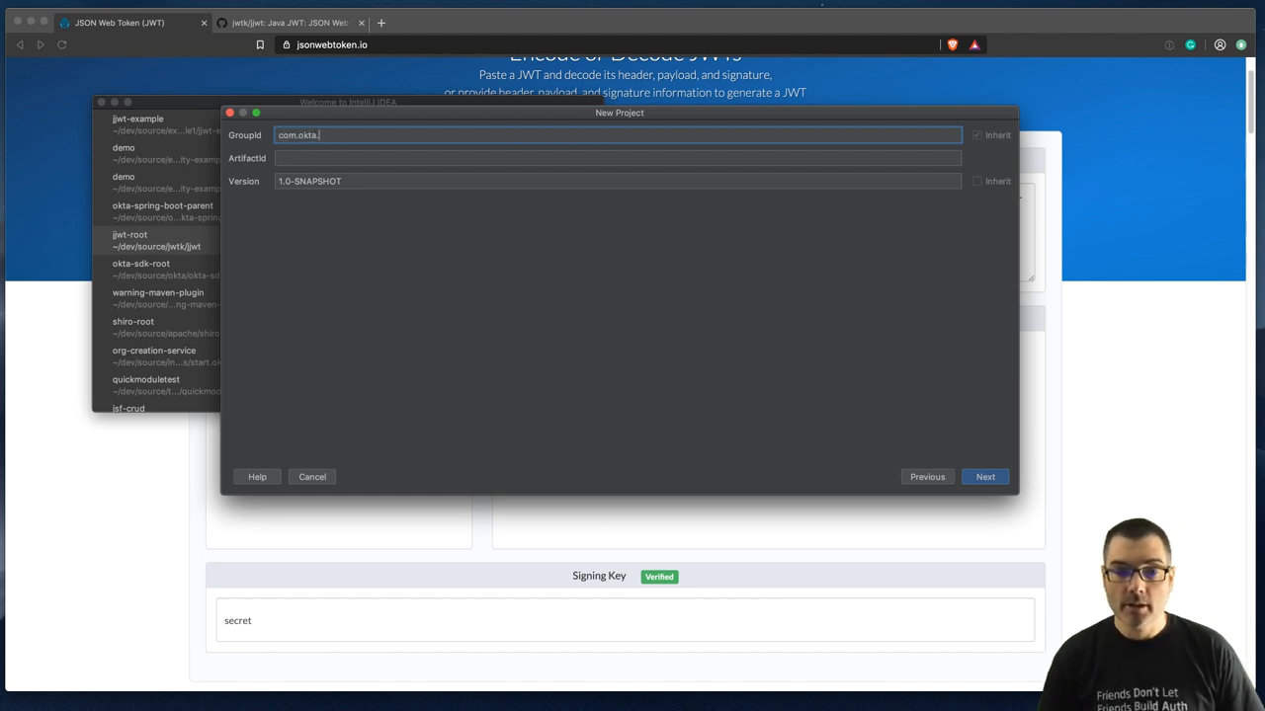
text(developers)
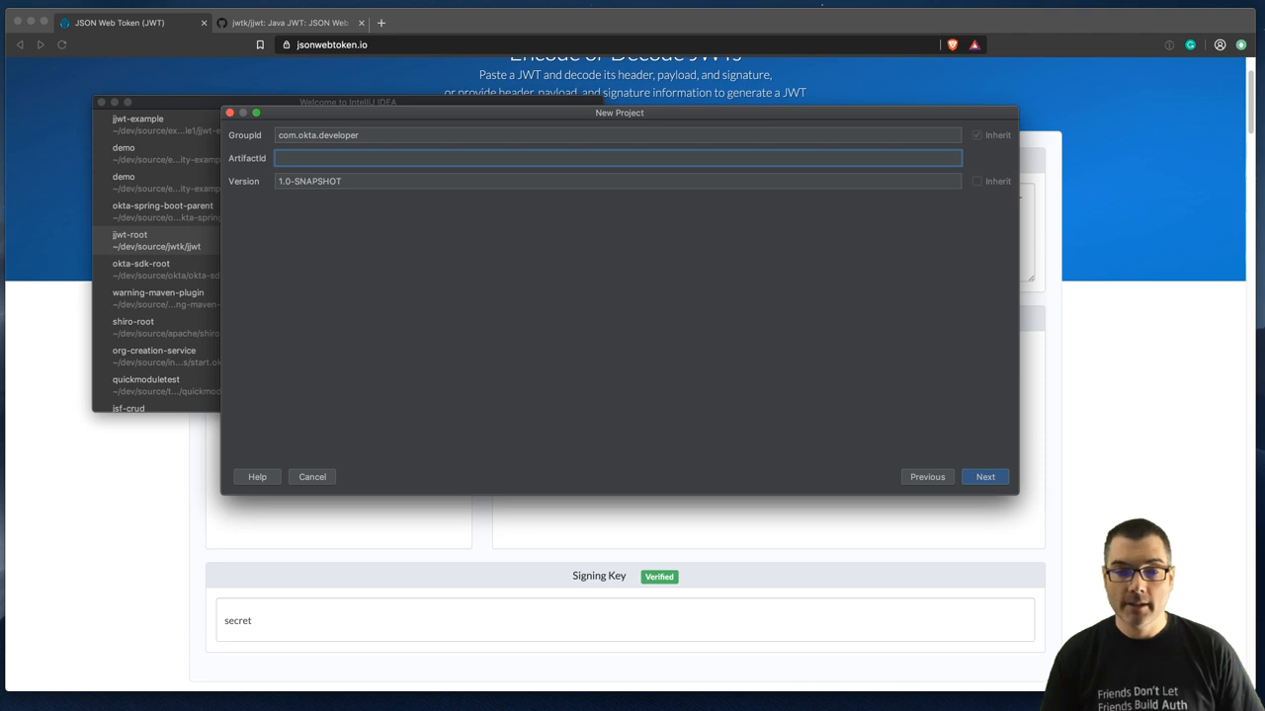
text(jwt-example)
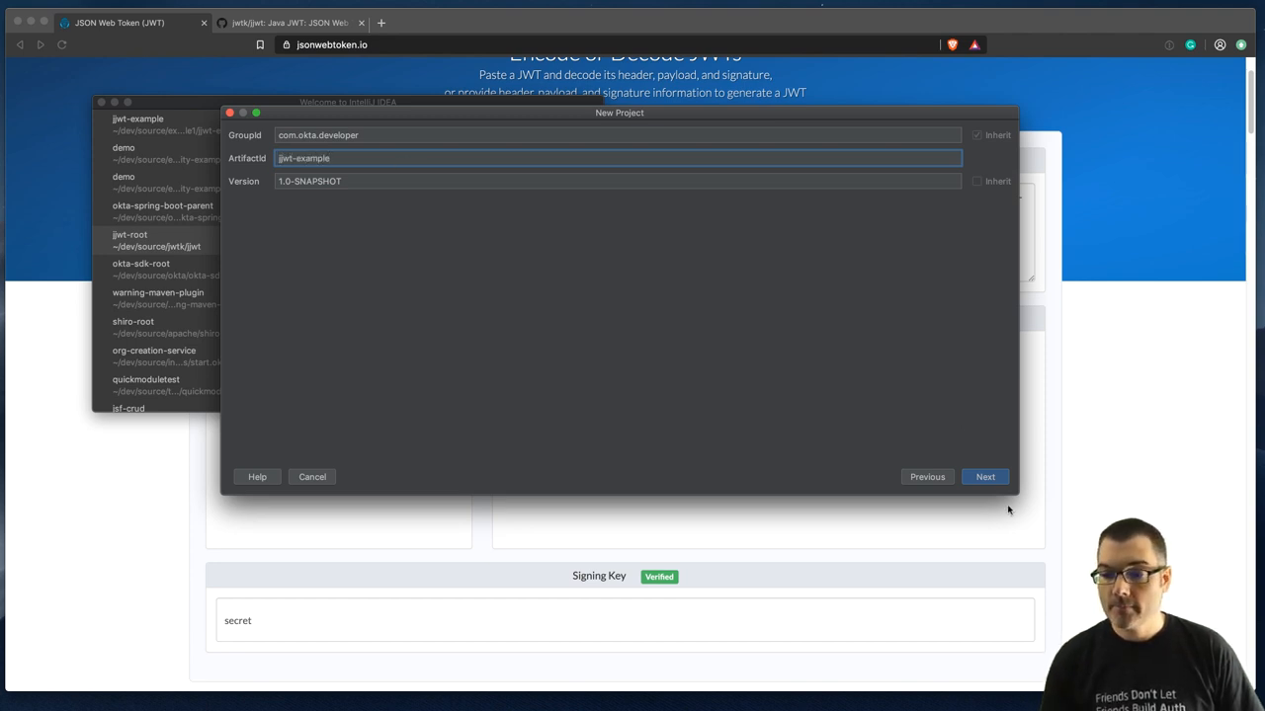
Step: Finish the wizard, accepting creation of the missing project directory, so pom.xml opens
click(984, 476)
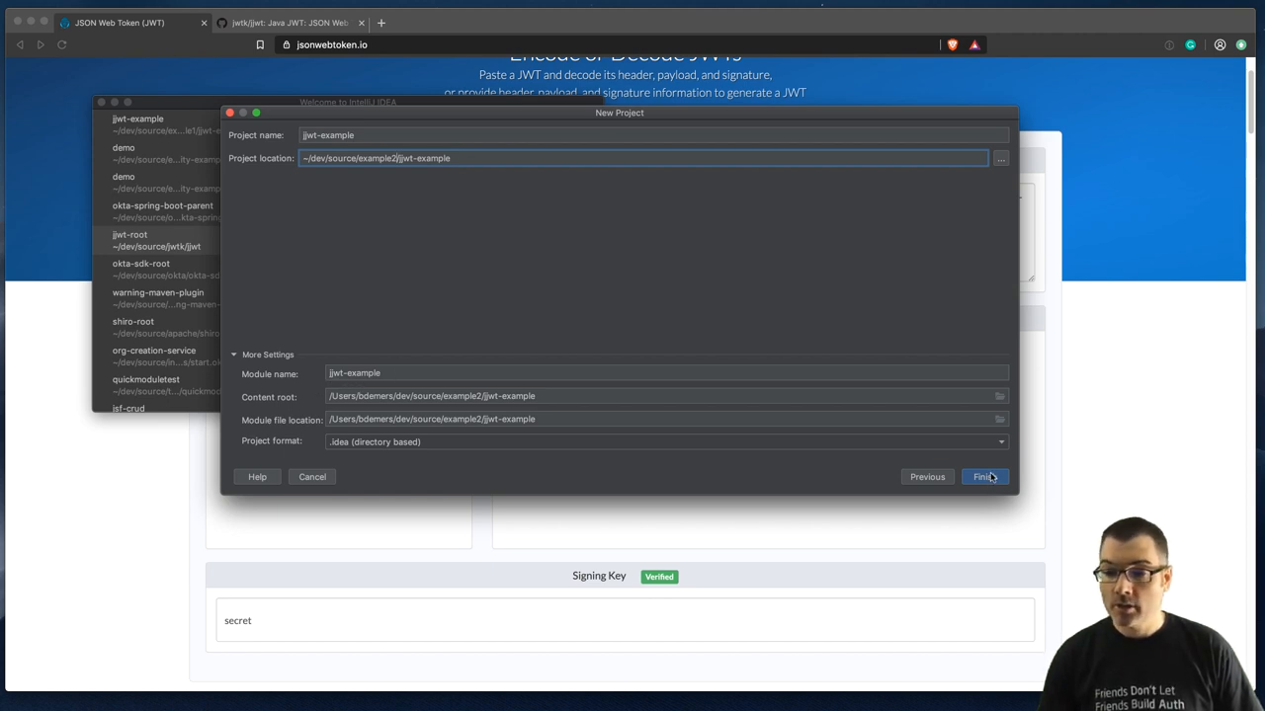
click(984, 476)
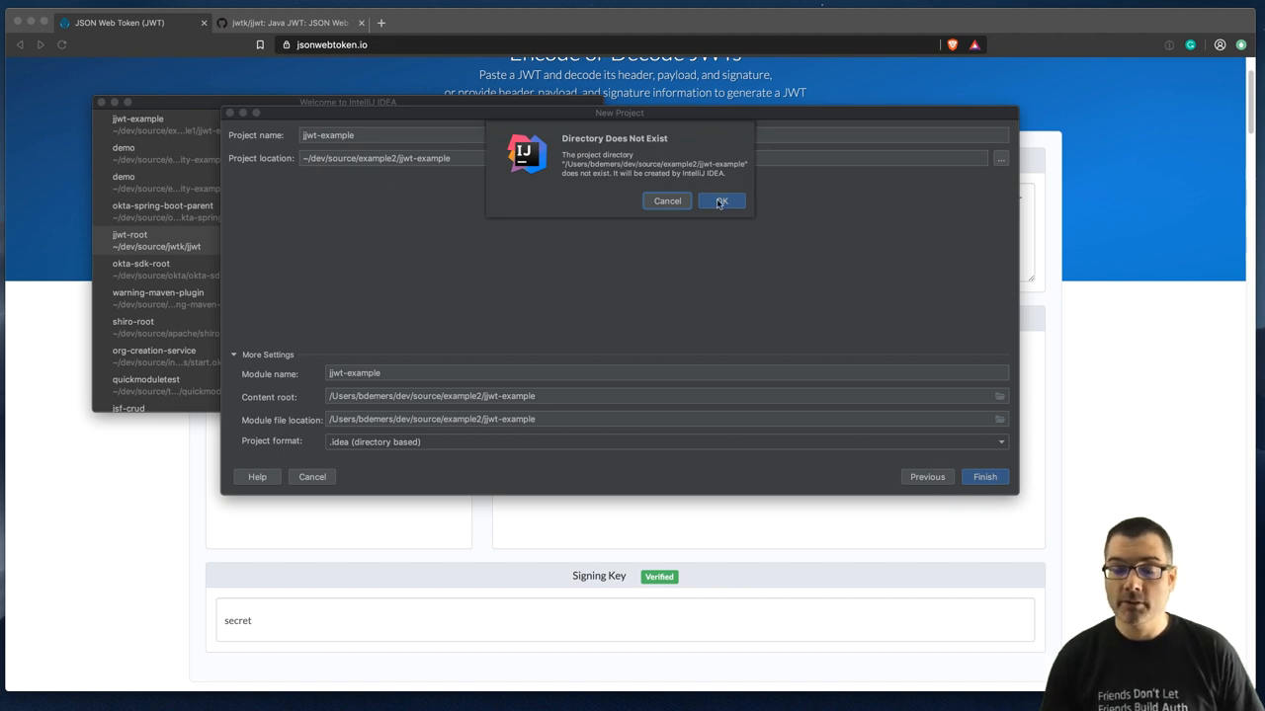
click(721, 202)
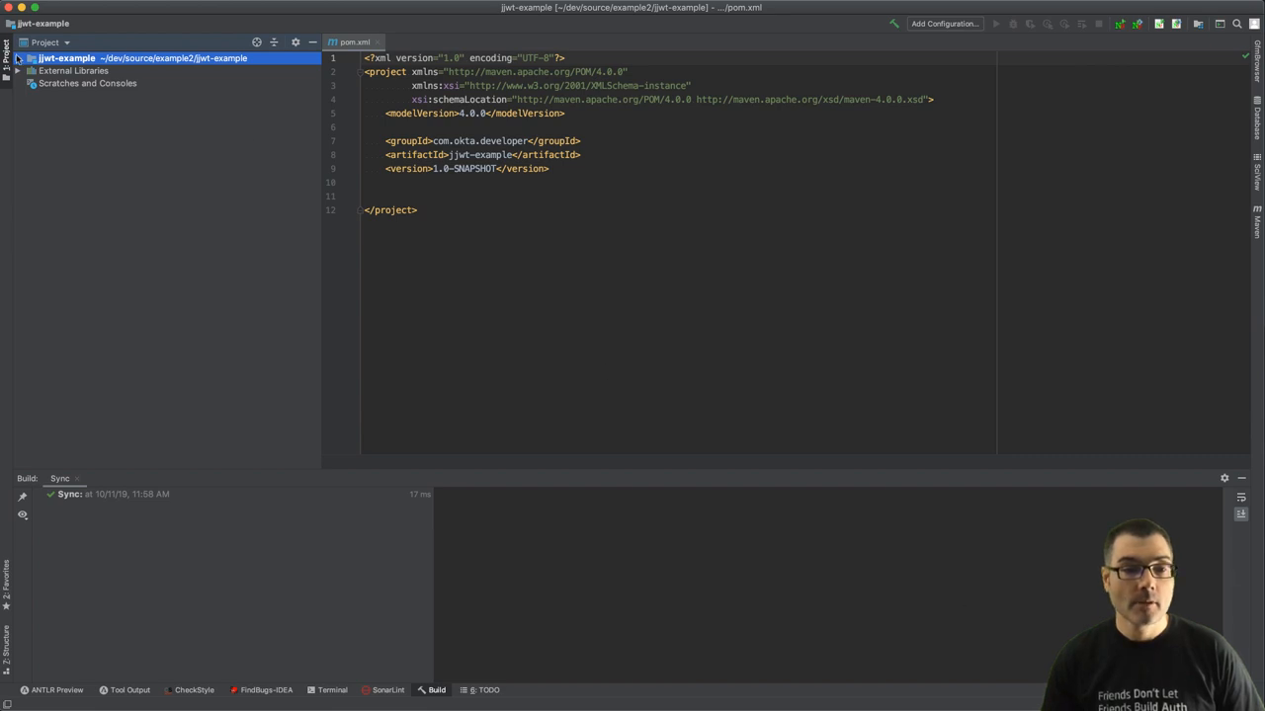
mouse_move(405, 205)
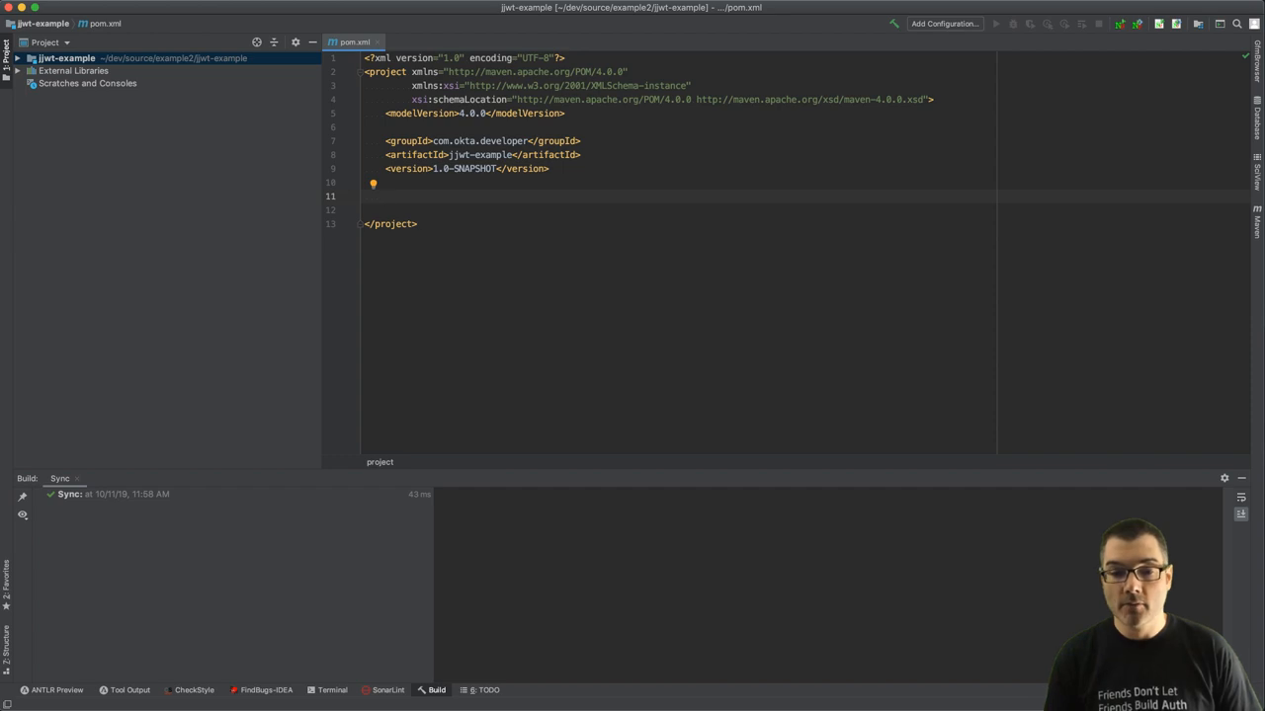
Step: Insert the common Maven properties for Java 1.8 and UTF-8 via the mvn live template
text(mvn)
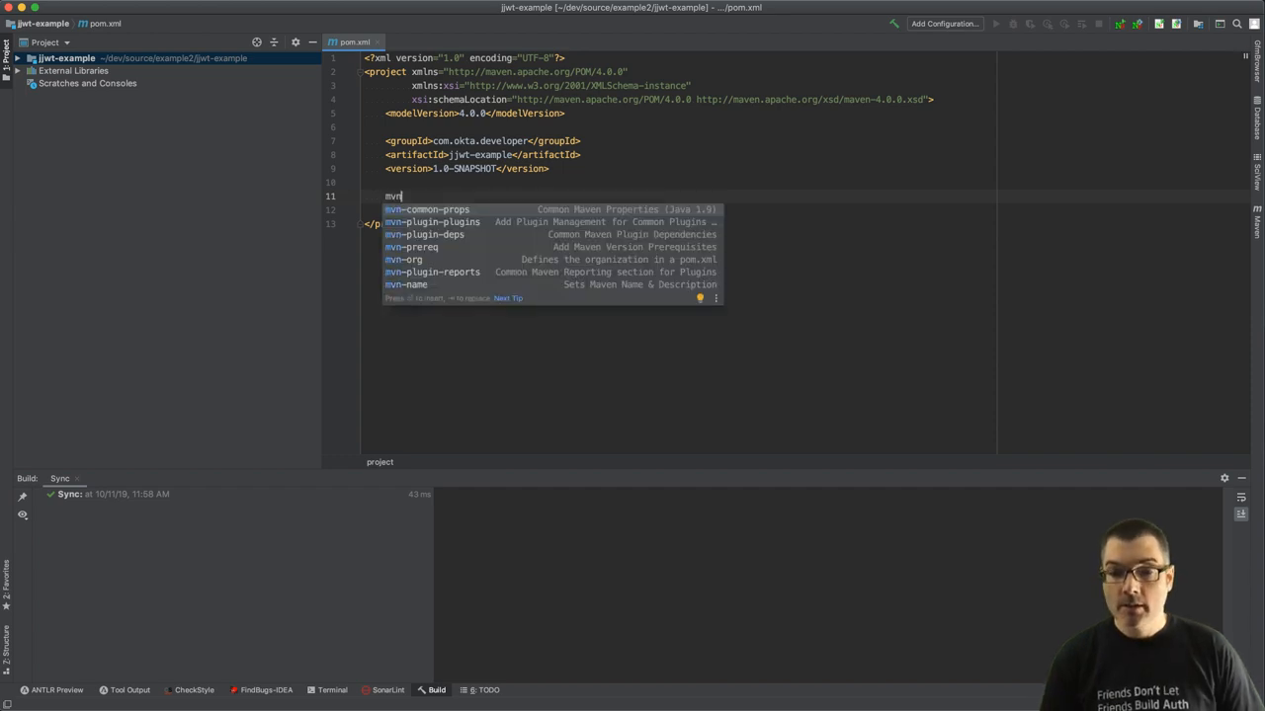
click(426, 209)
text(<dependencies>)
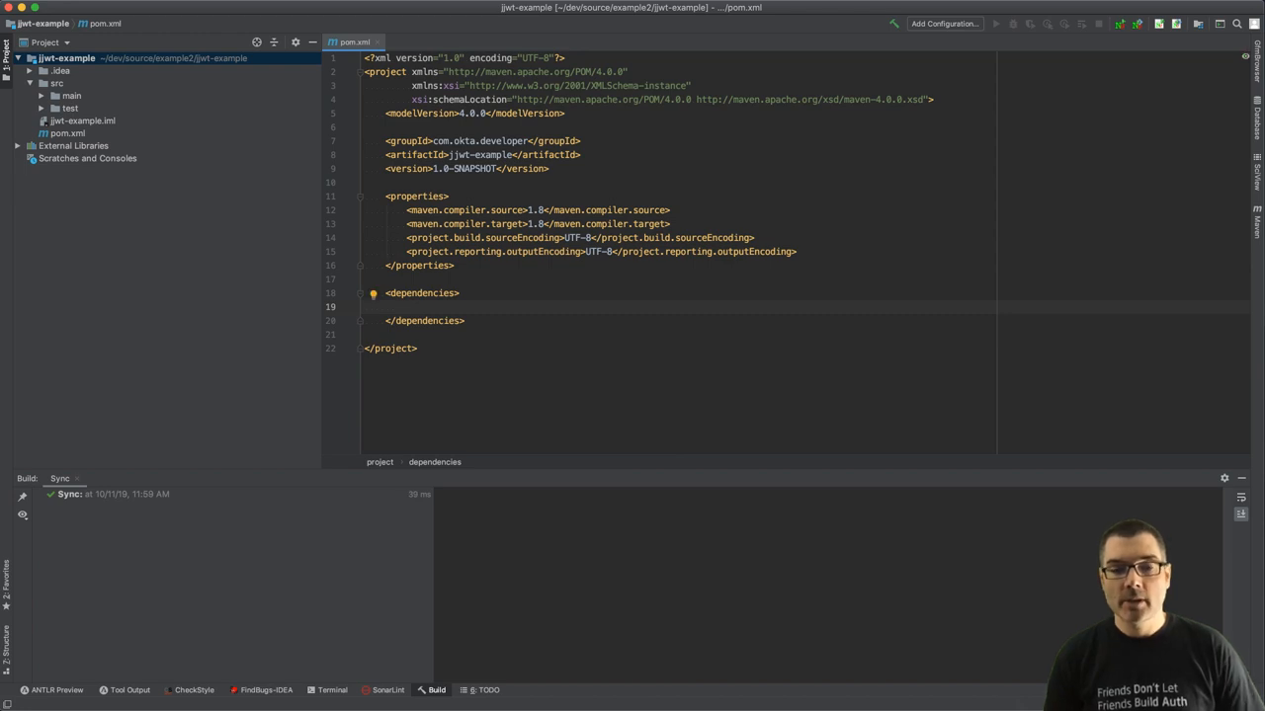
Step: Add the io.jsonwebtoken jjwt-api dependency at version 0.10.7
text(<)
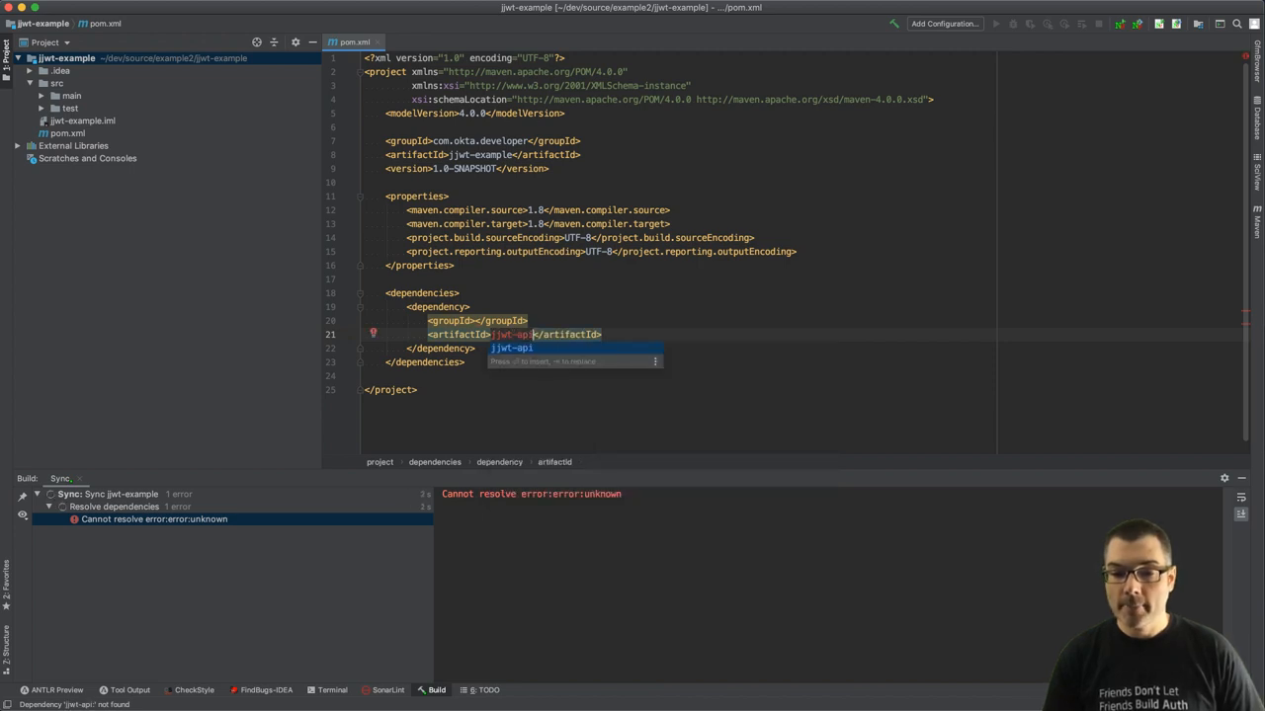
key(Return)
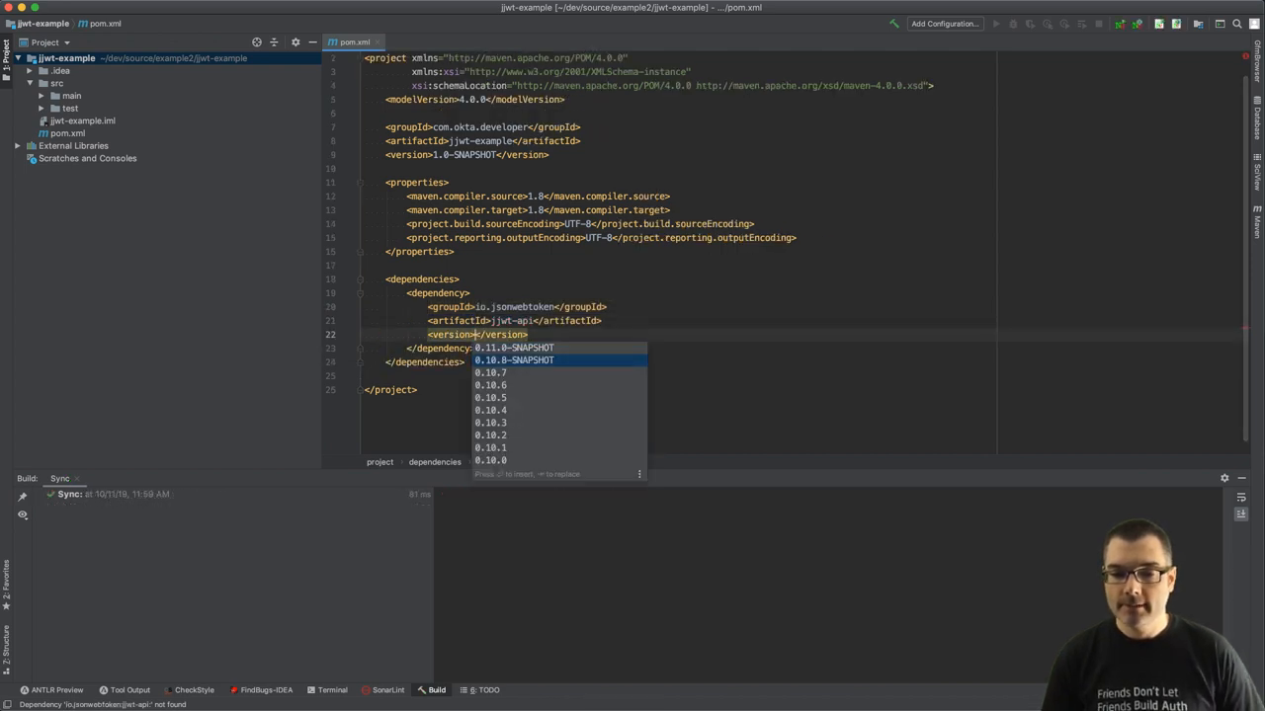
click(490, 371)
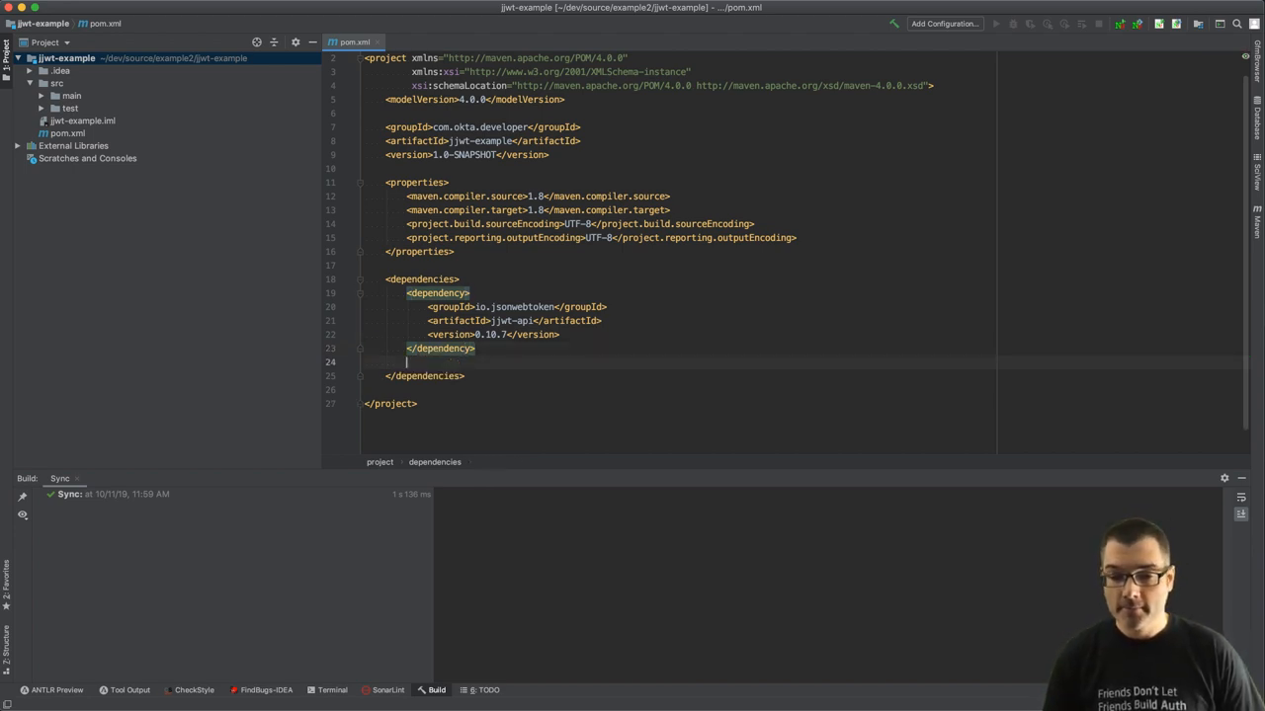
Step: Add the jjwt-impl dependency at version 0.10.7 with runtime scope
text(dependency>)
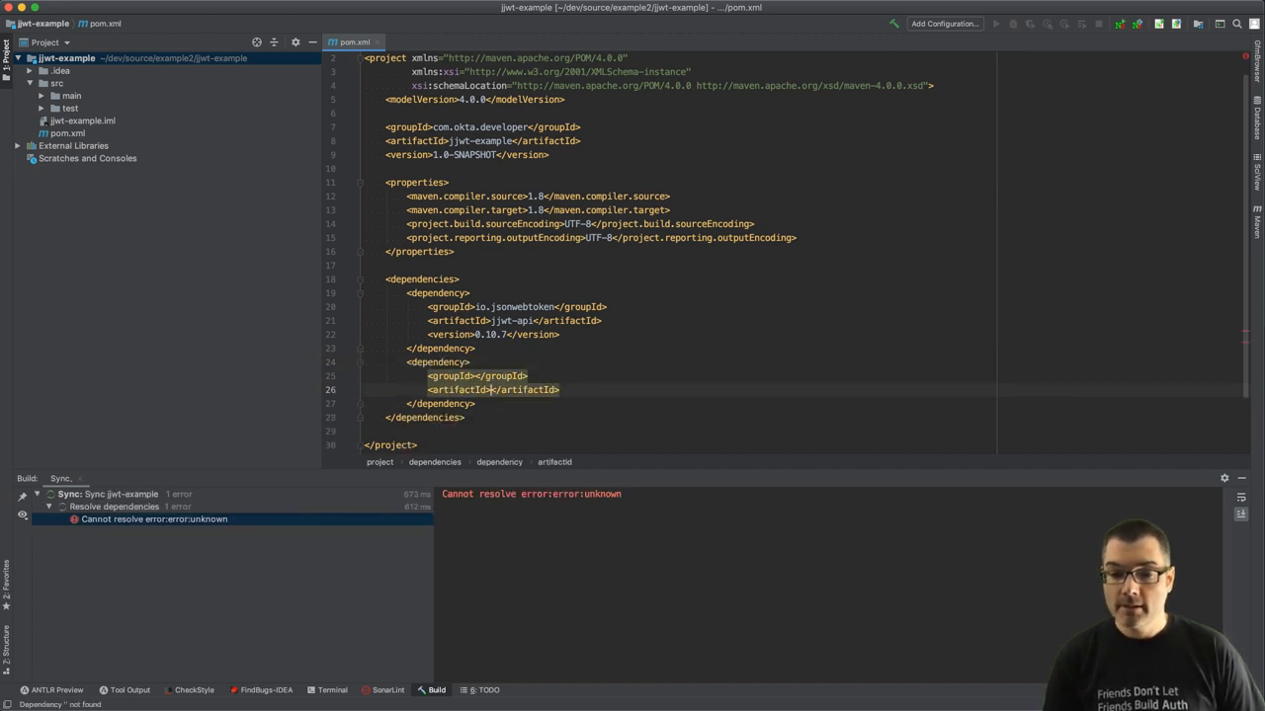
text(jjwt)
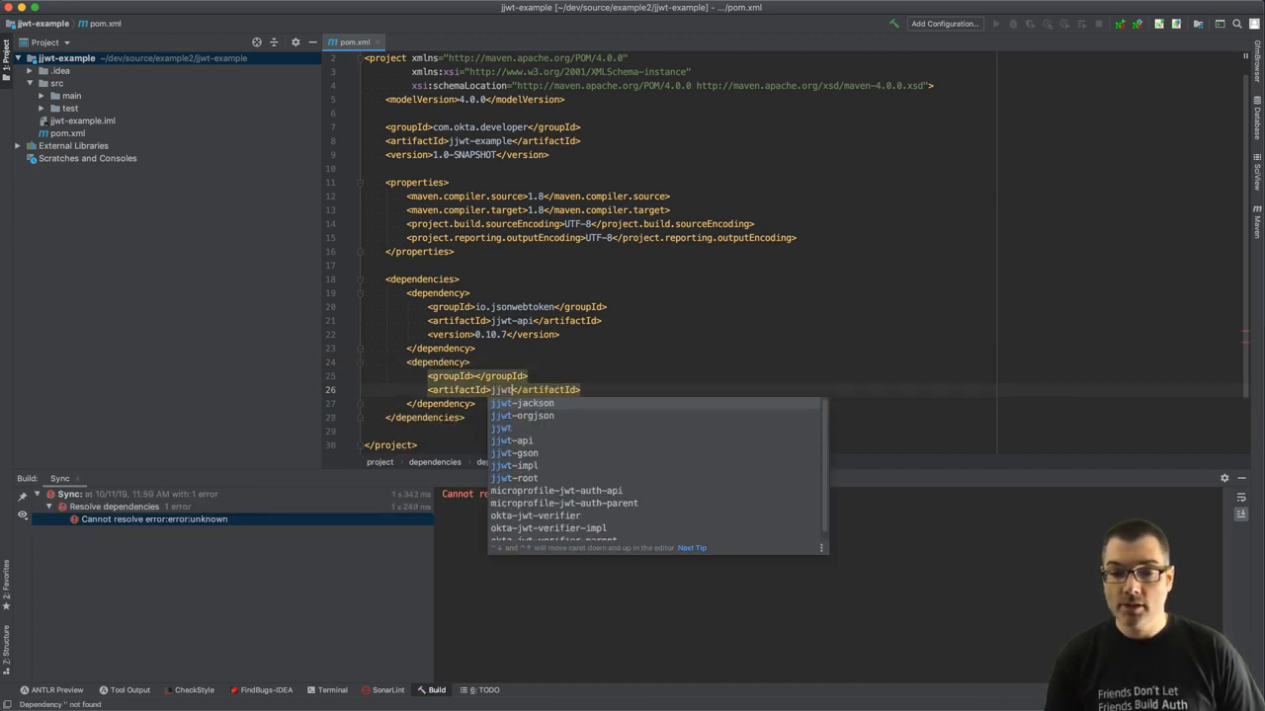
click(510, 467)
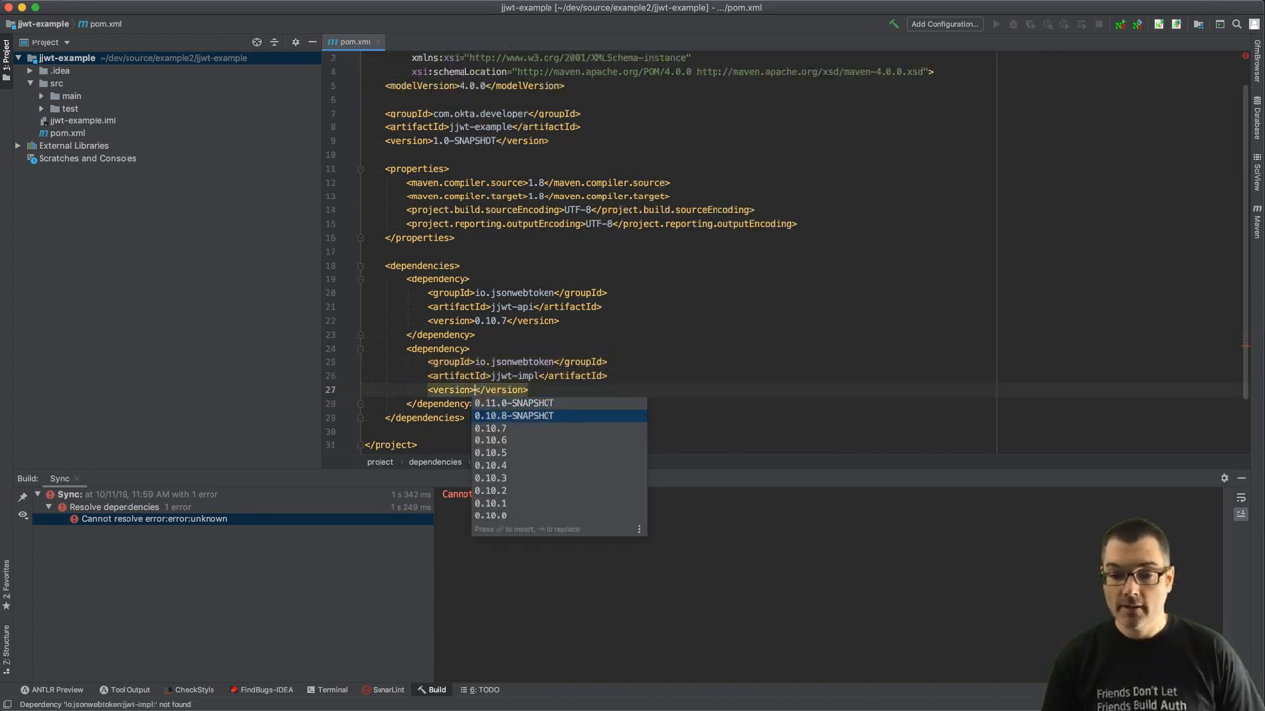
click(490, 427)
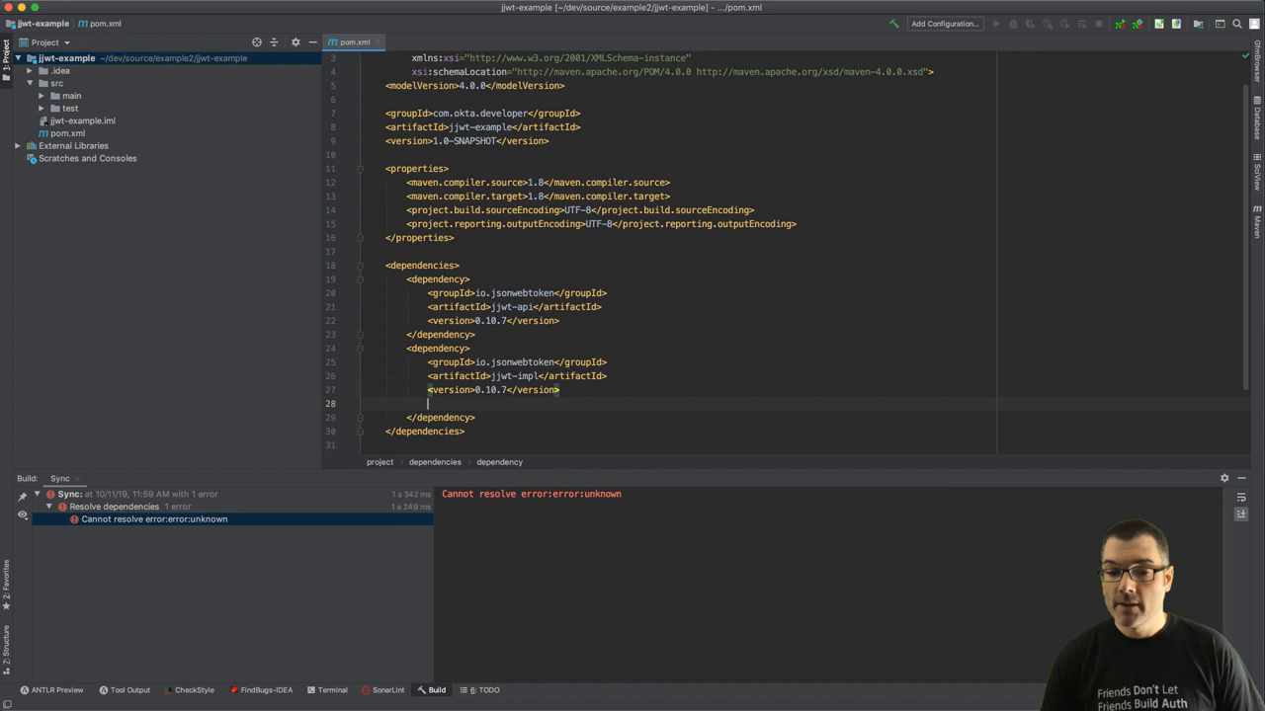
text(<scope></scope>)
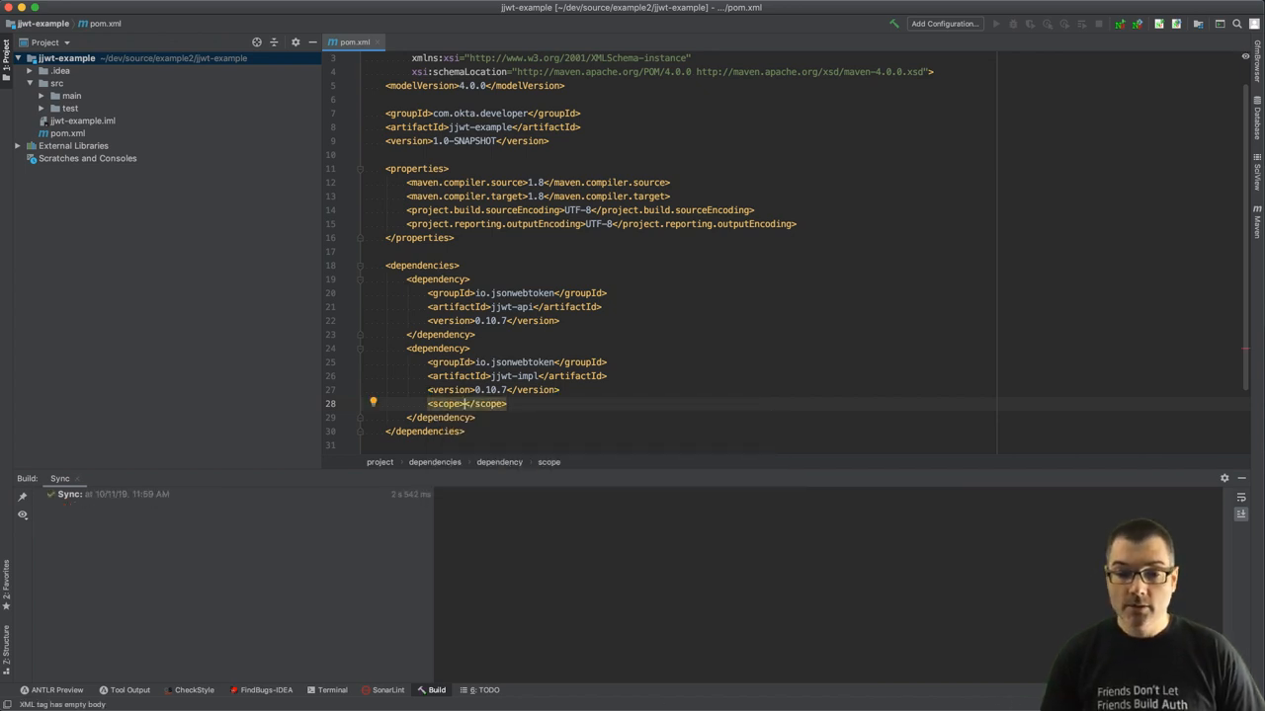
text(runtime)
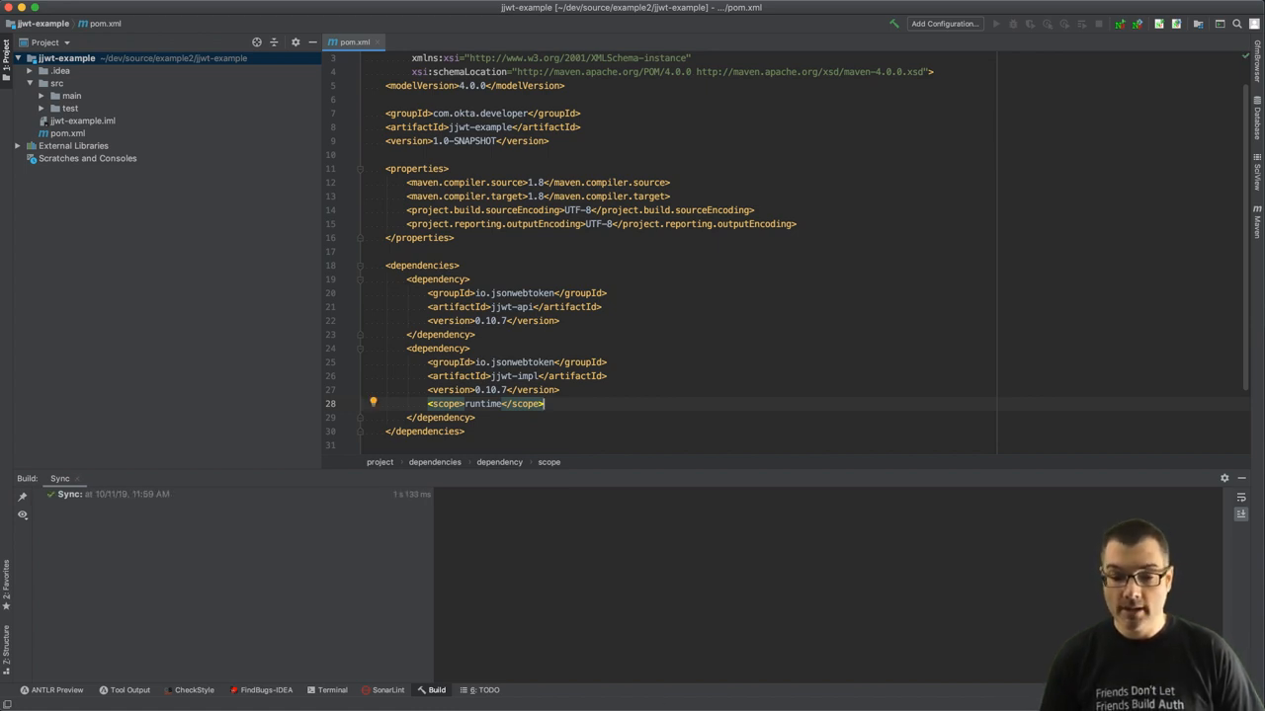
Step: Add the jjwt-jackson dependency at version 0.10.7 with runtime scope
click(474, 417)
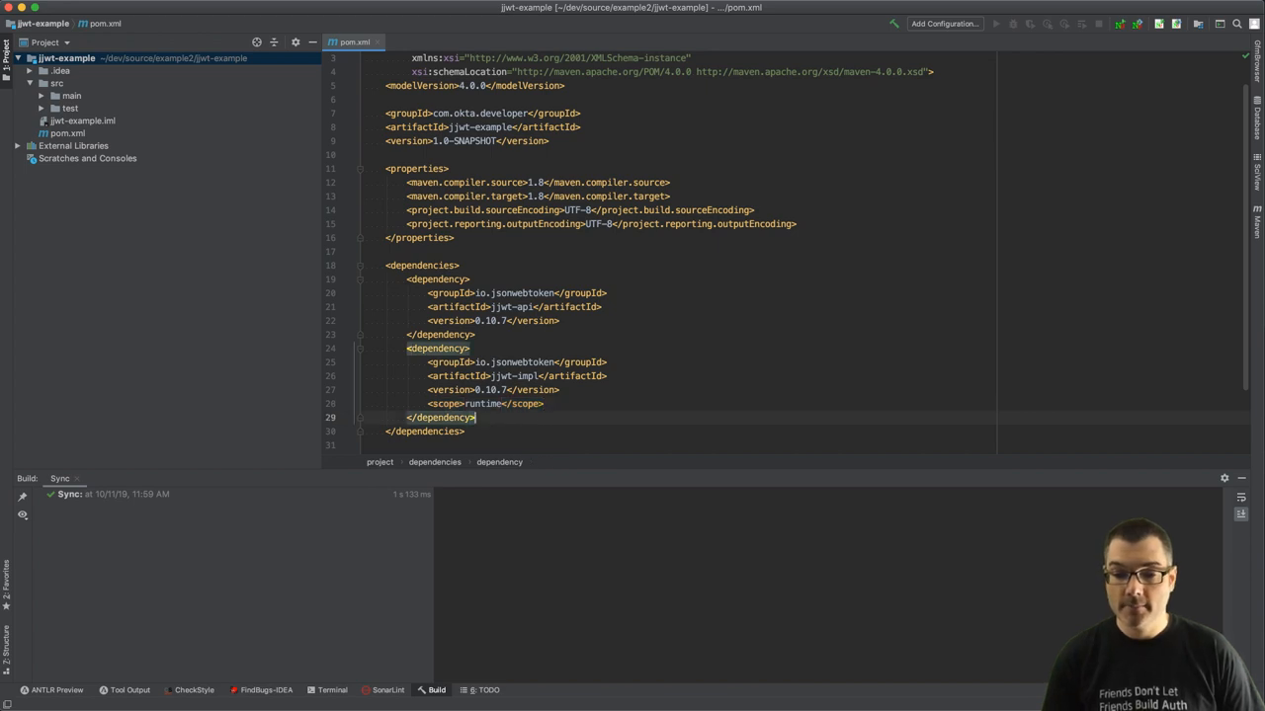
text(<artifactId></artifactId>)
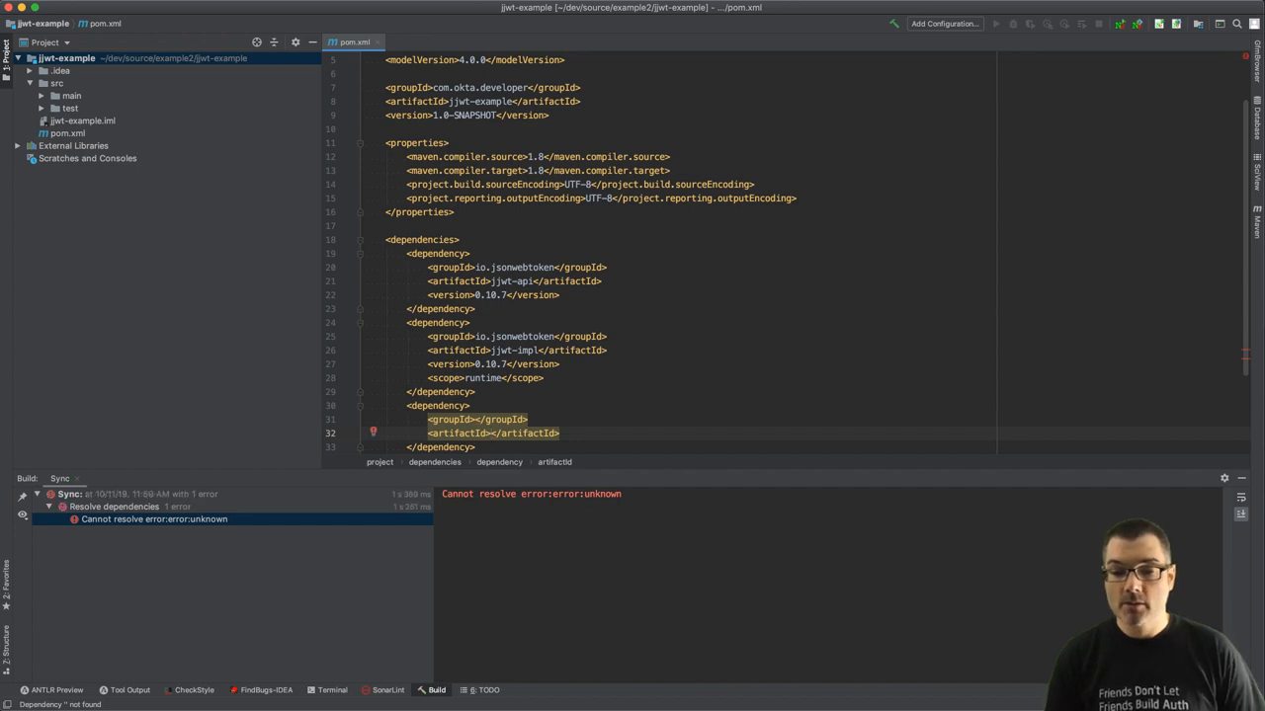
text(jjwt-jackson)
text(<version>0.10.7</version>)
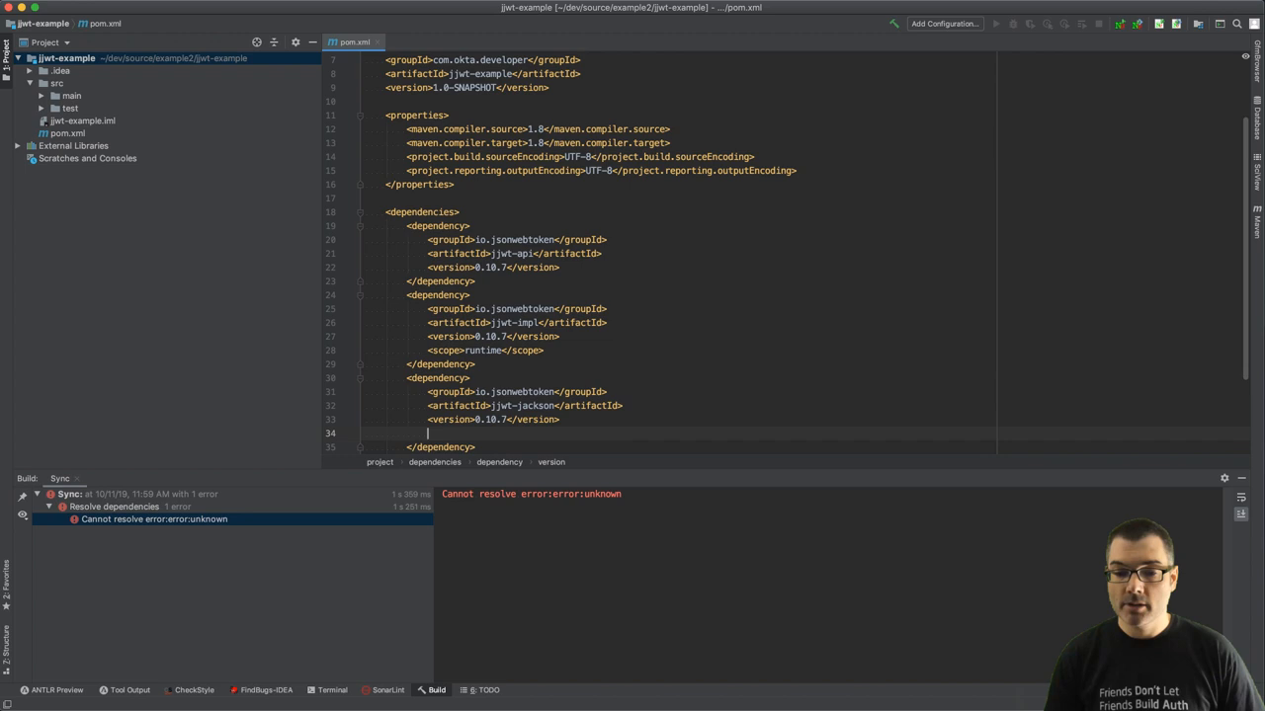
text(<scope></scope>)
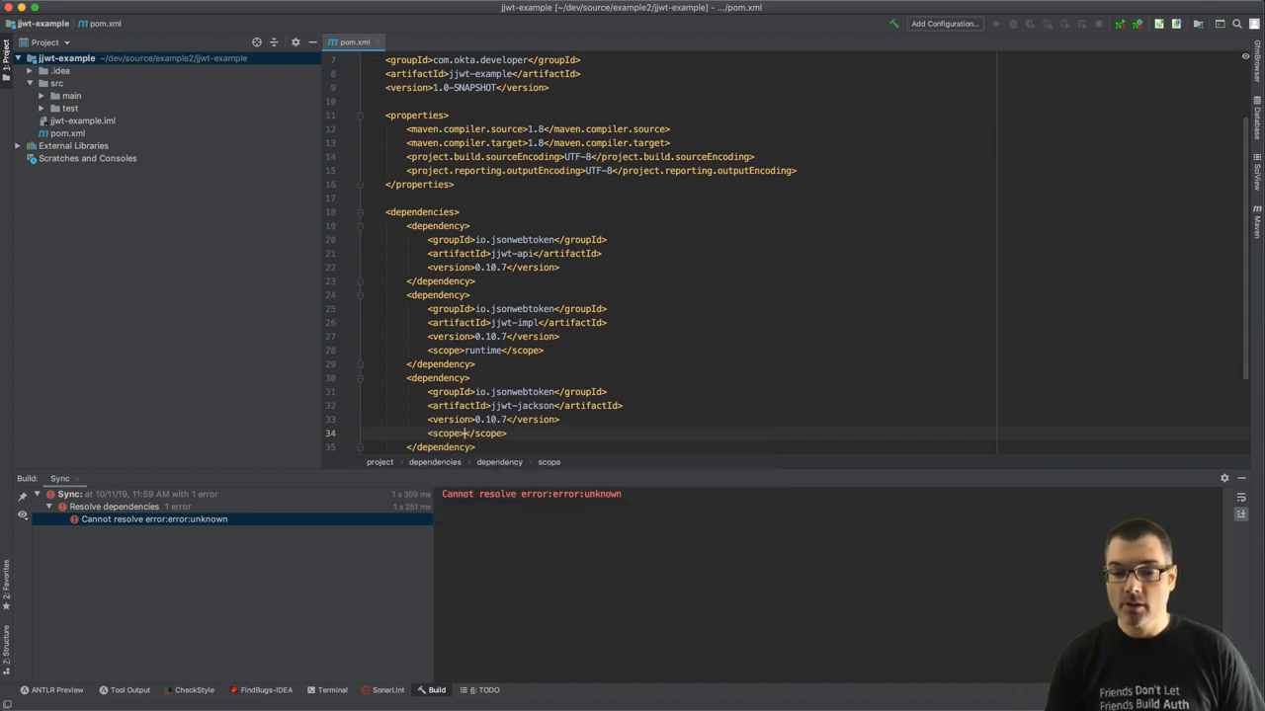
text(runtime)
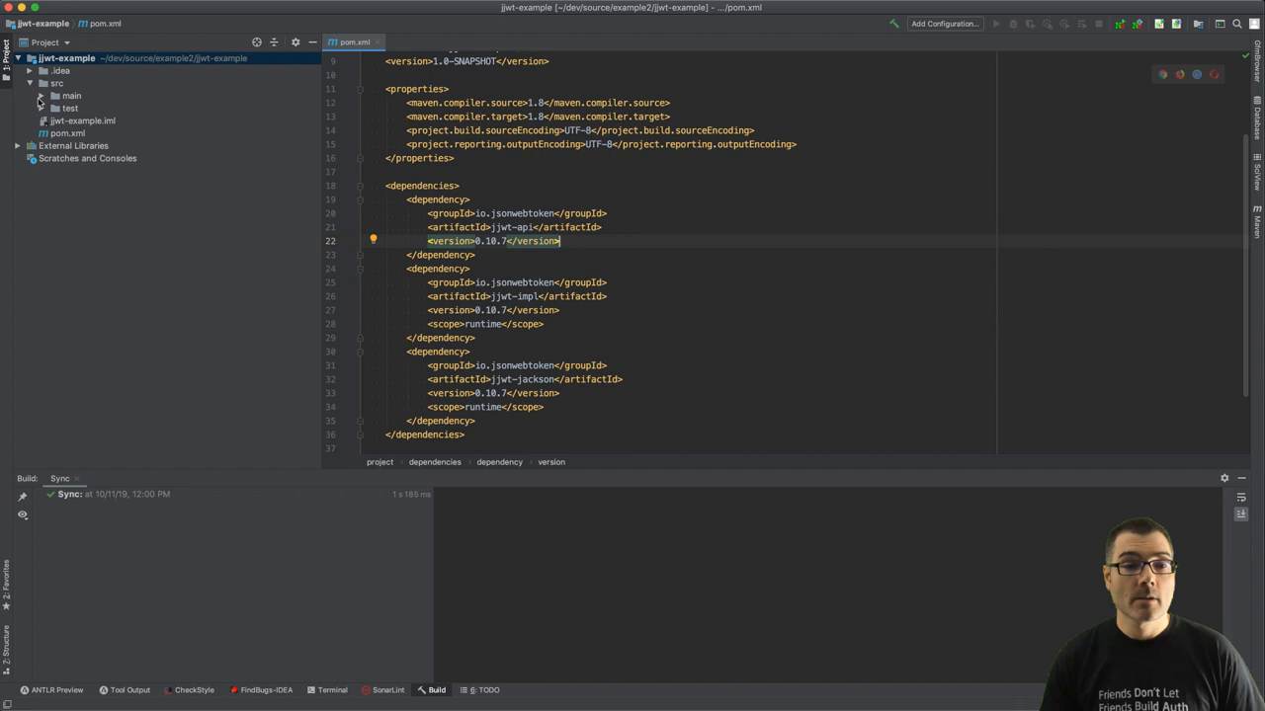
Step: Create package com.okta.developer in the source folder with a new AppExample class
right_click(81, 106)
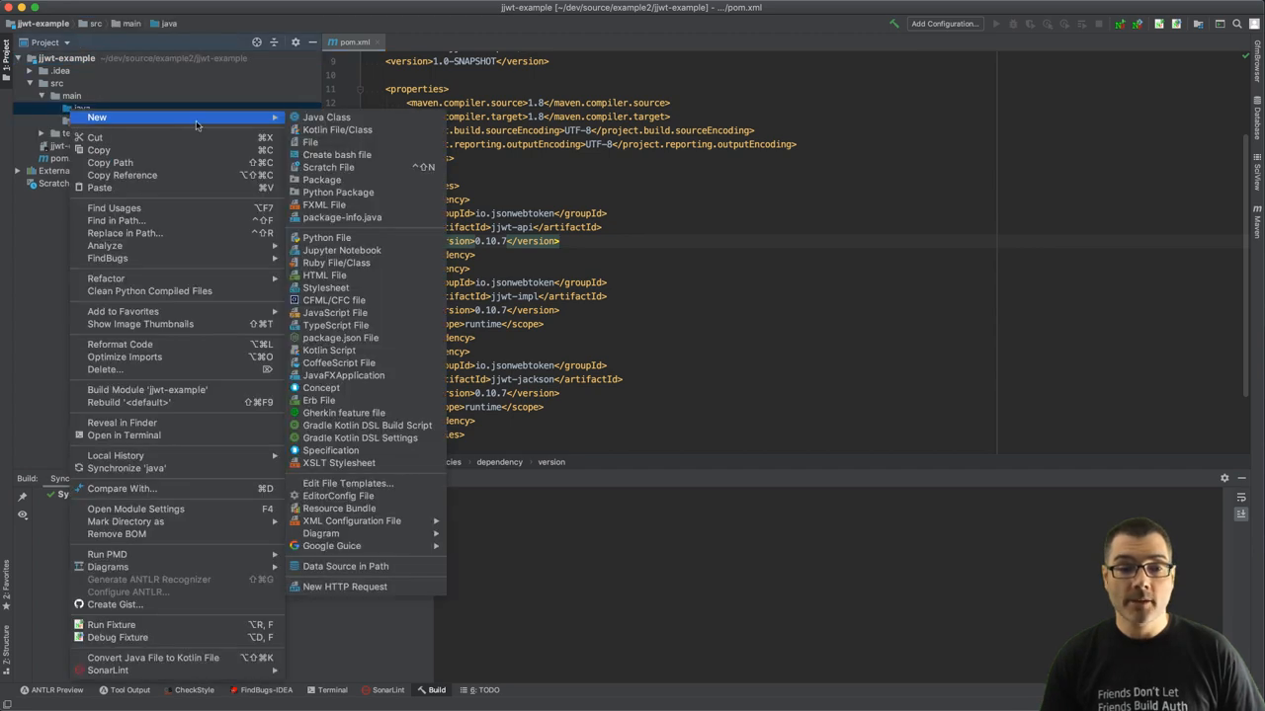
click(320, 177)
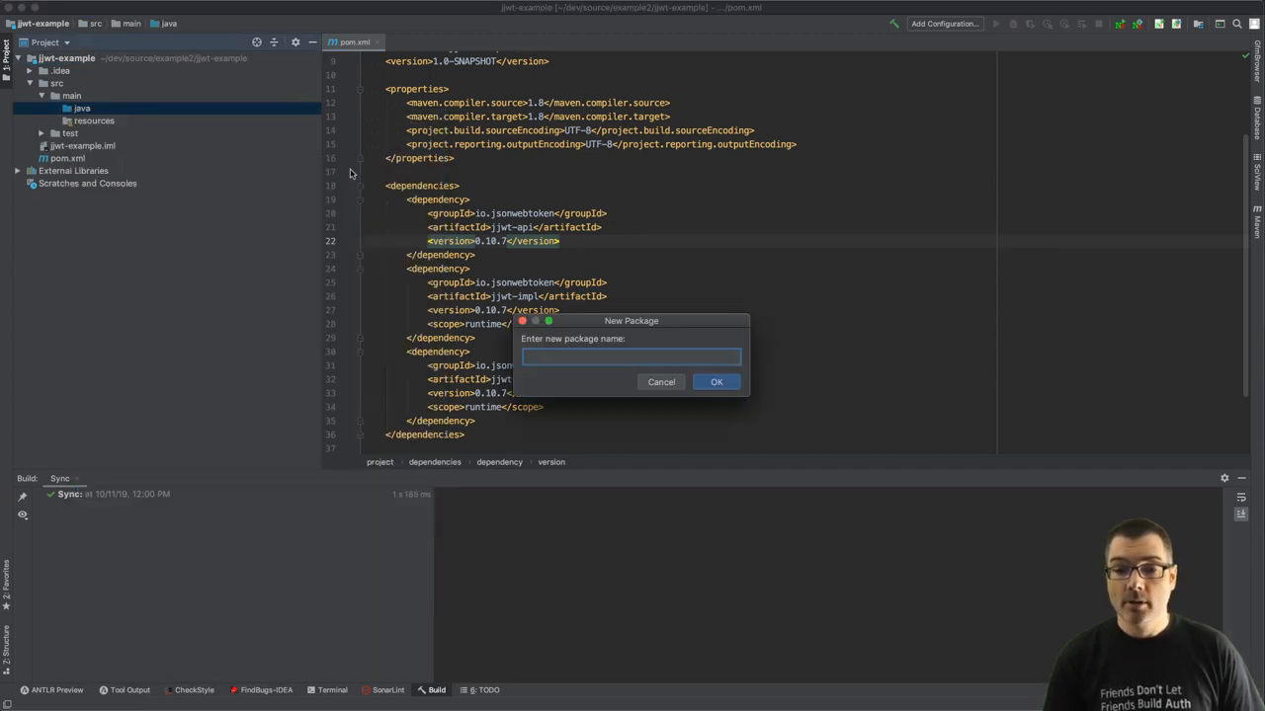
text(com.okta.)
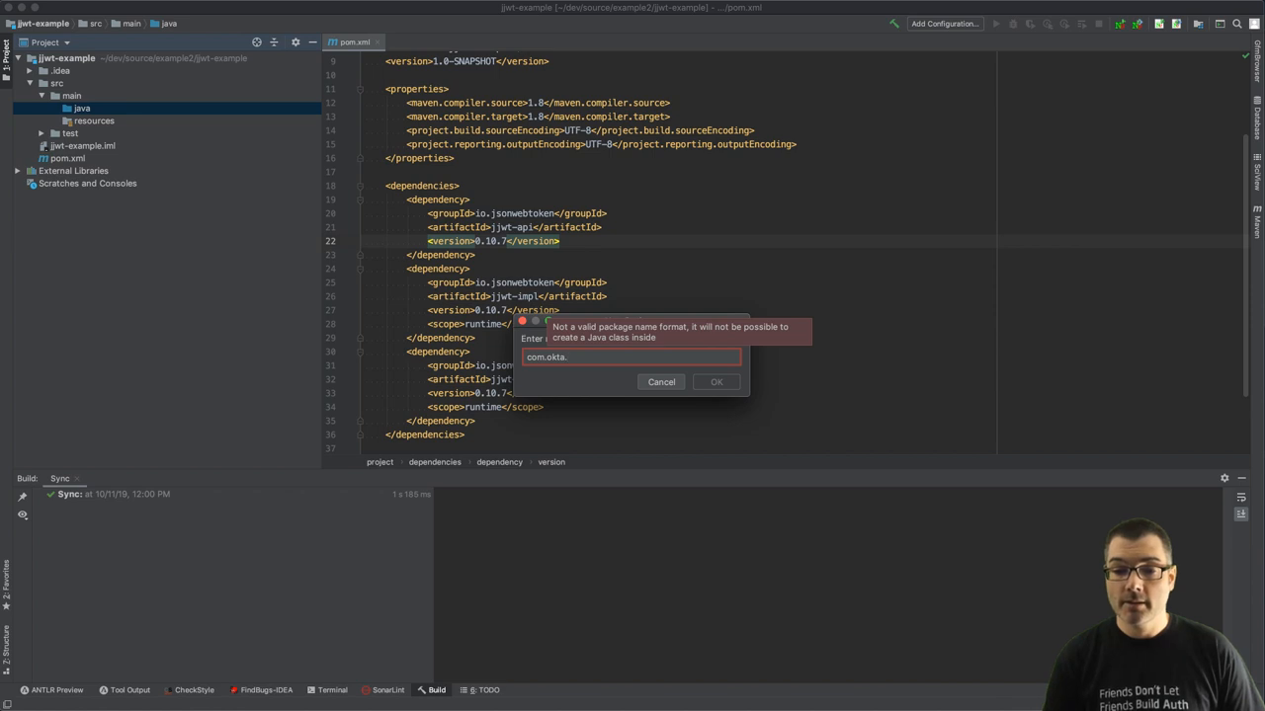
text(developer)
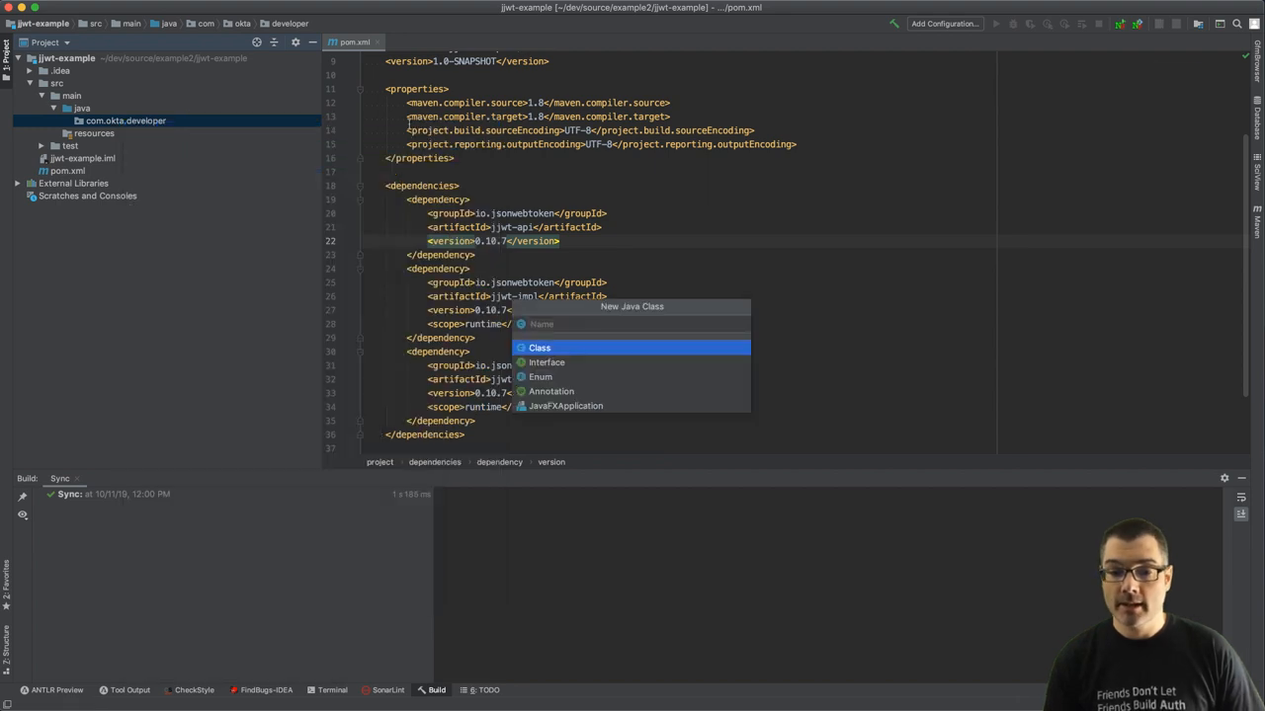
text(App)
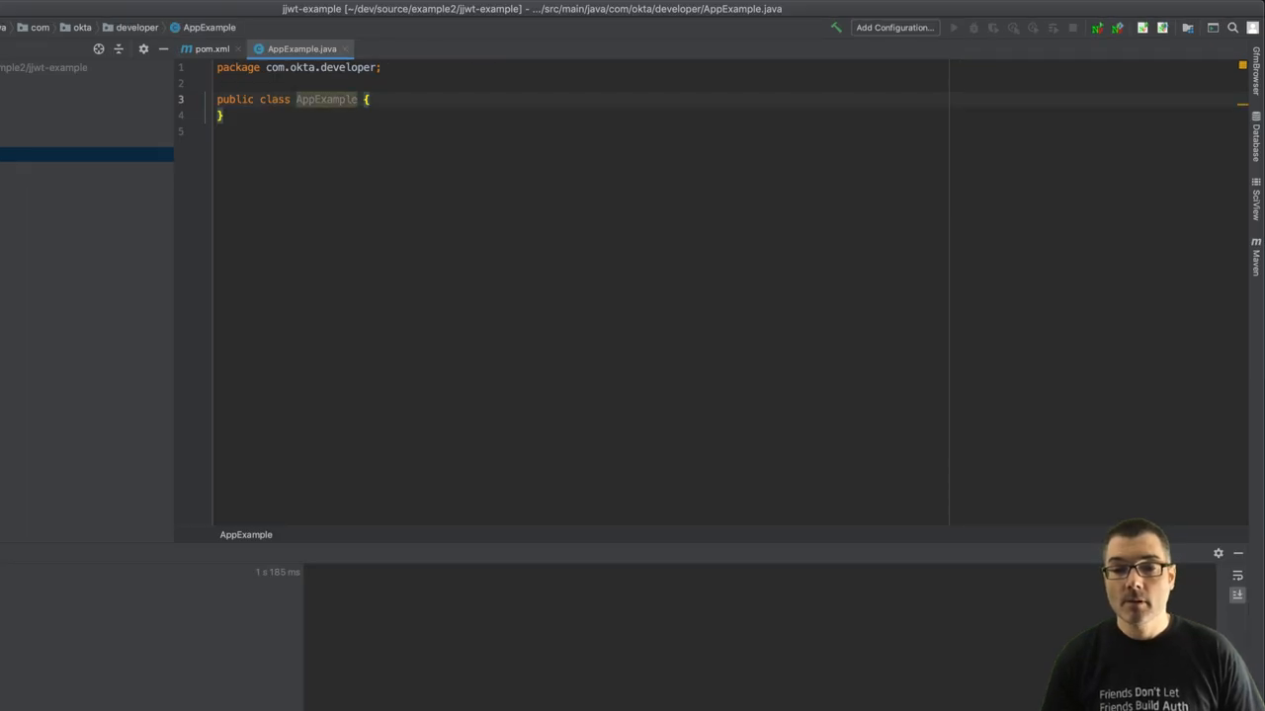
Step: Add an empty public static void main(String[] args) method to AppExample
key(enter)
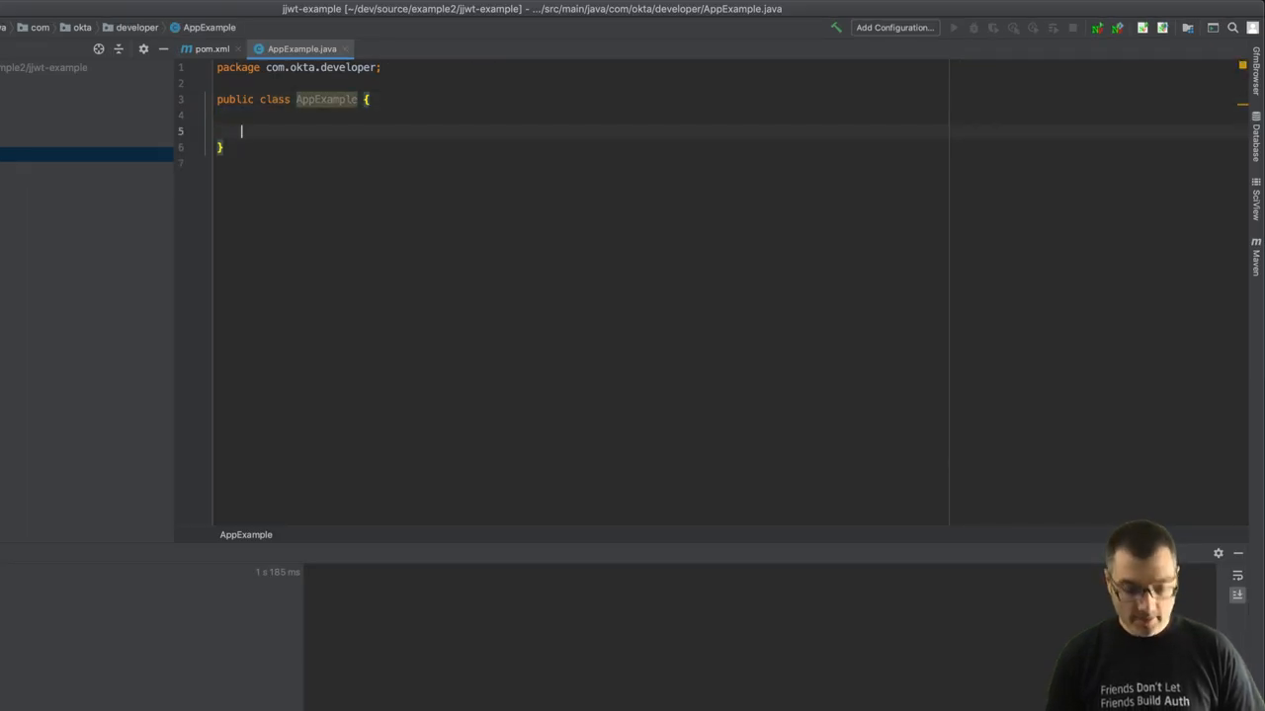
text(public static void main)
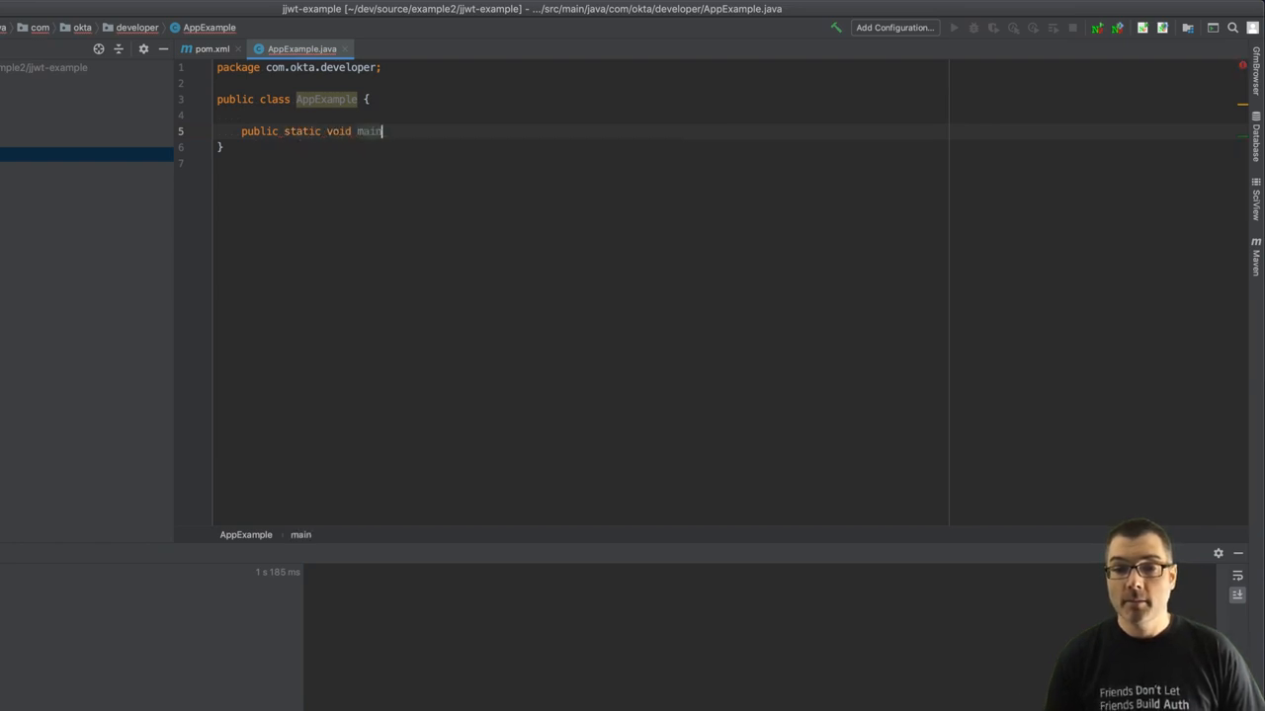
text((String[]))
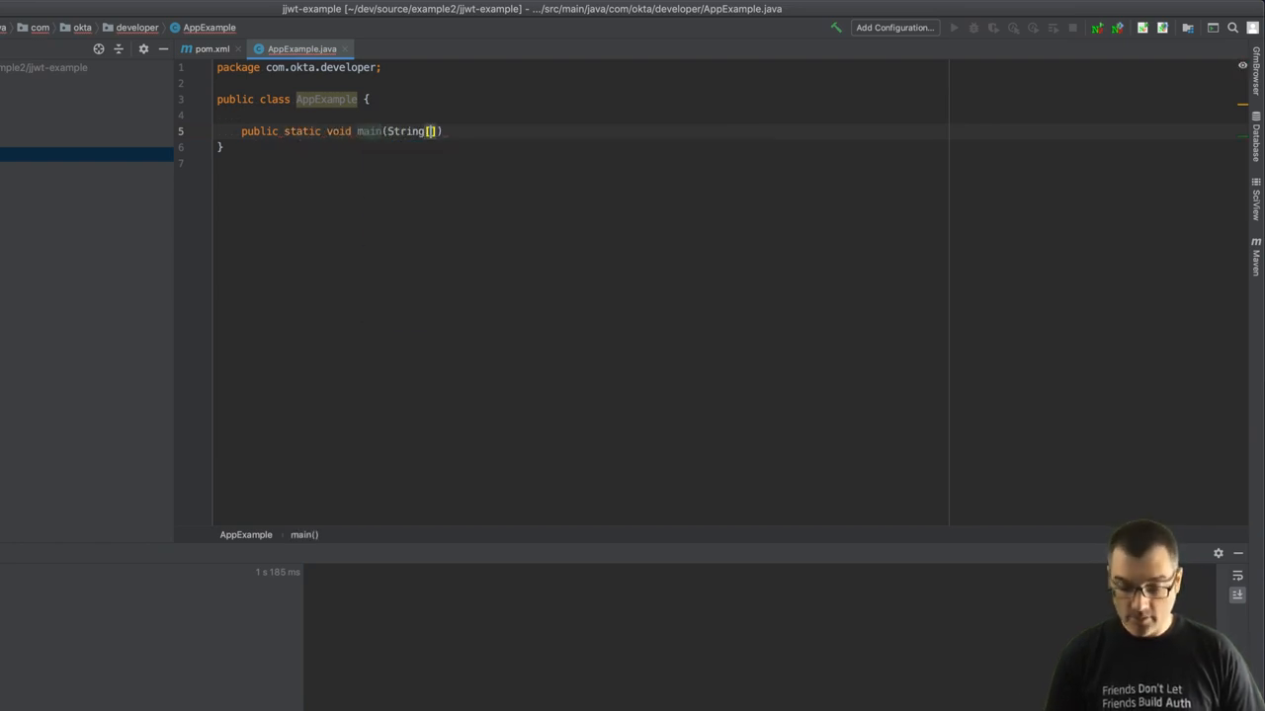
text(args)
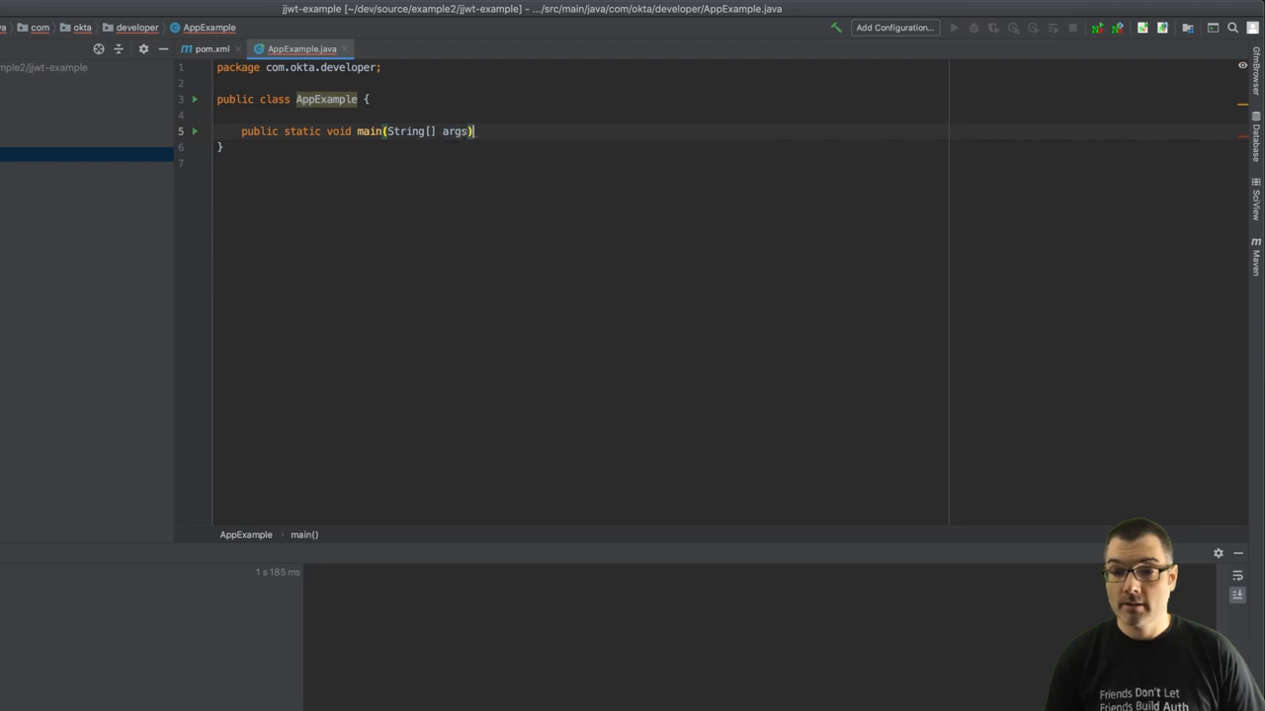
text({)
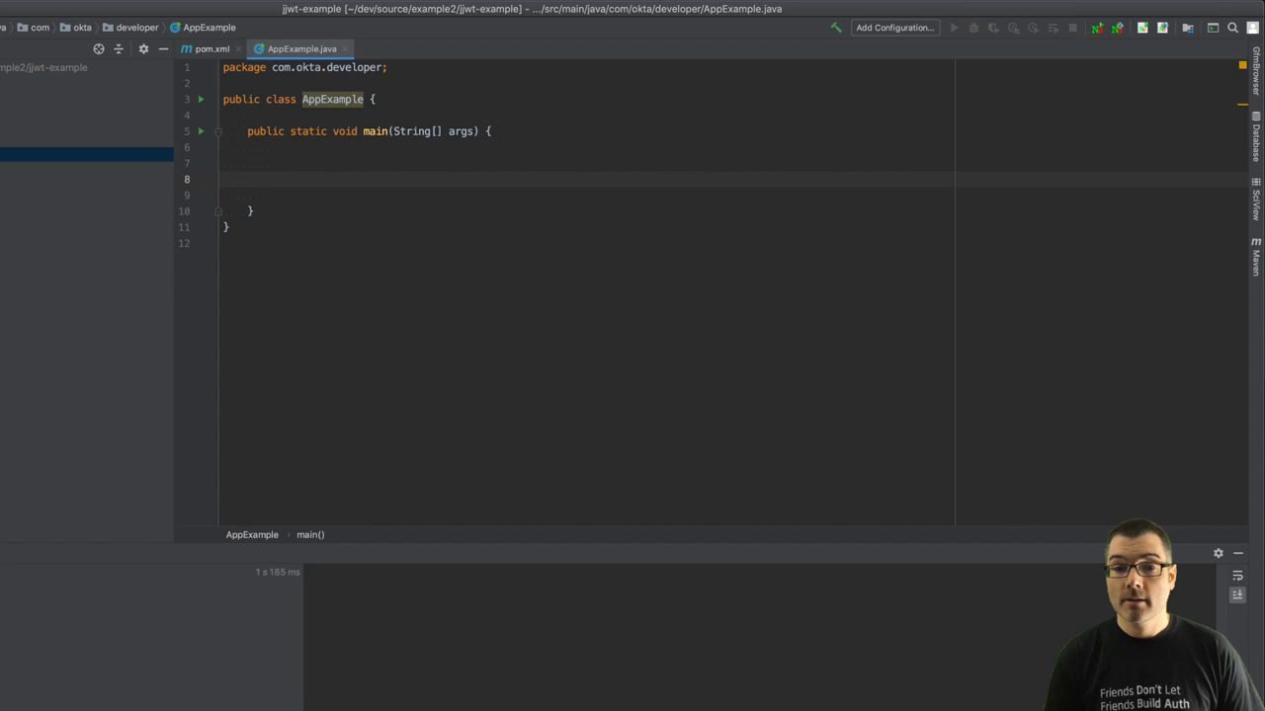
click(272, 178)
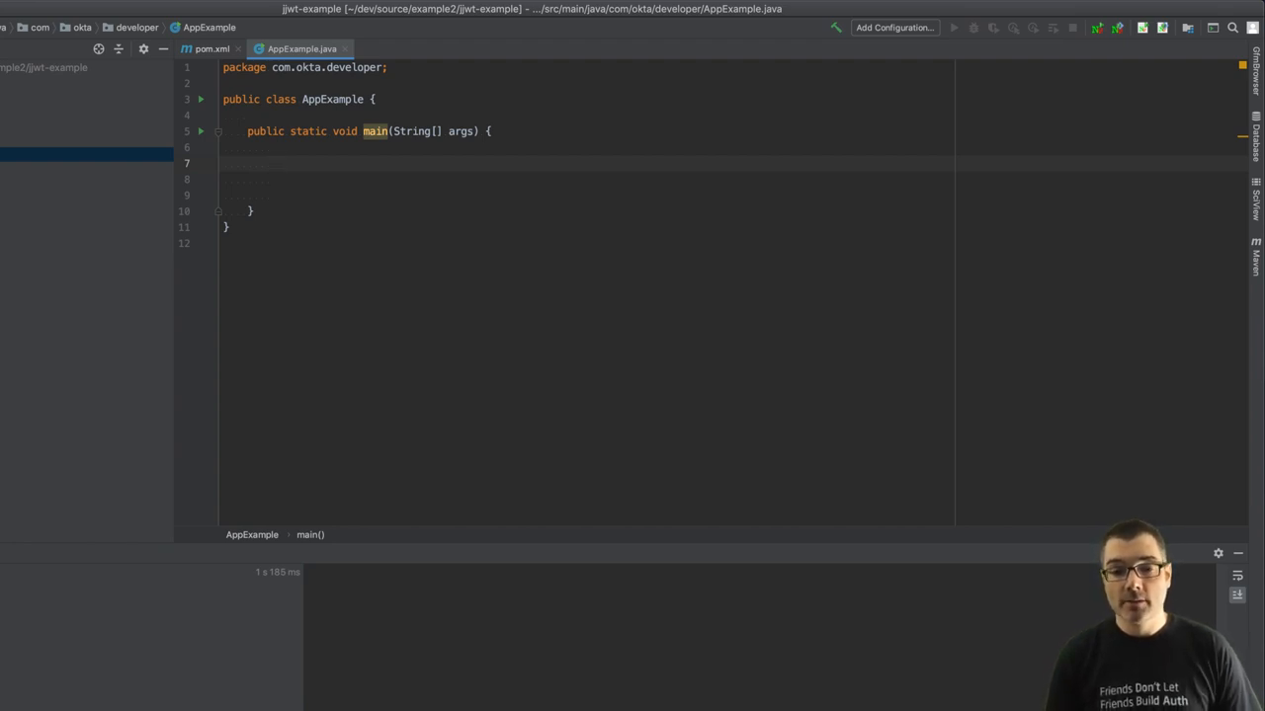
Step: Begin Jwts.builder() with subject "Brian Demers" and audience "video demo"
text(Jt)
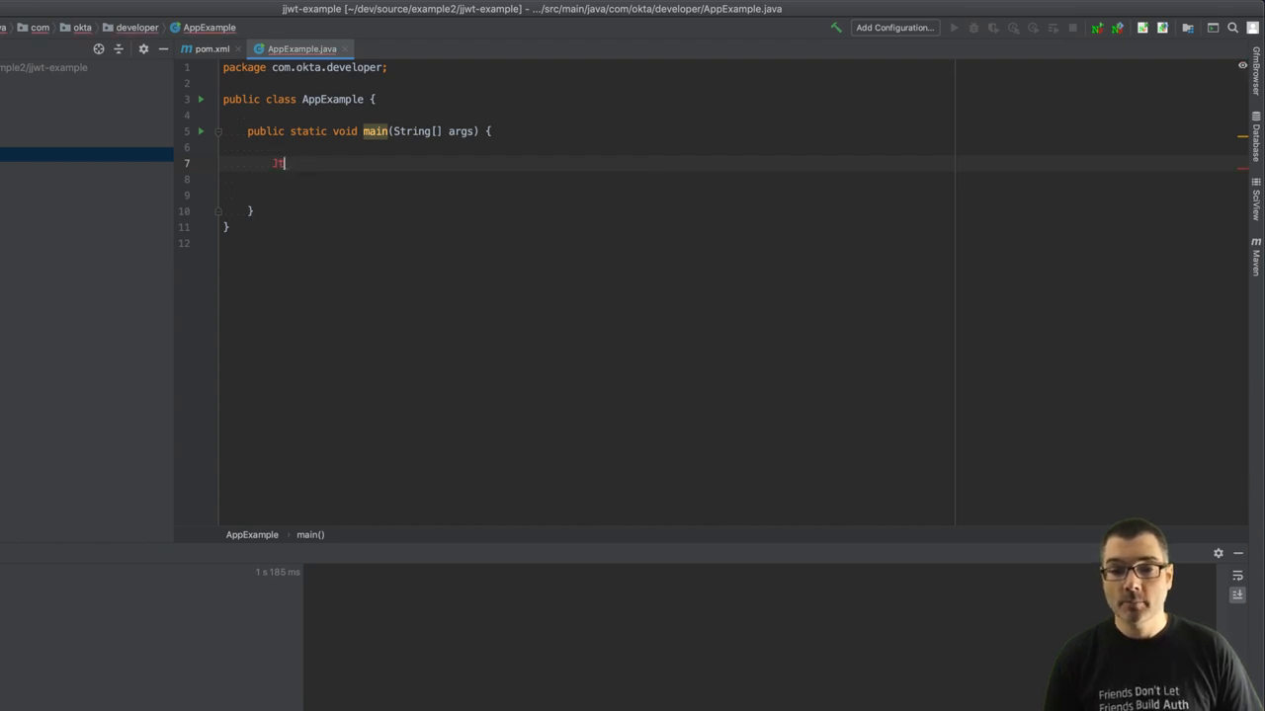
text(Jwts)
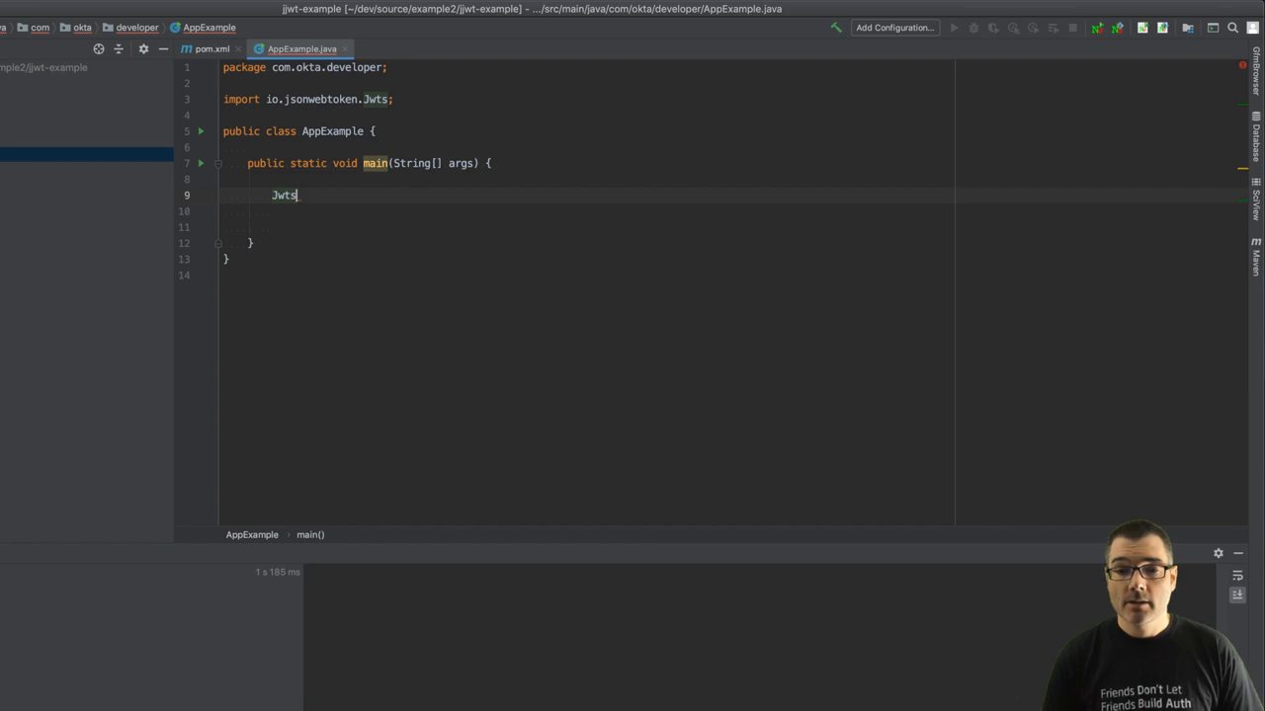
text(.builder()
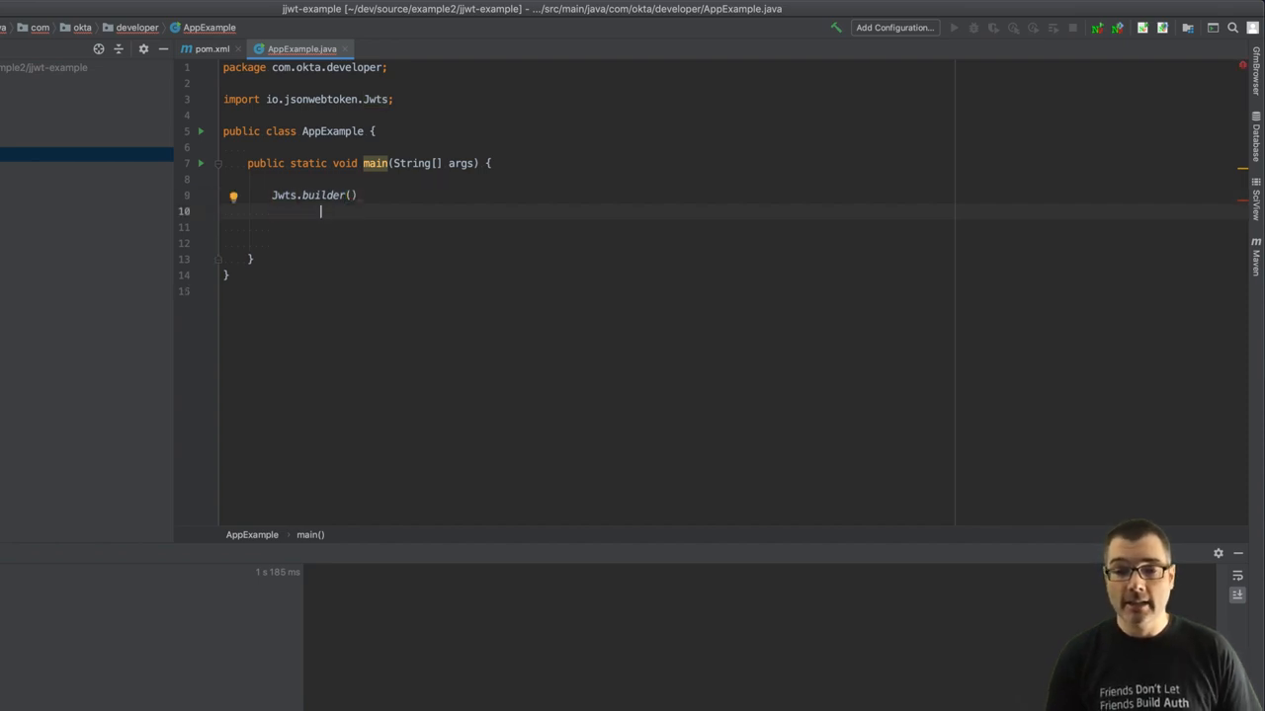
text(.setSubject(")
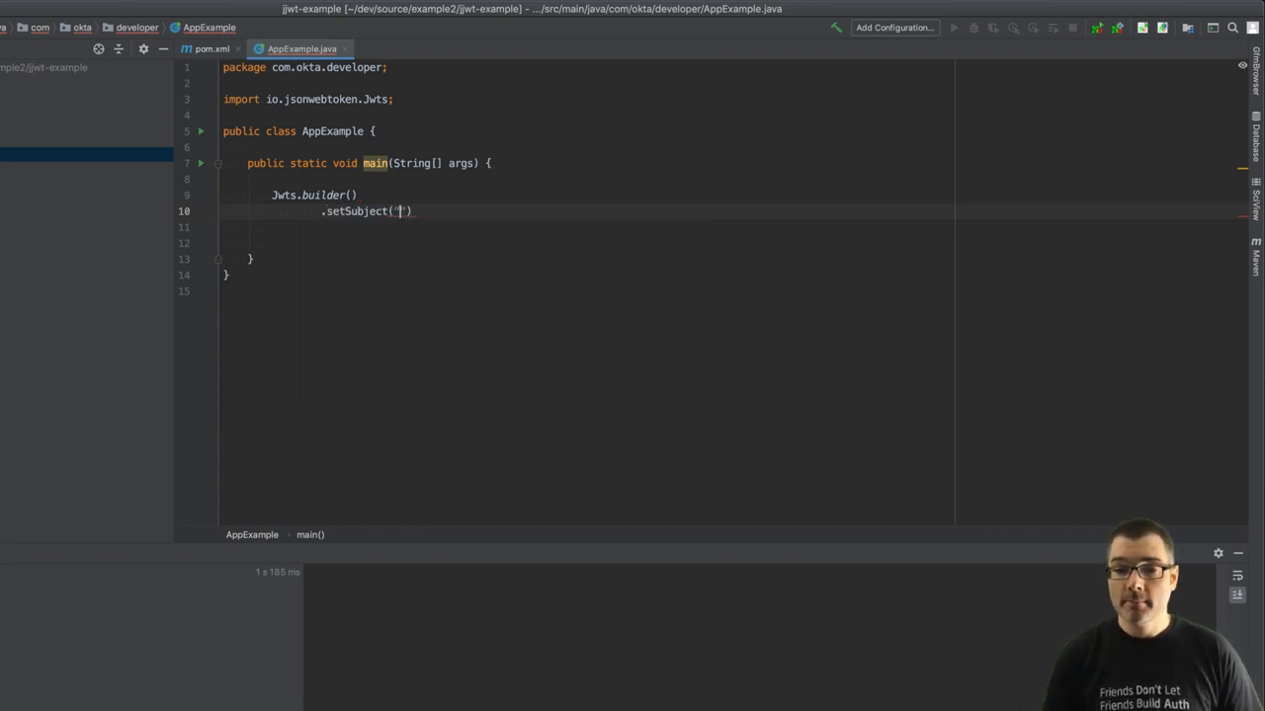
text(Brian Demers)
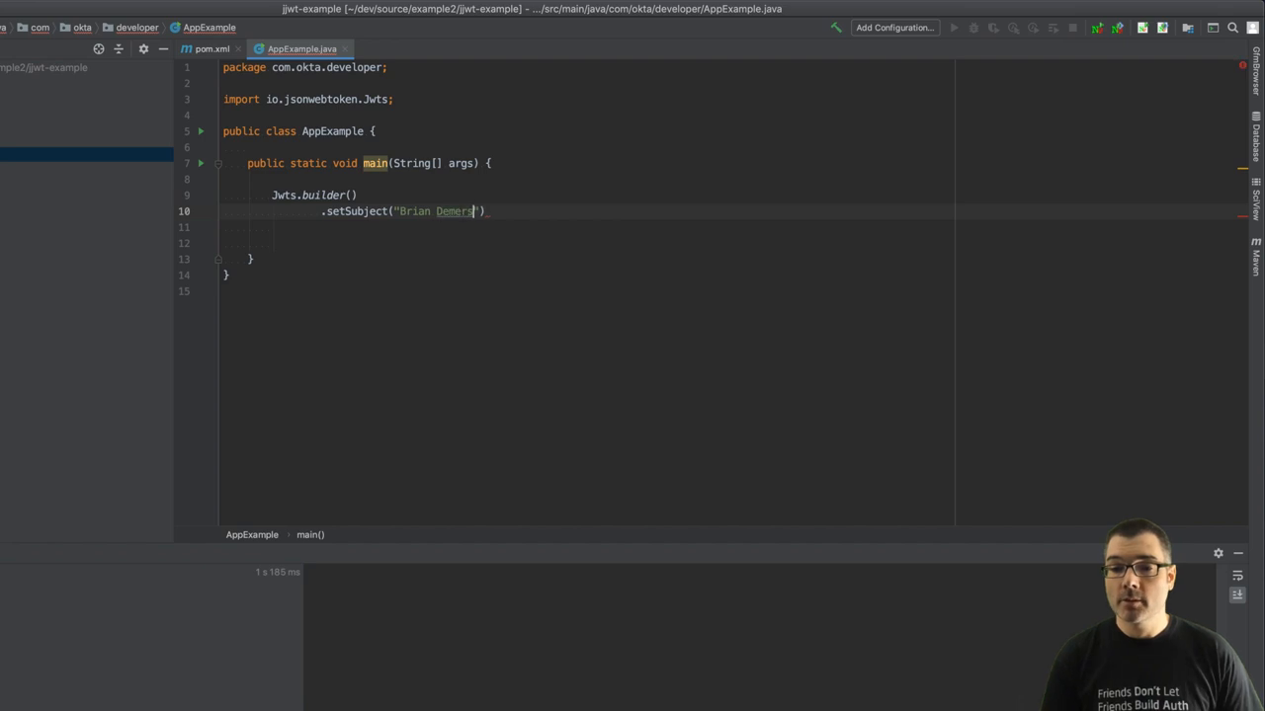
text(.setAudience()
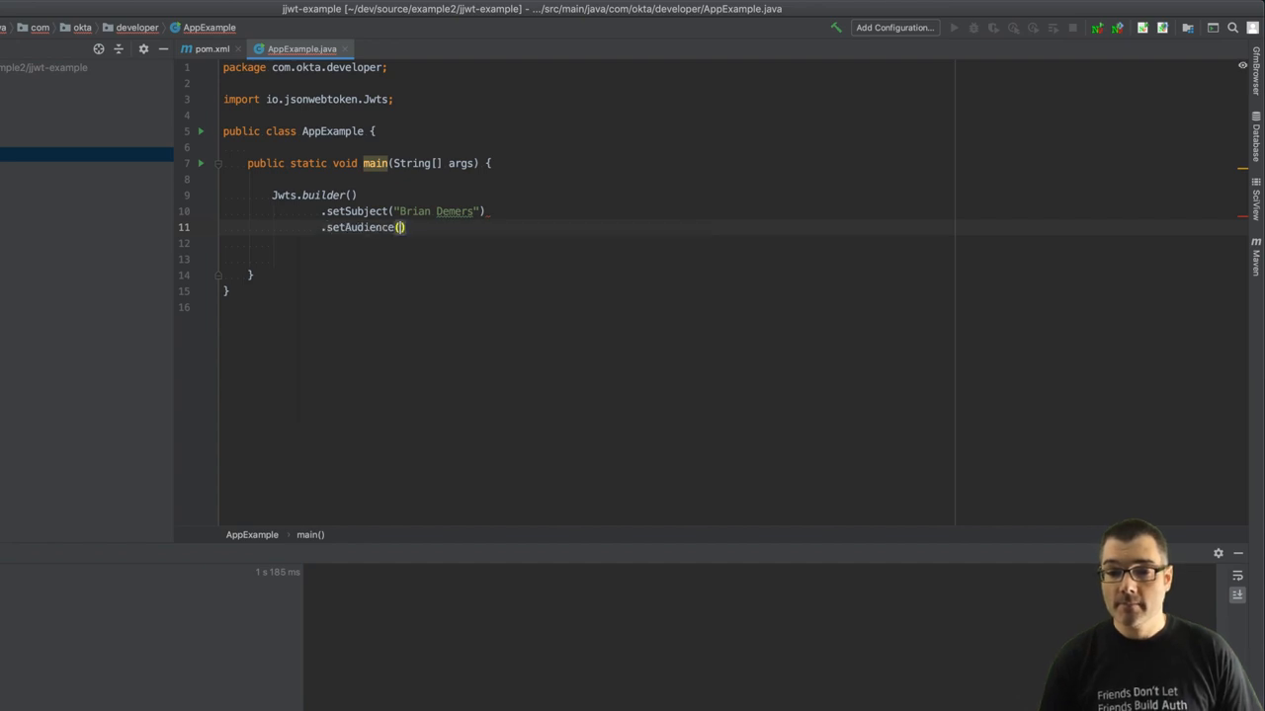
text("")
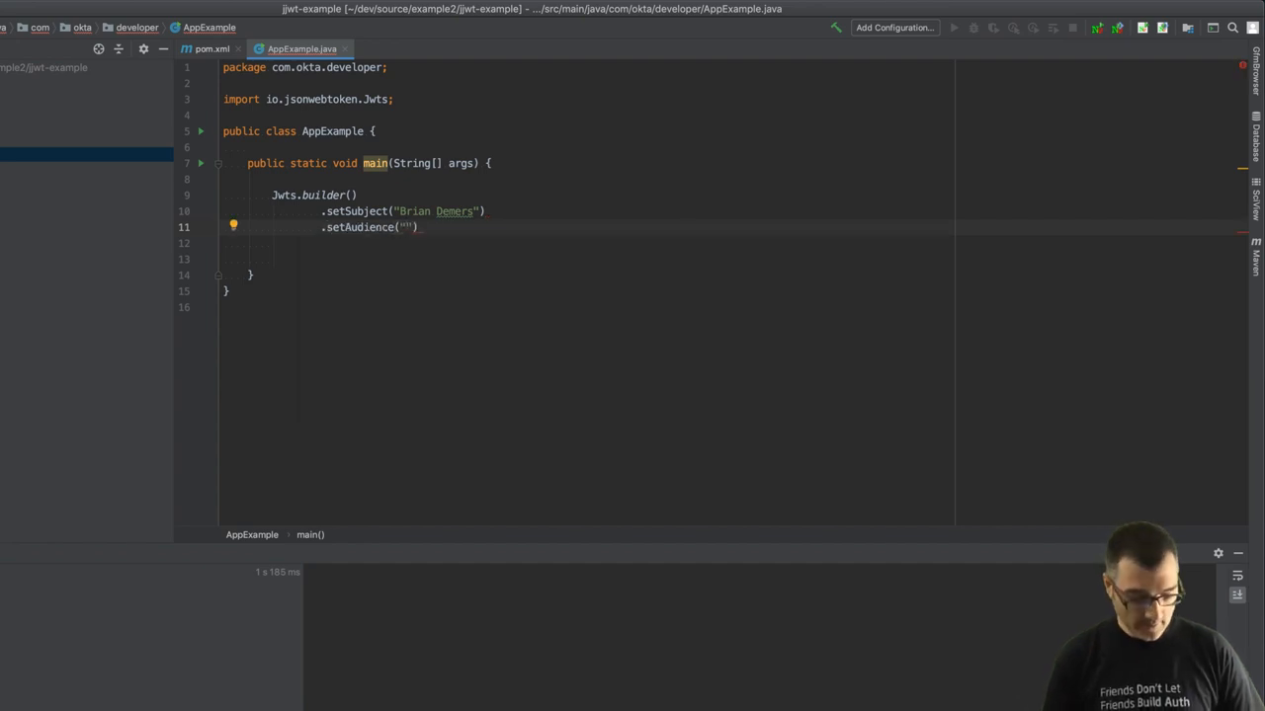
text(video demo)
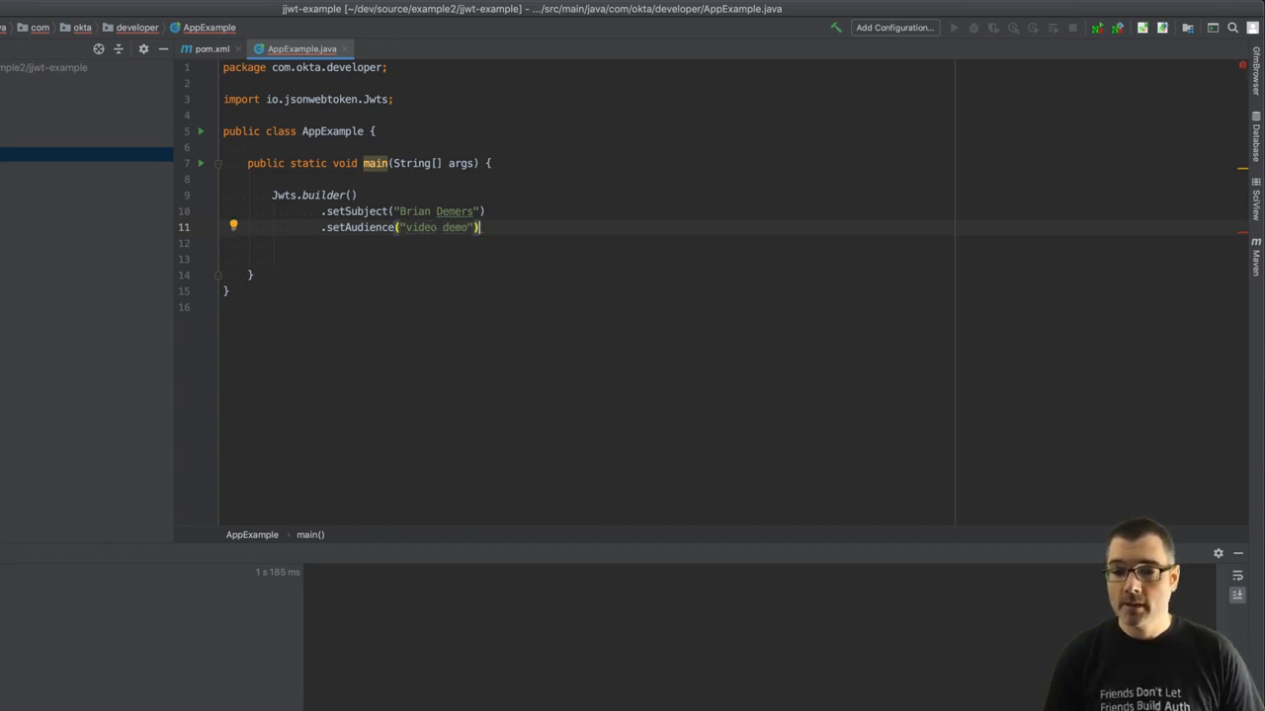
Step: Declare Instant now and set issued-at to Date.from(now) with a one-minute ChronoUnit.MINUTES expiration
key(Enter)
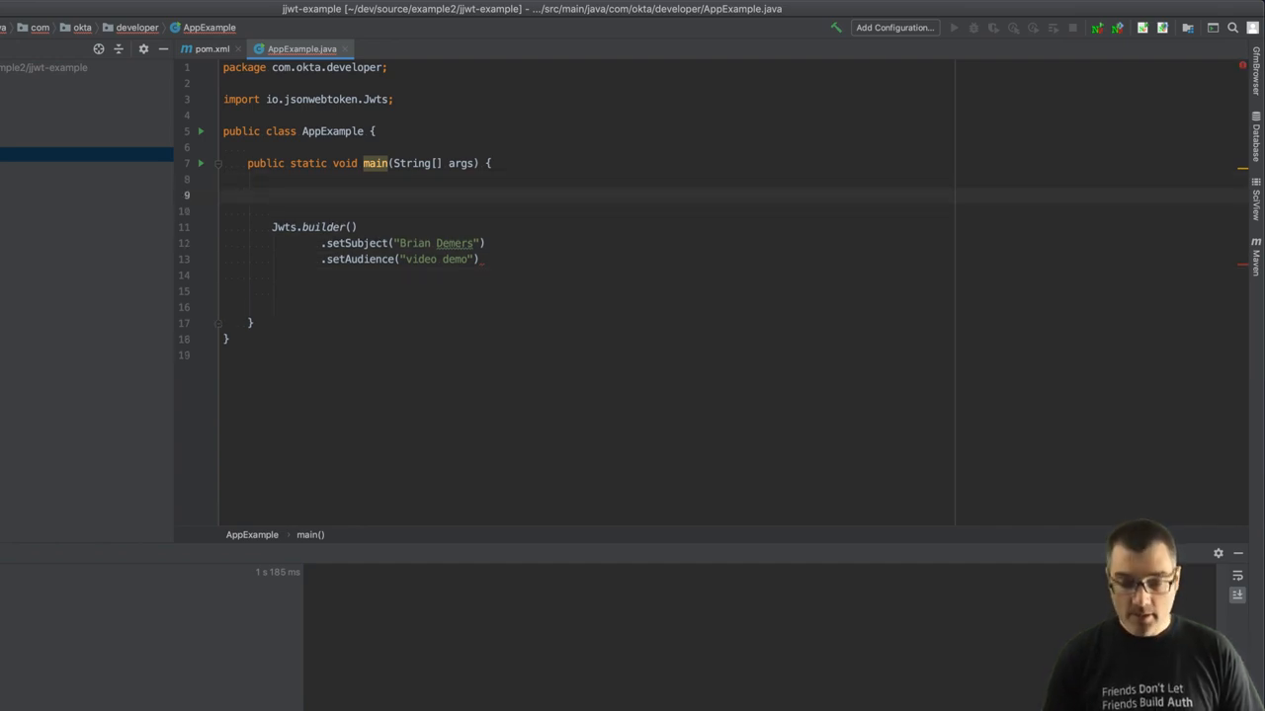
text(Instant now = Instant.now()
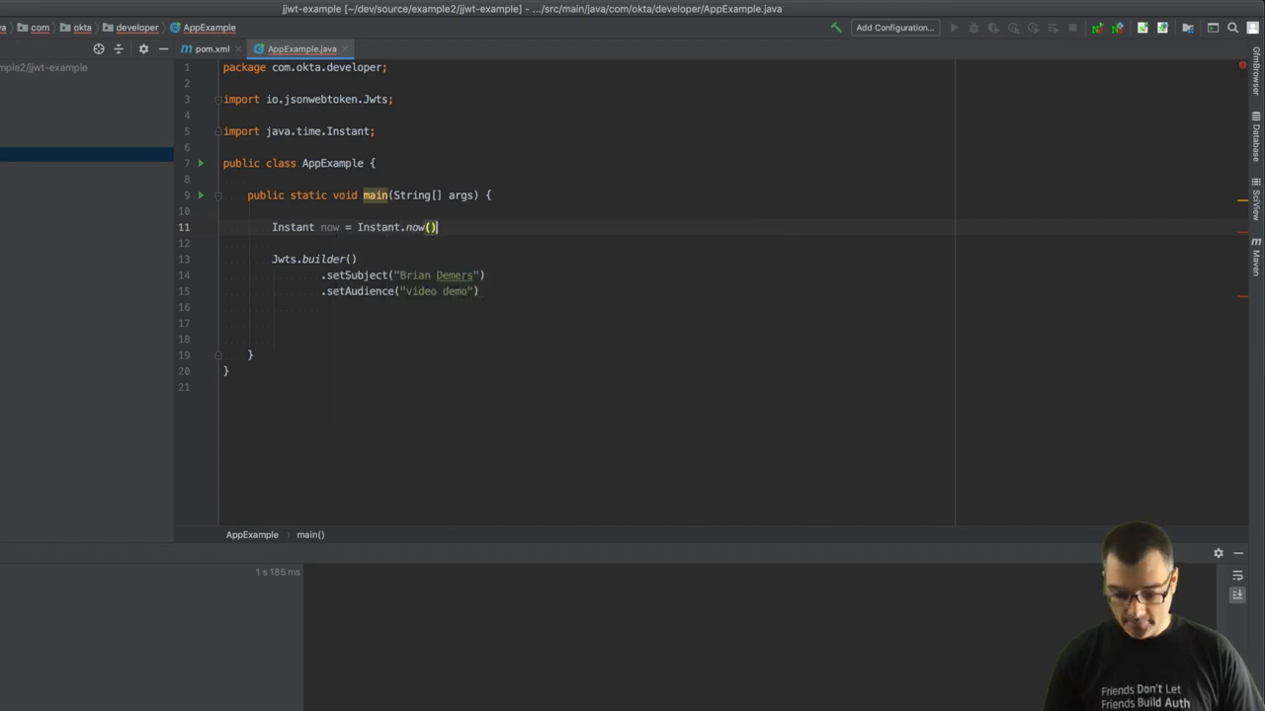
text(;)
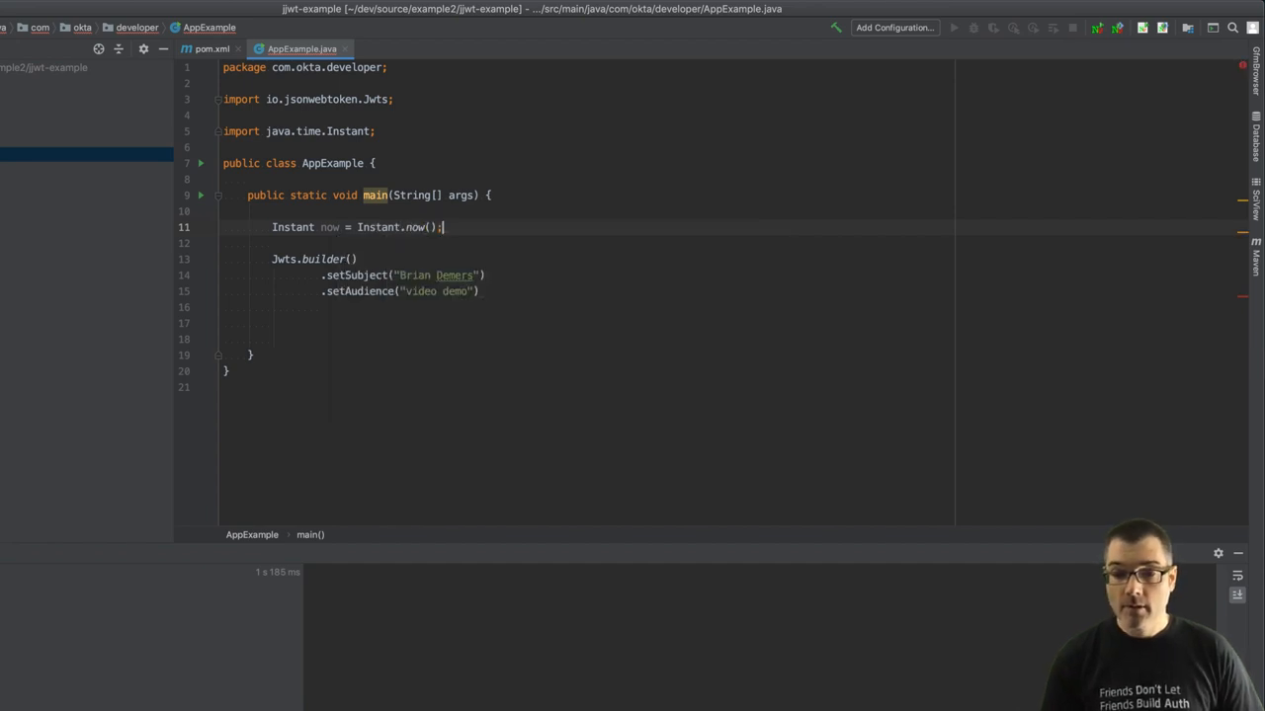
key(enter)
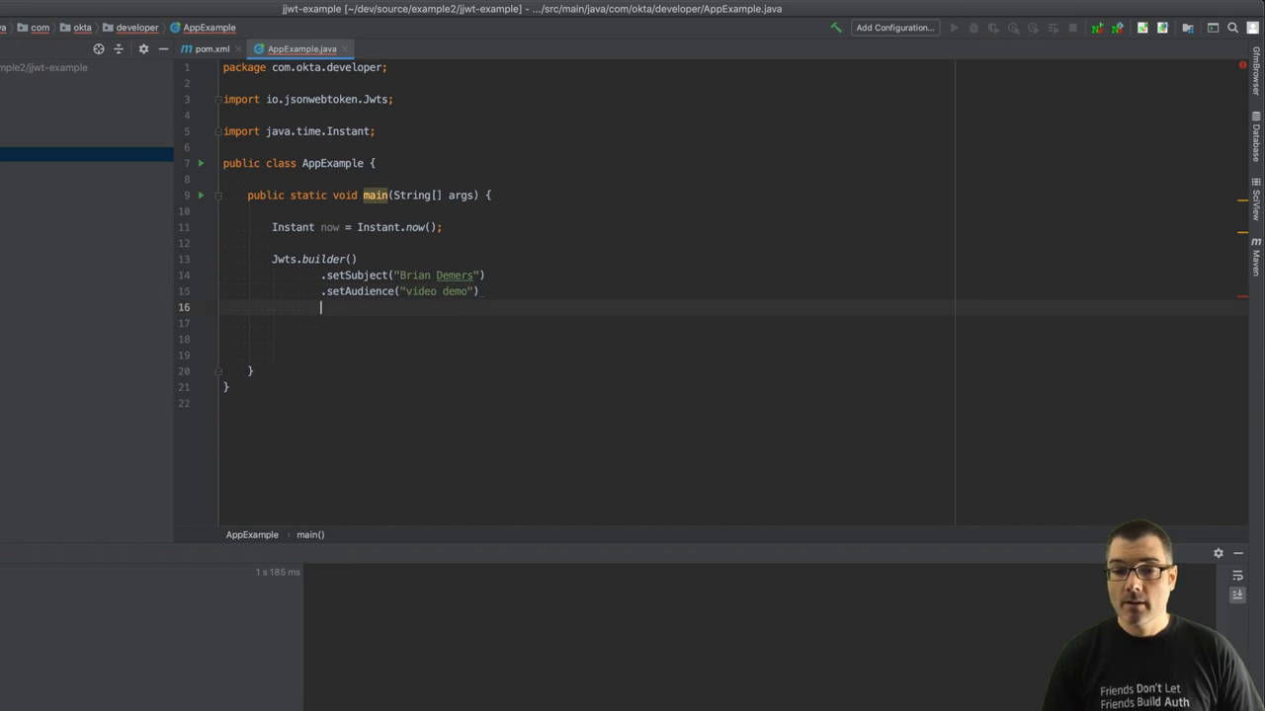
text(.setIssuedAt(D)
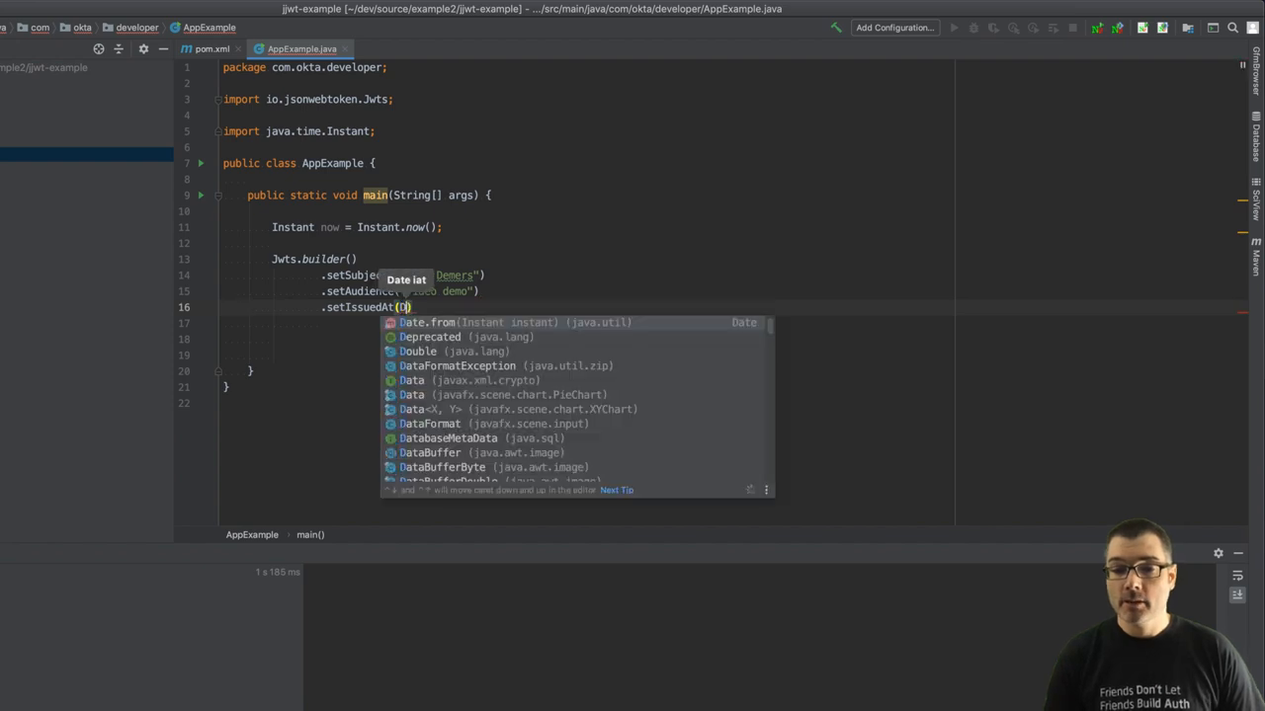
click(426, 322)
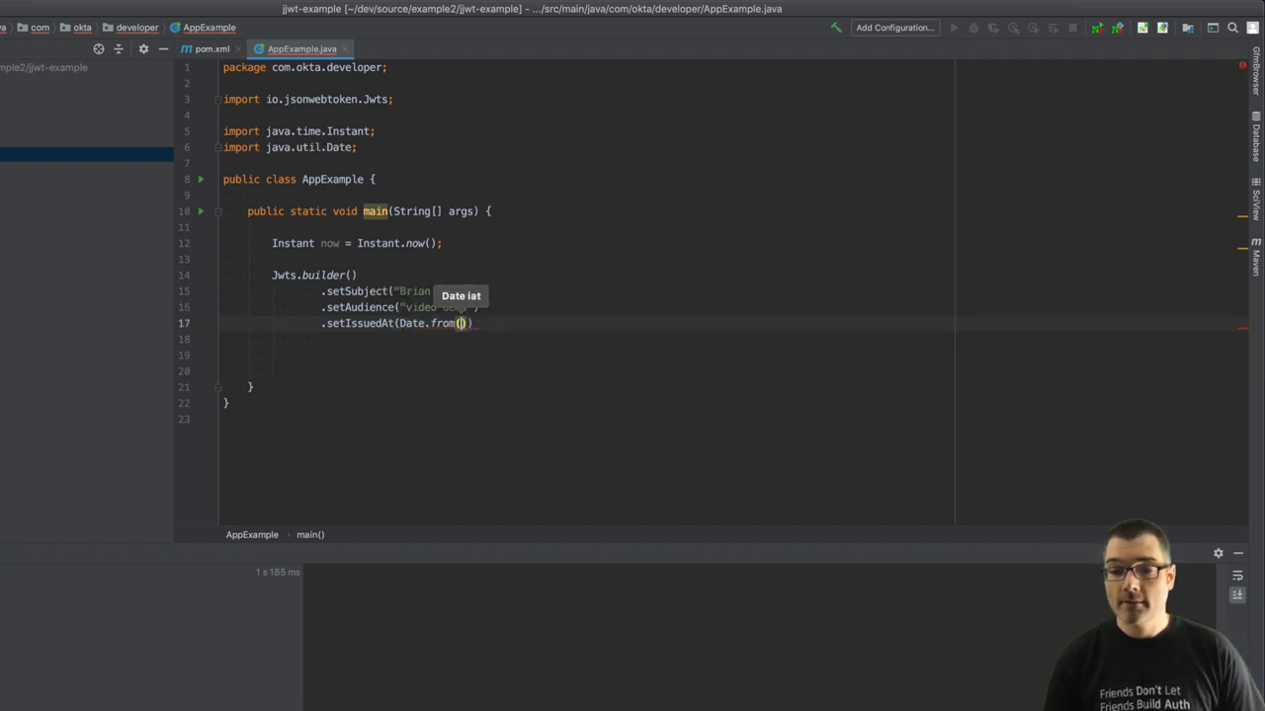
text(now)
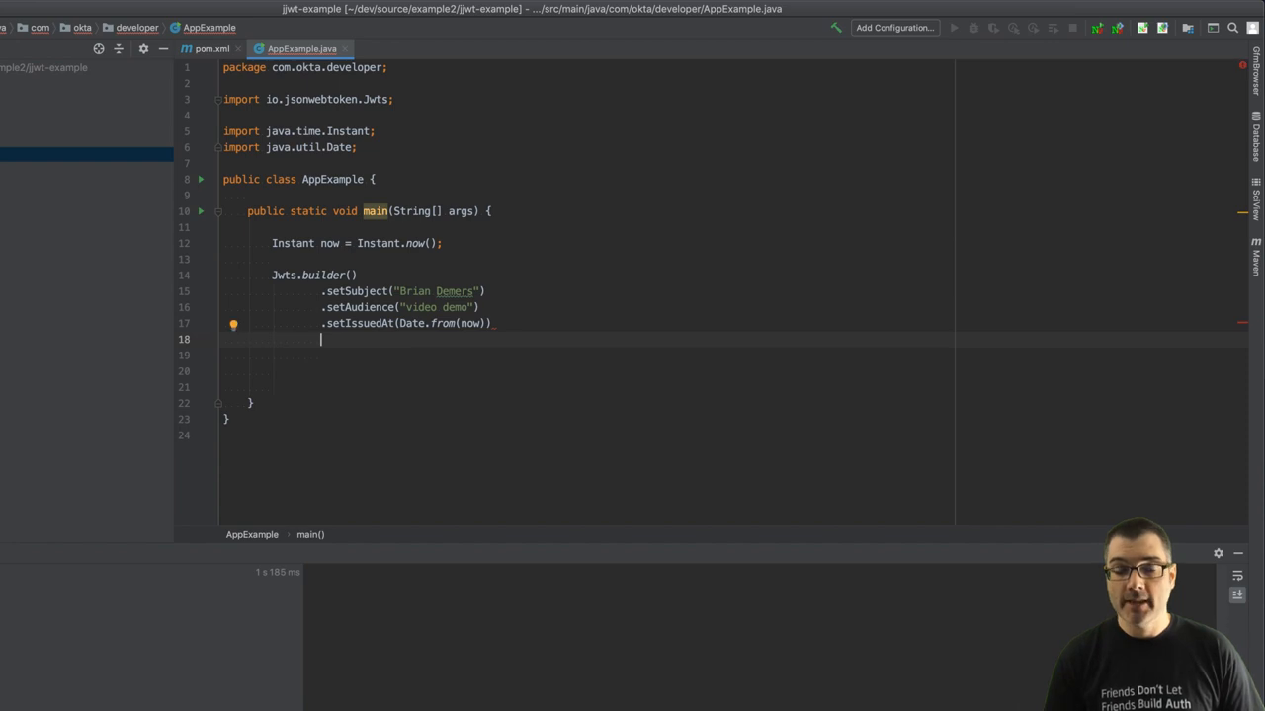
text(.se)
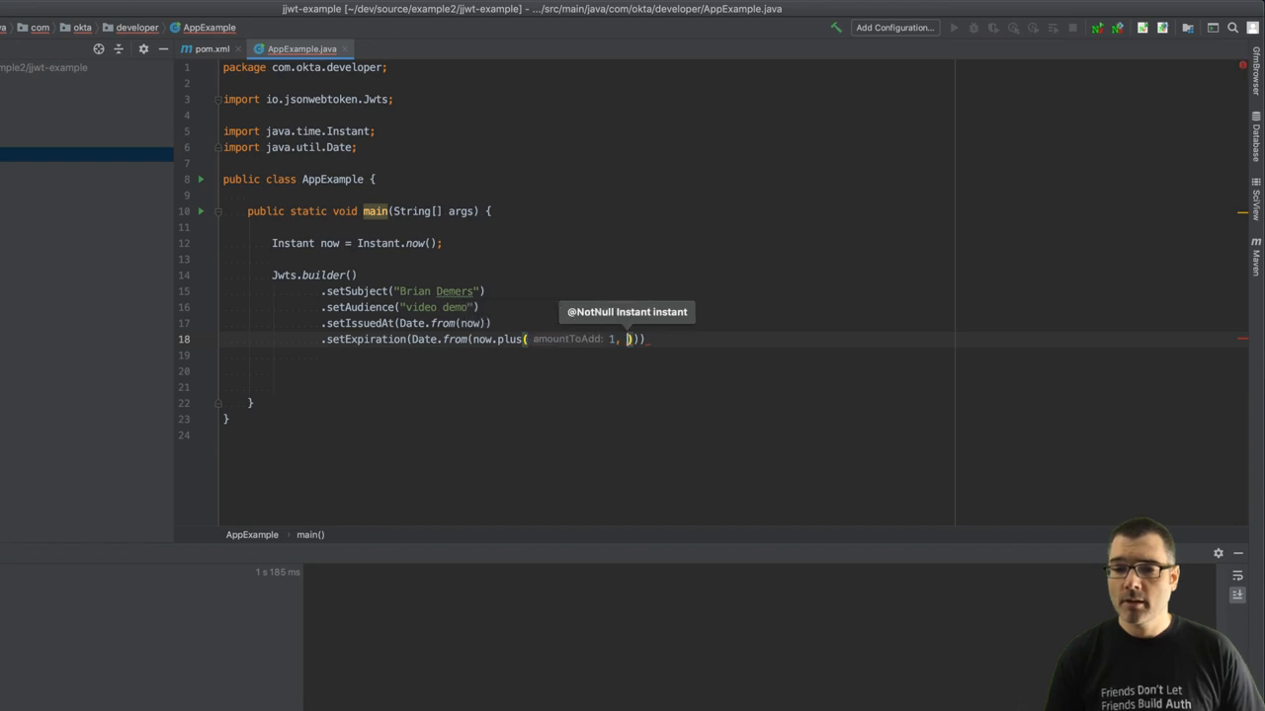
text(Chr)
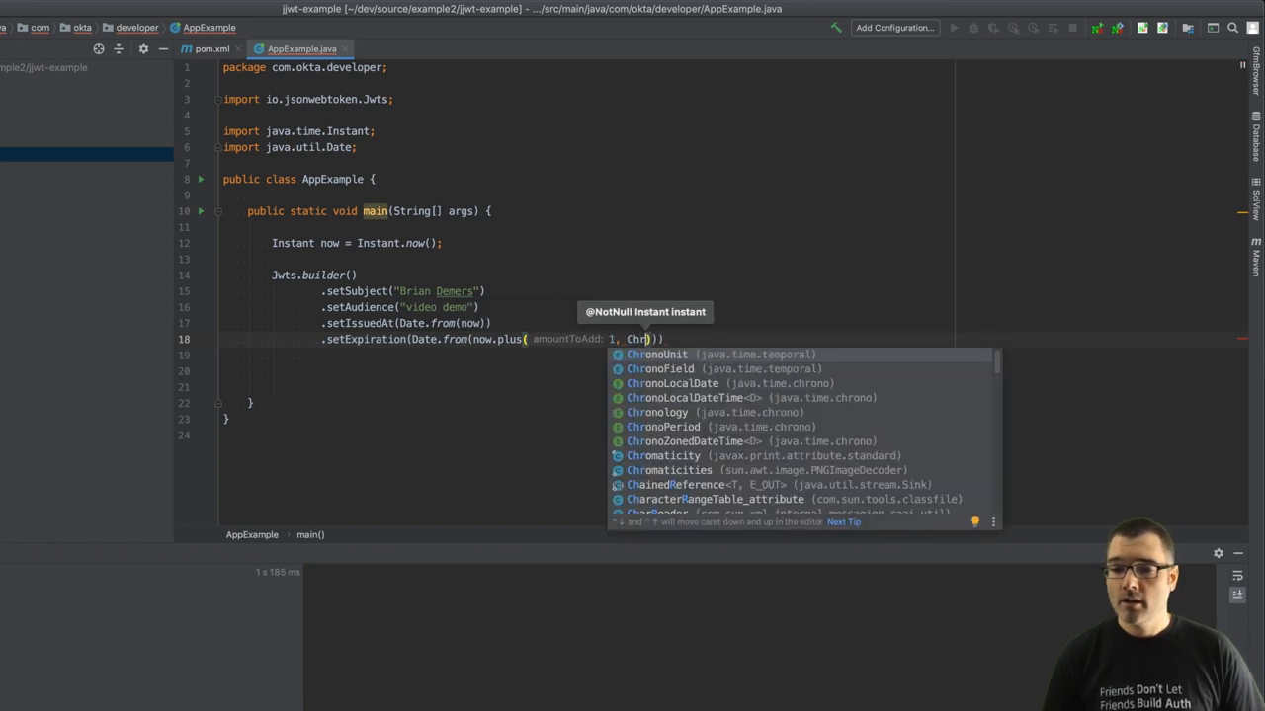
click(656, 354)
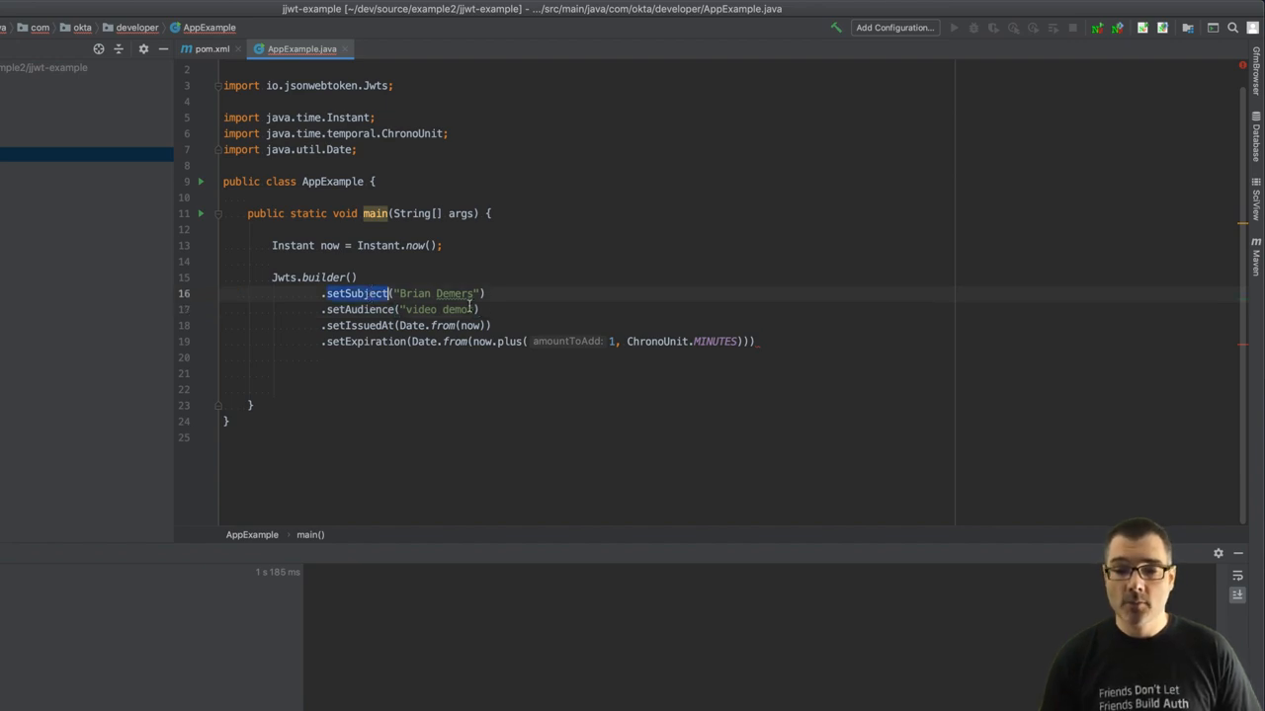
Step: Add a custom "1d20" claim valued new Random().nextInt(20)
key(enter)
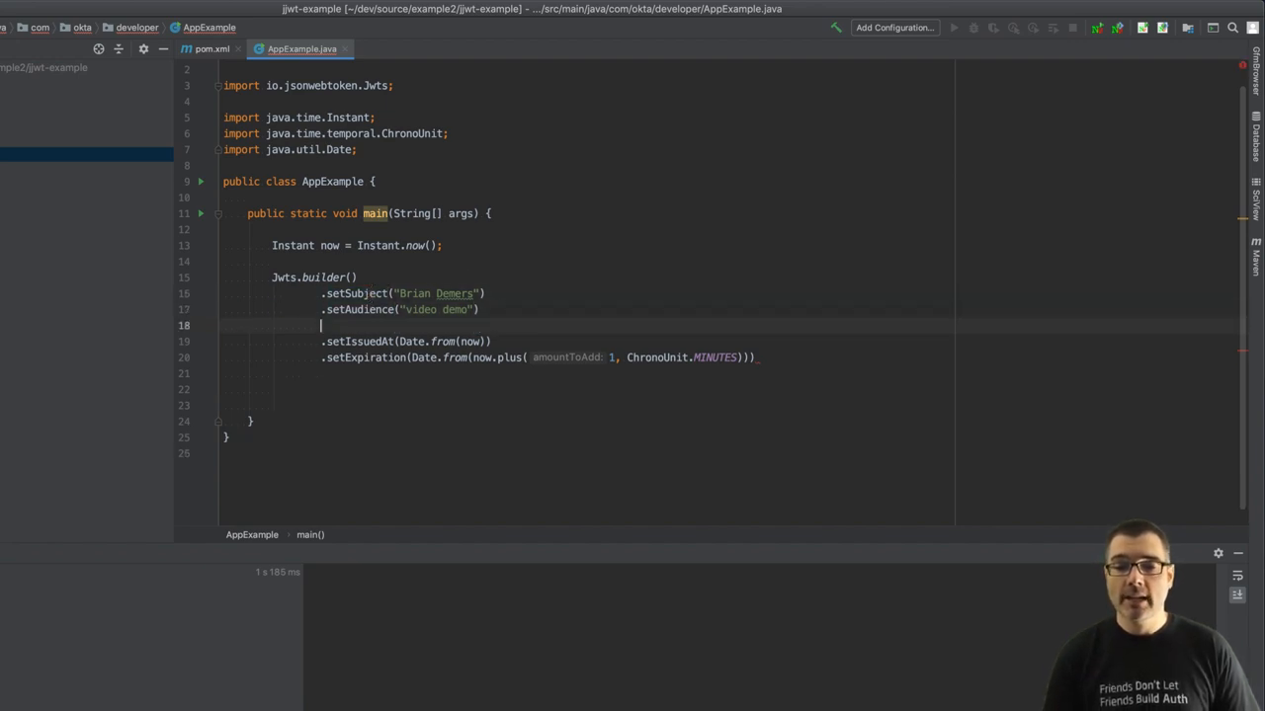
text(.)
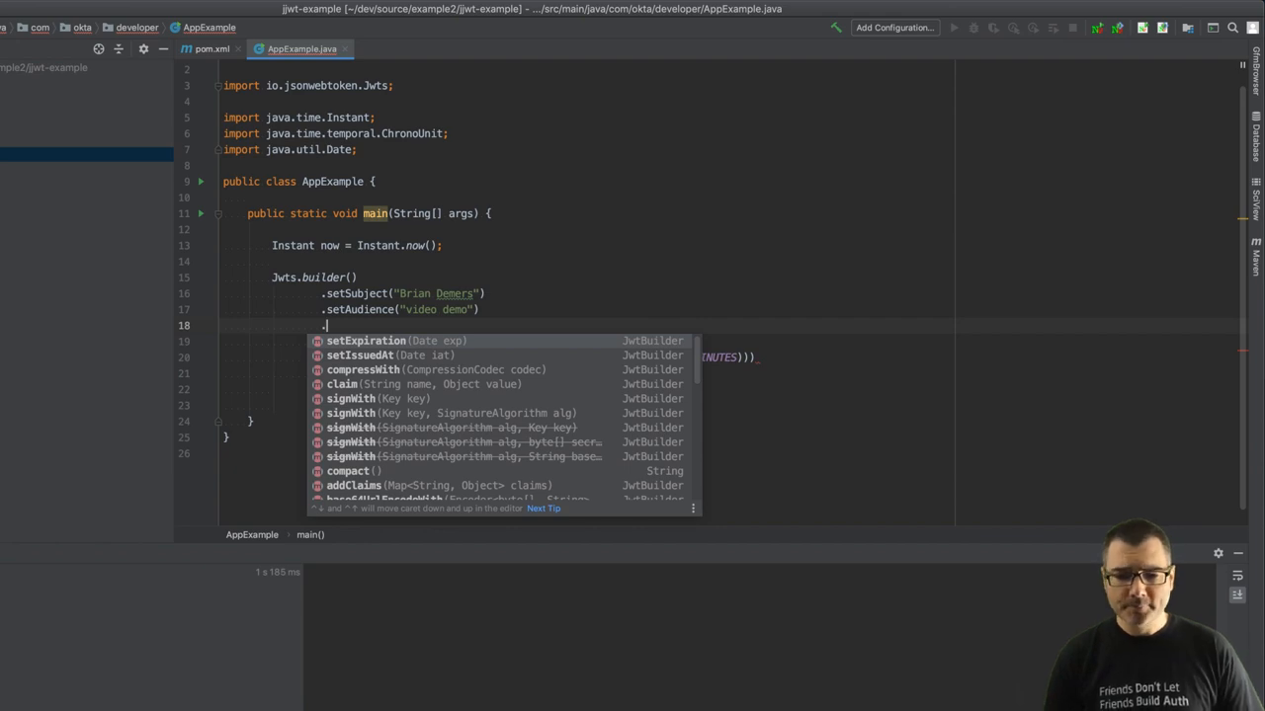
text(c)
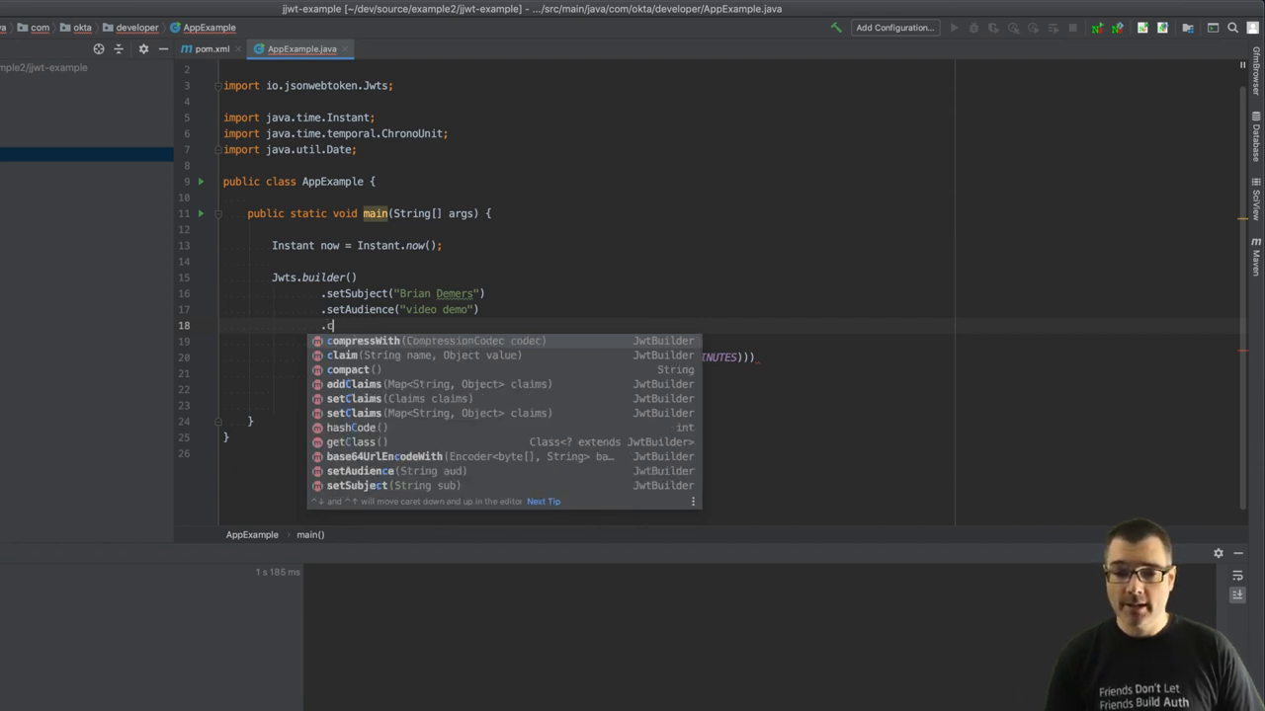
text(l)
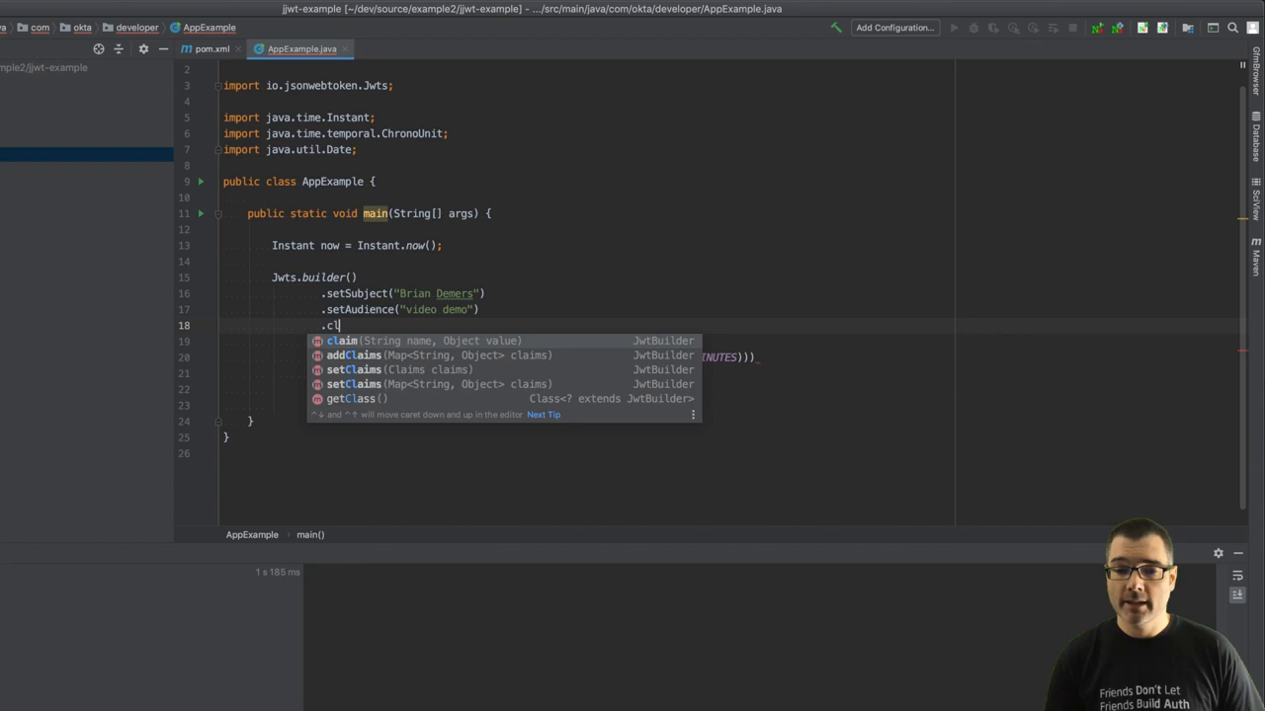
click(344, 340)
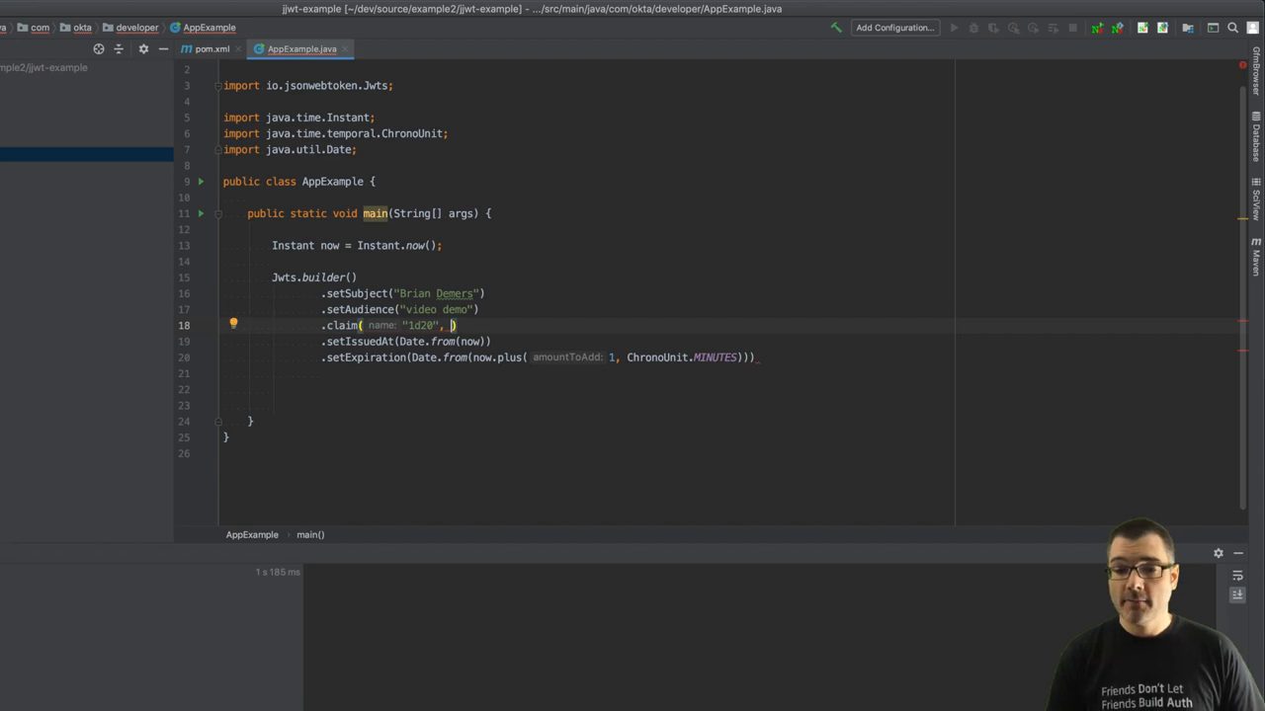
text(new Random()
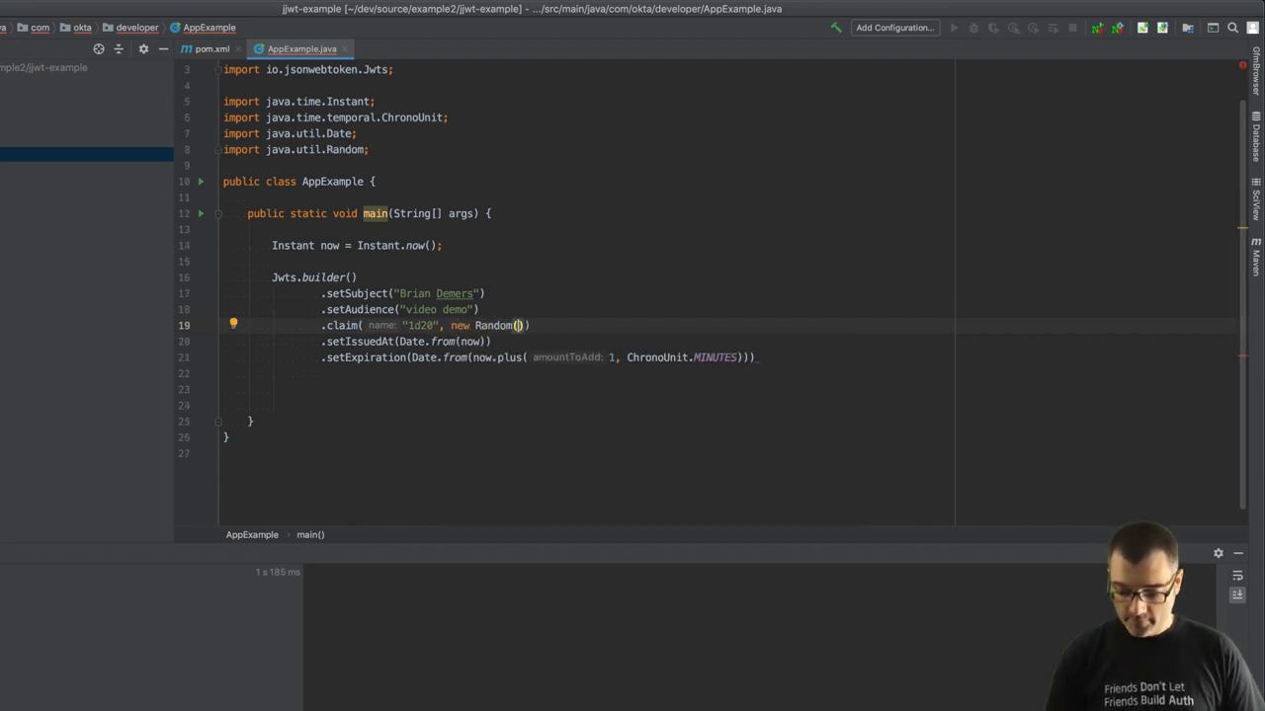
text(.nextInt()
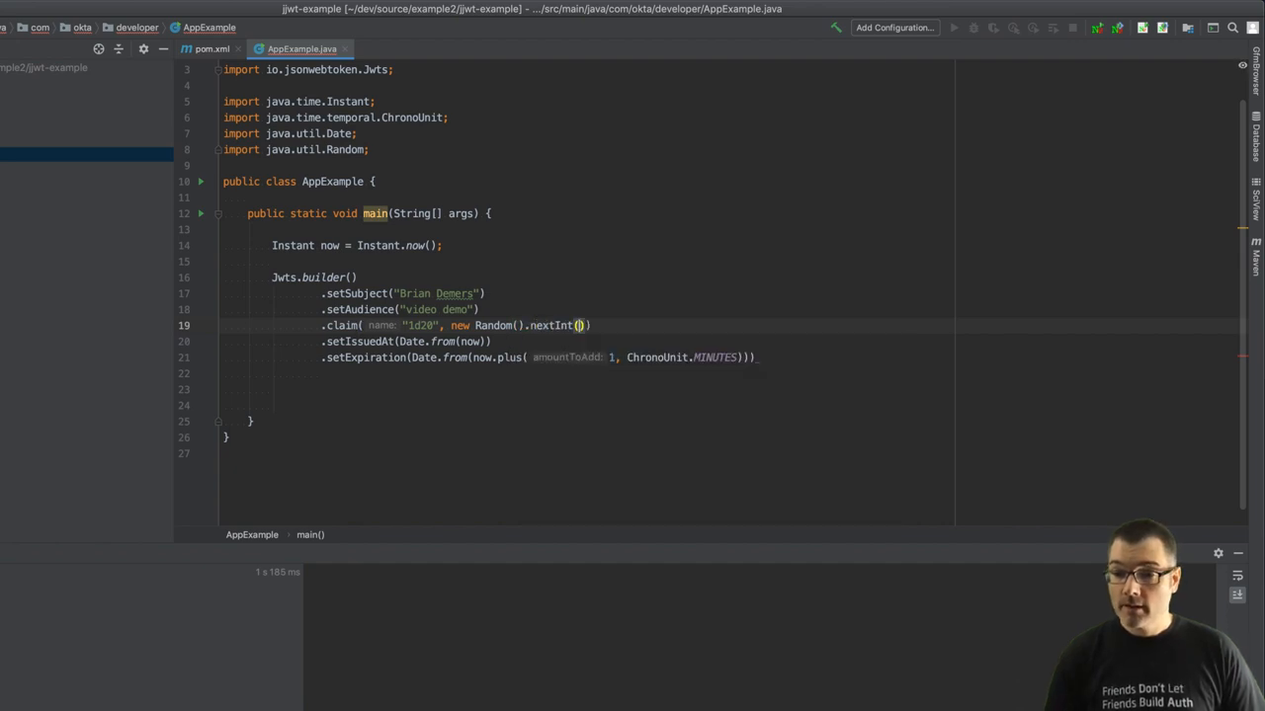
text(20)
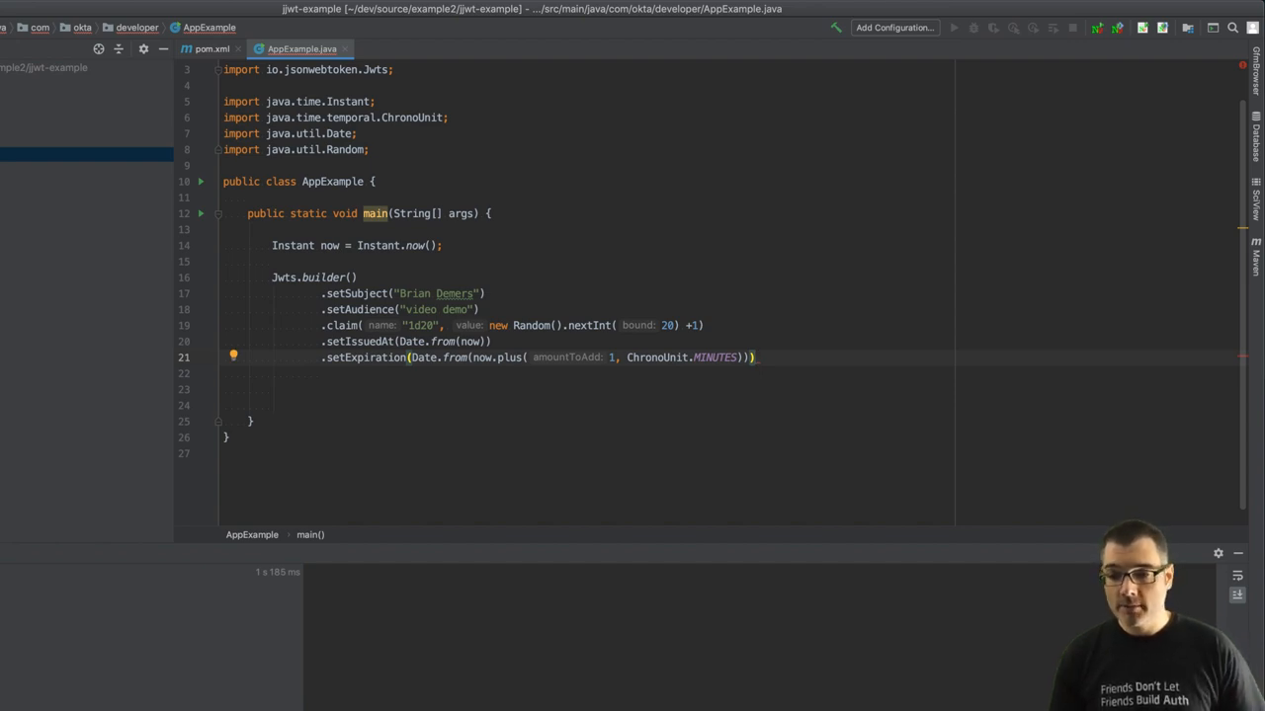
Step: Compact the builder into String jwt and begin a System.out.println line
key(Enter)
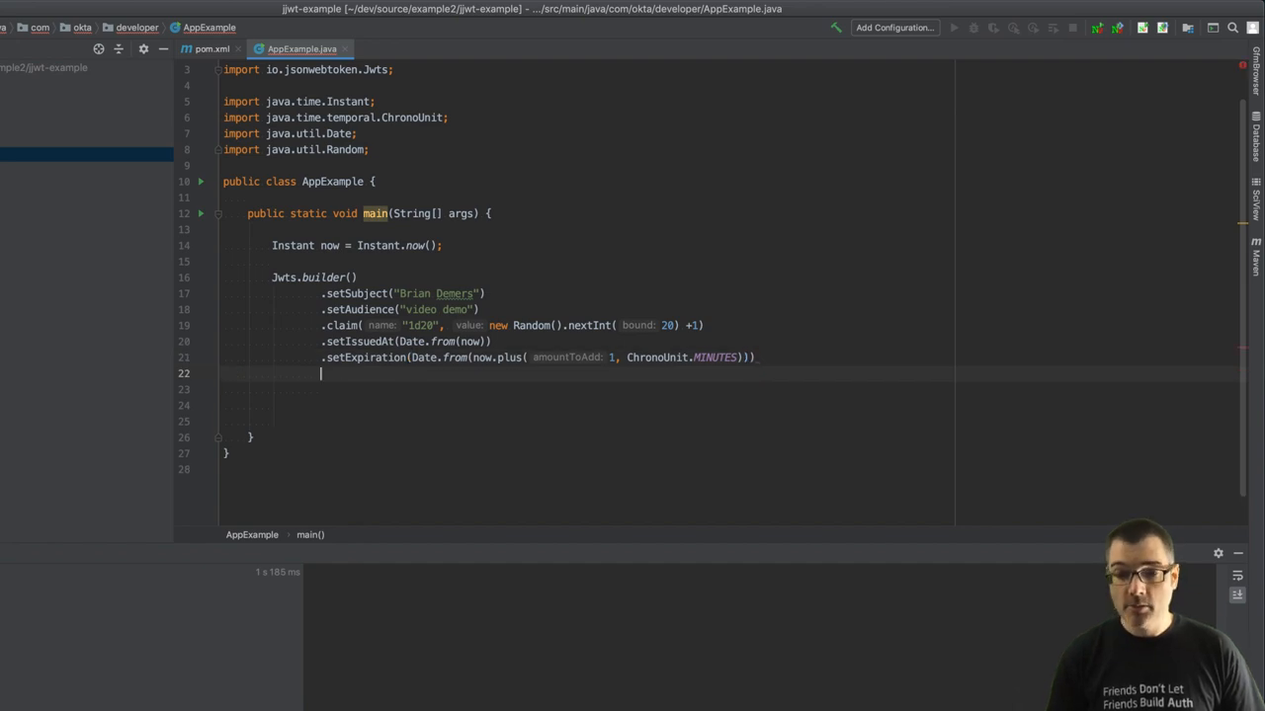
text(.compact();)
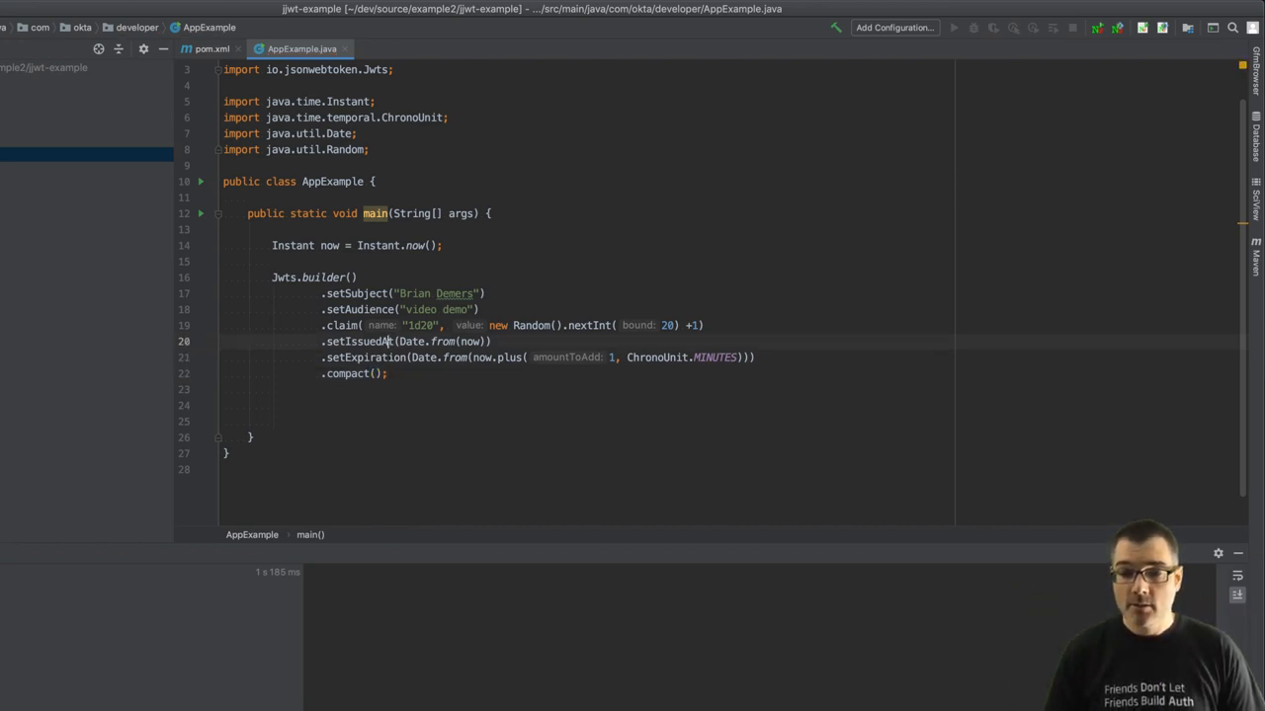
text(String)
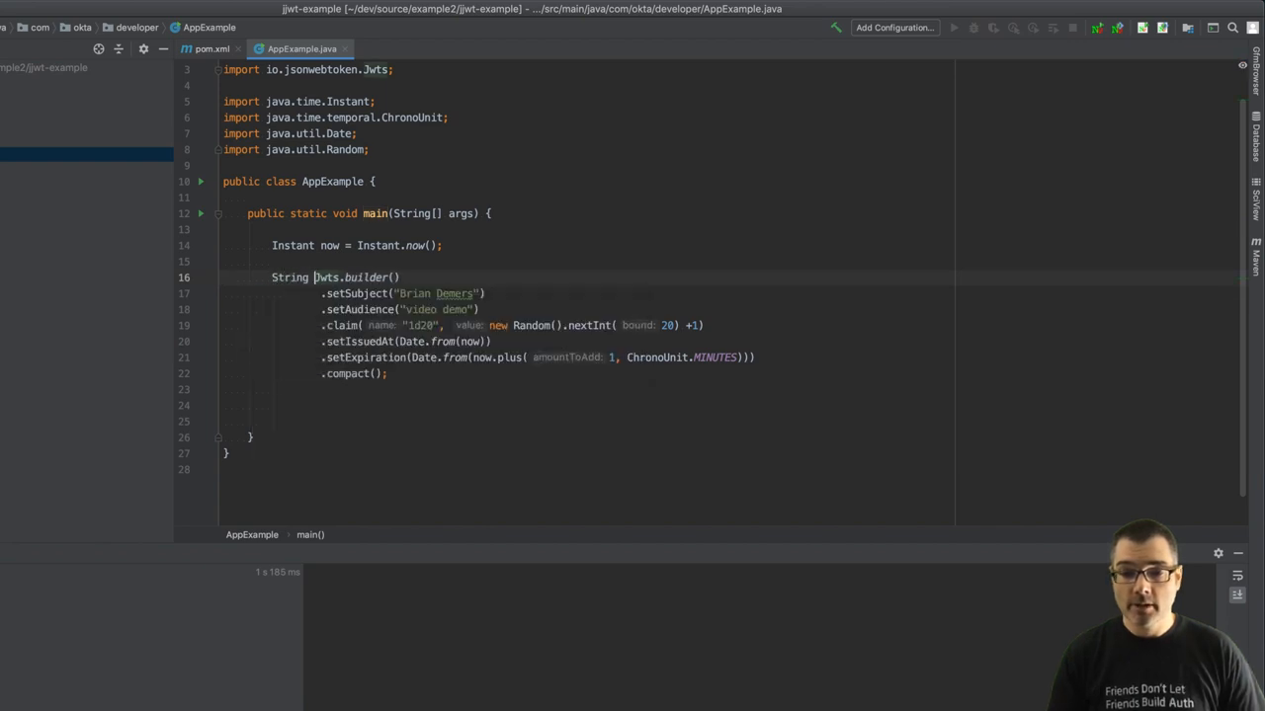
text(jwt =)
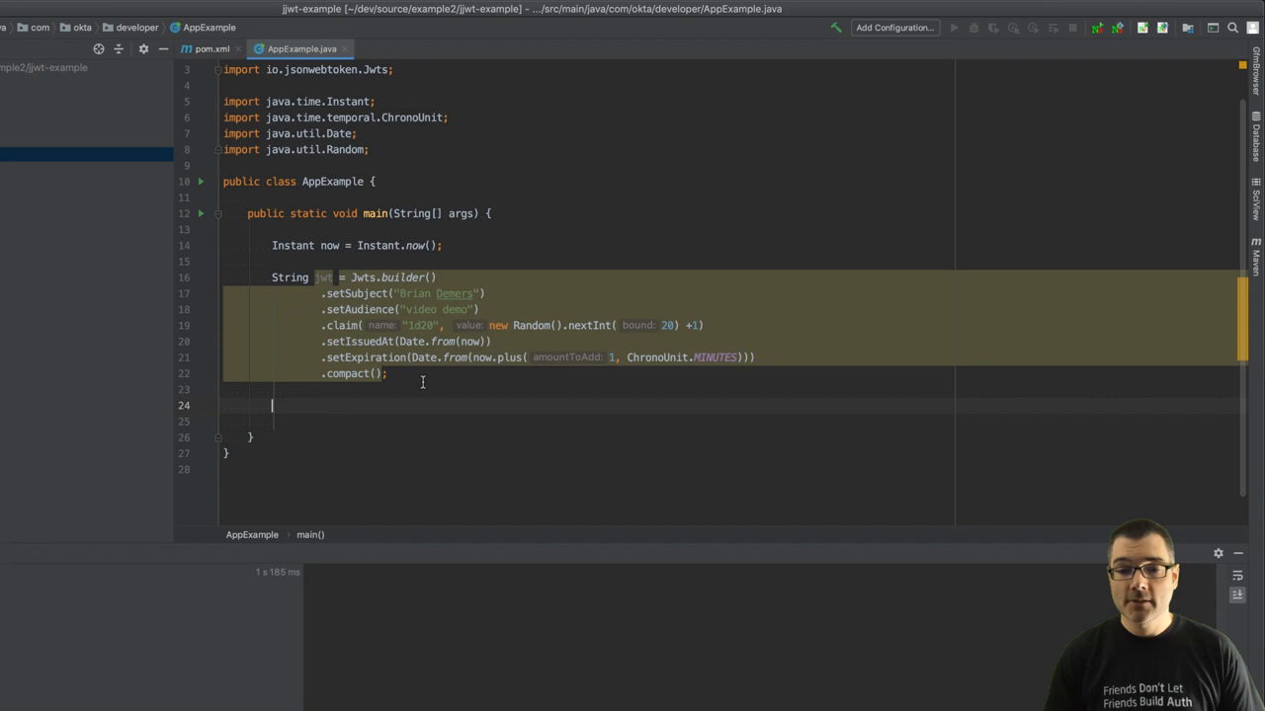
click(417, 389)
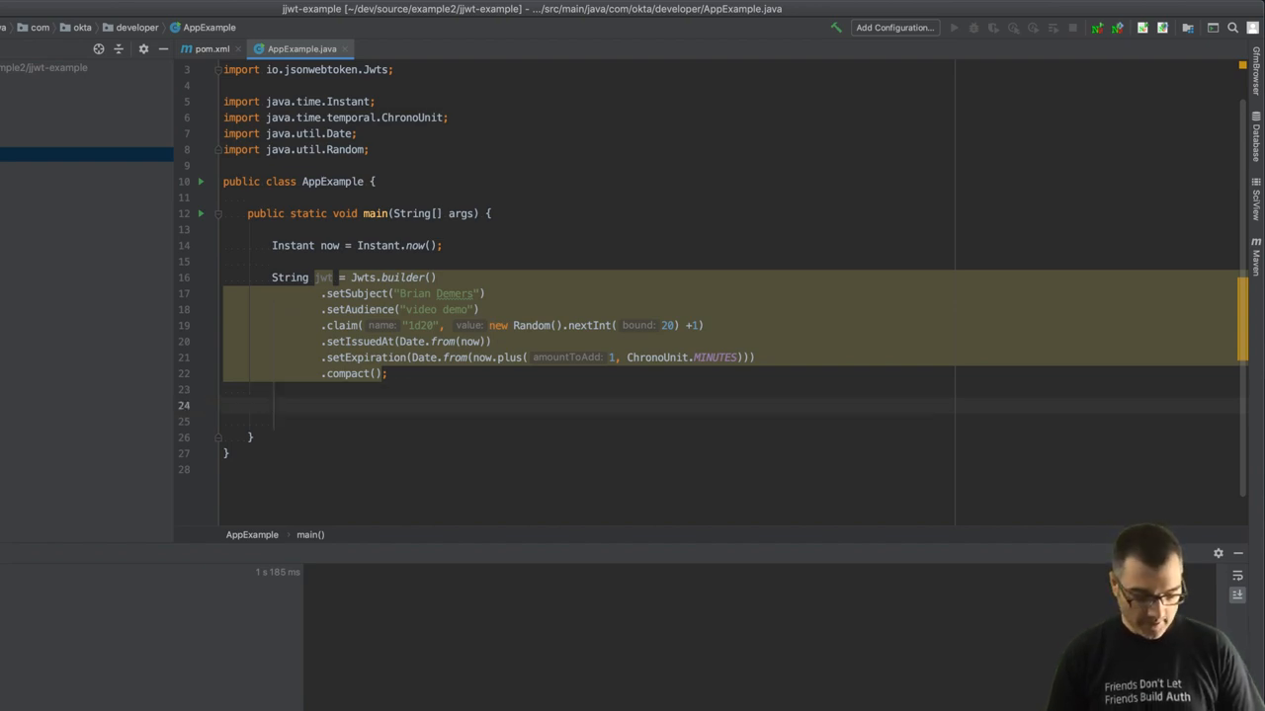
text(System.out.println();)
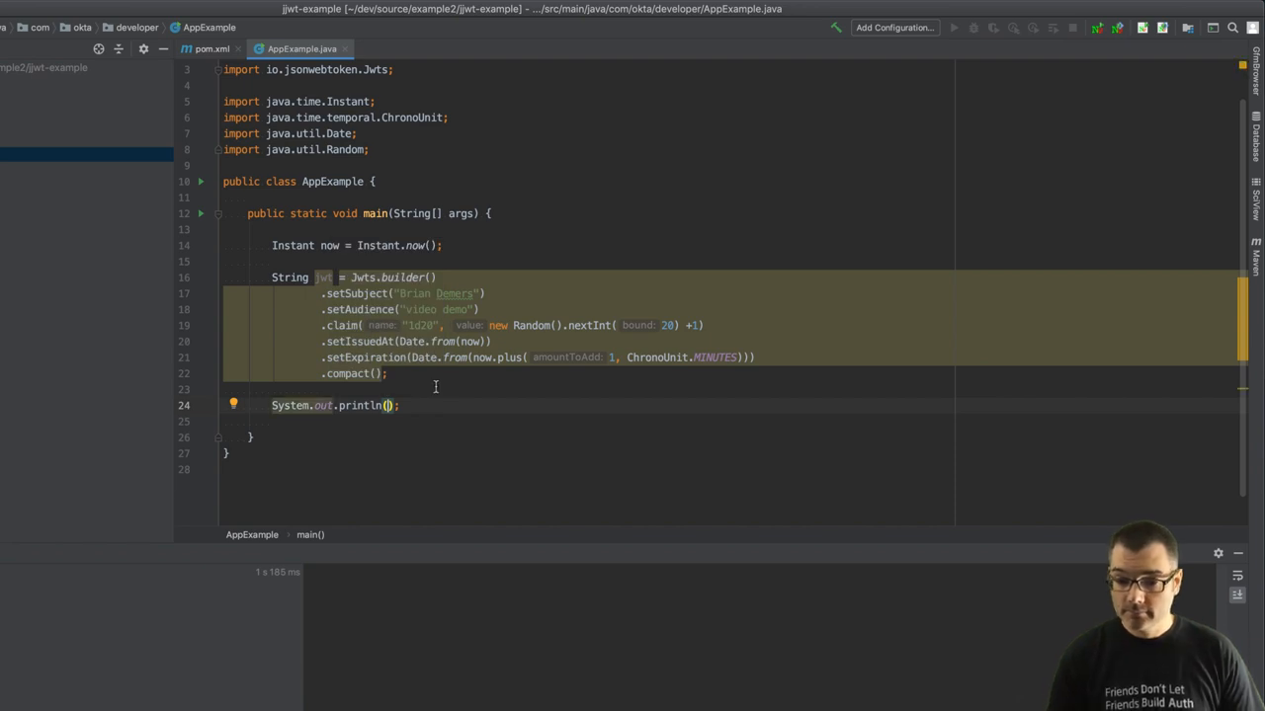
Step: Print jwt and run the main class to see the token in the run output
text(jwt)
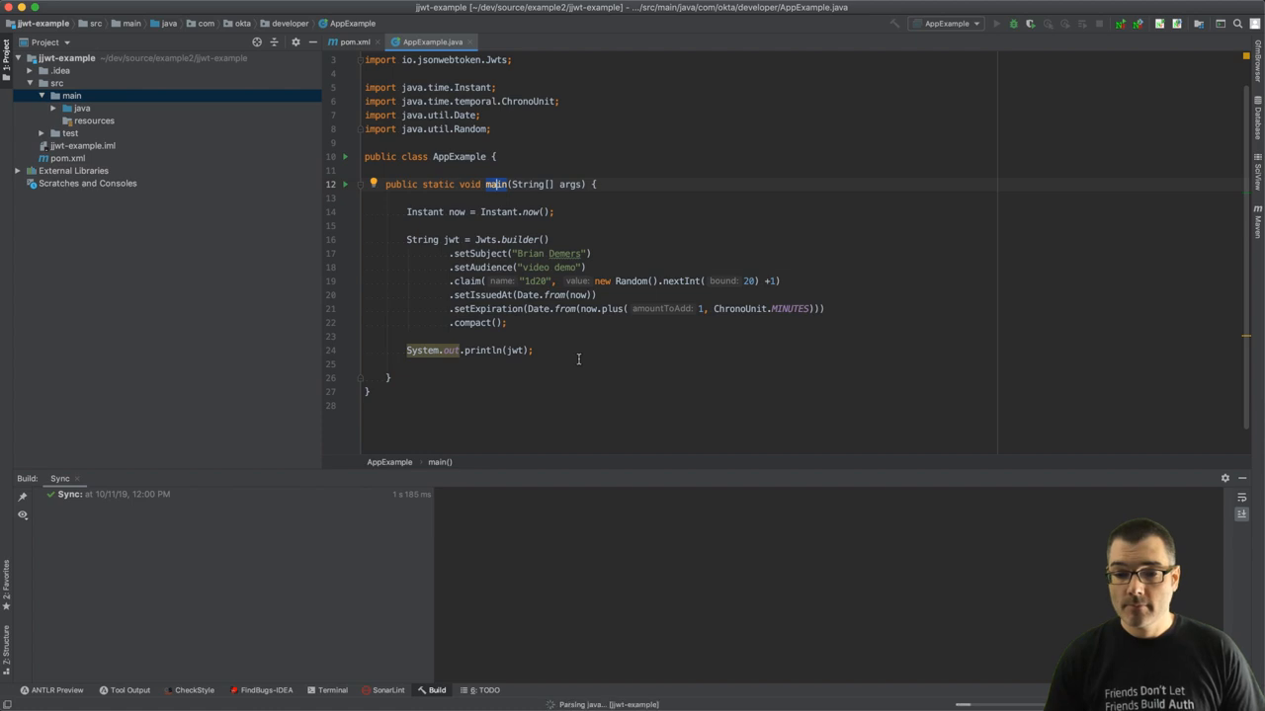
click(995, 24)
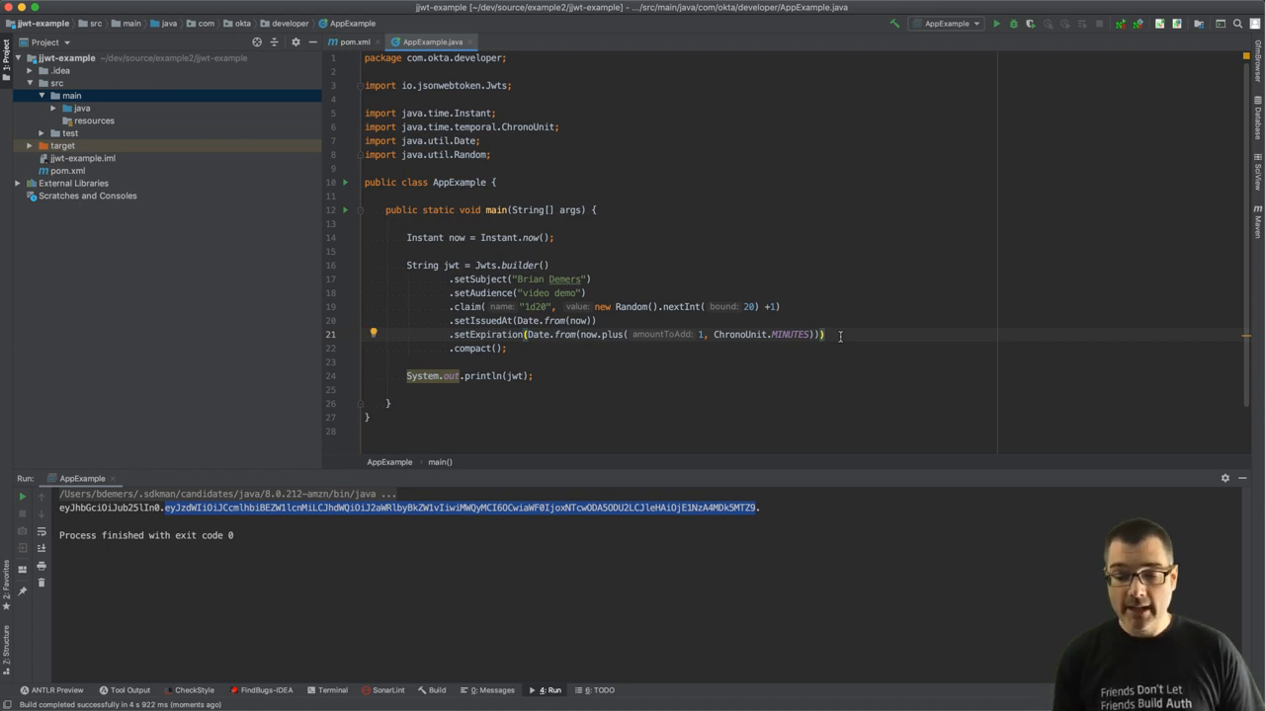
mouse_move(559, 221)
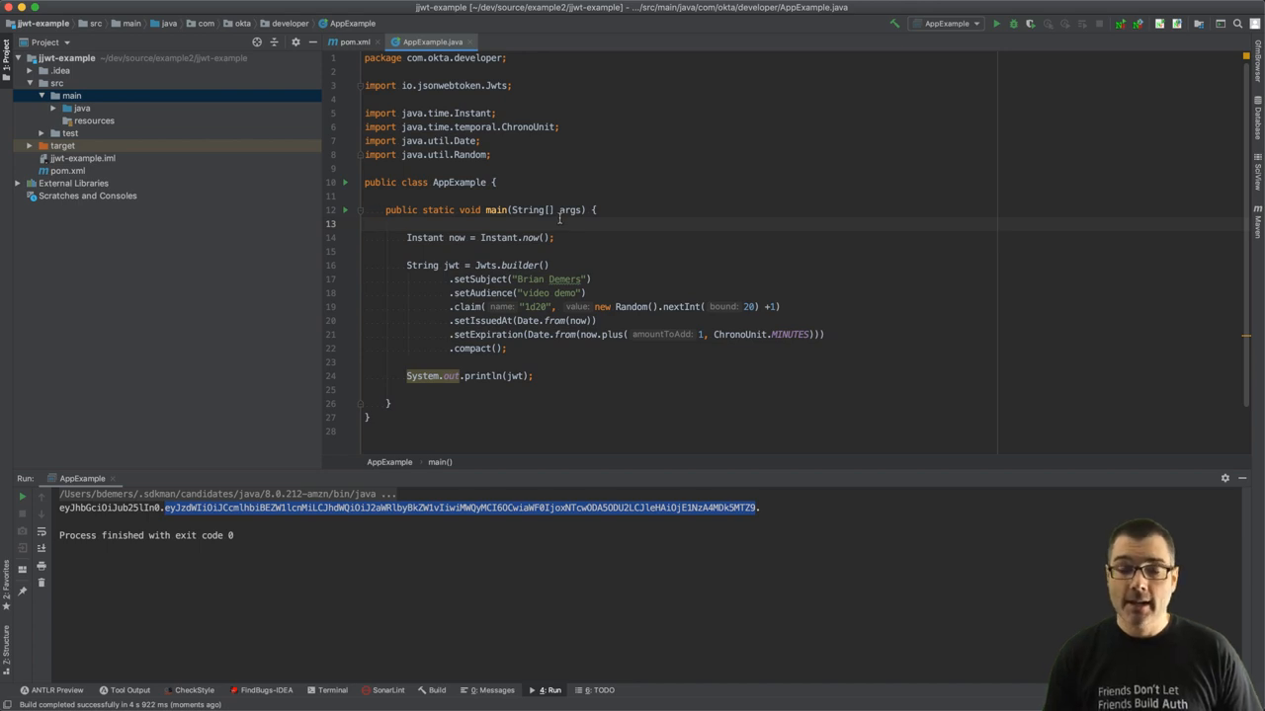
mouse_move(581, 253)
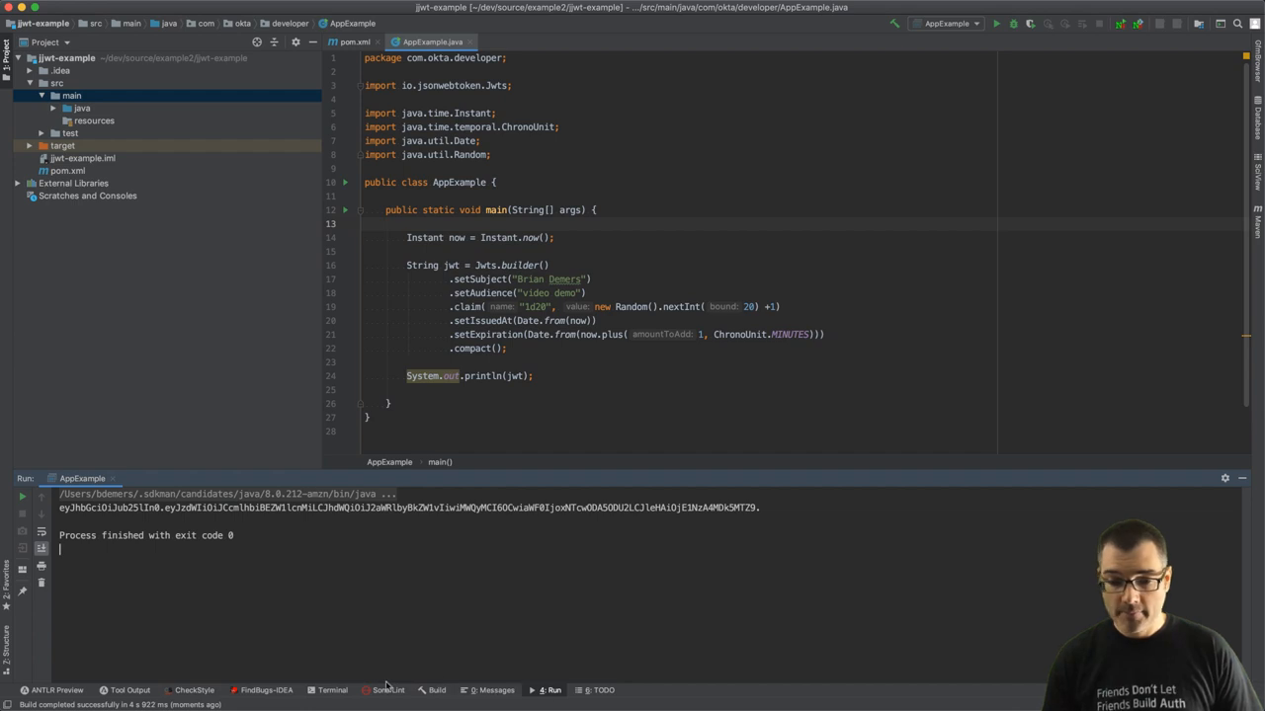
Step: Run openssl rand -base64 32 in the built-in terminal to generate a random secret
click(332, 689)
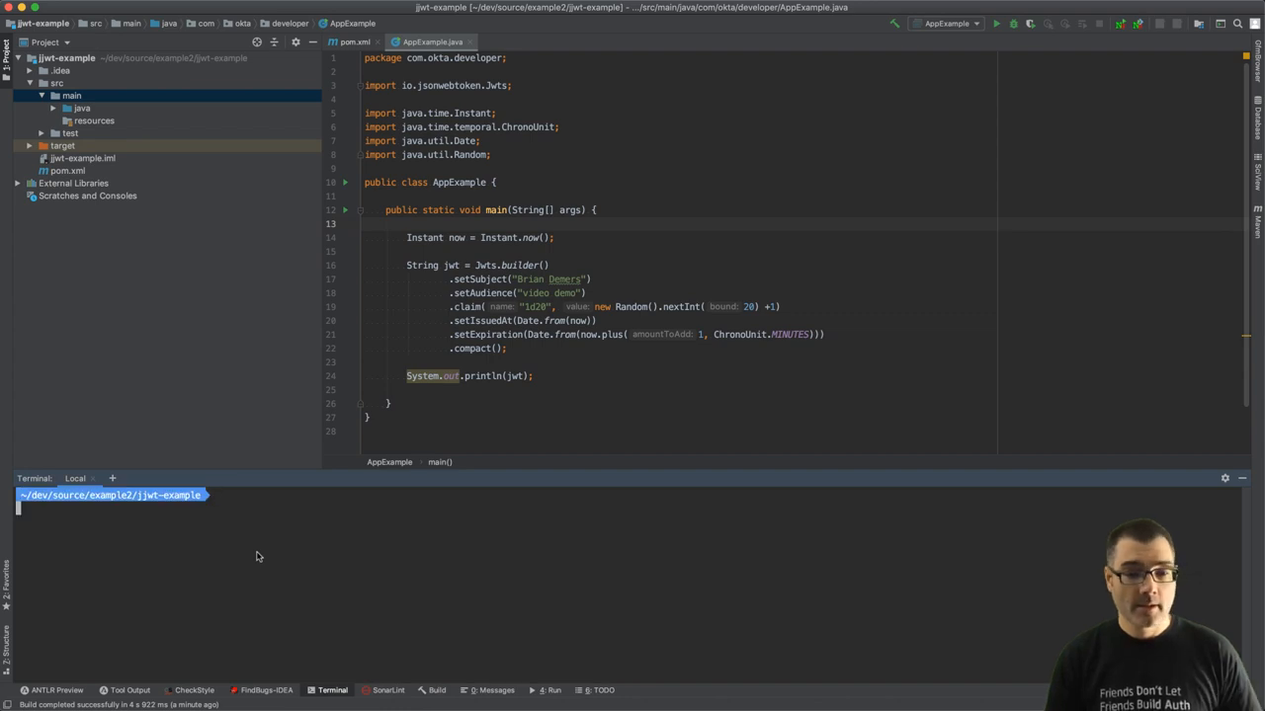
text(openssl rand)
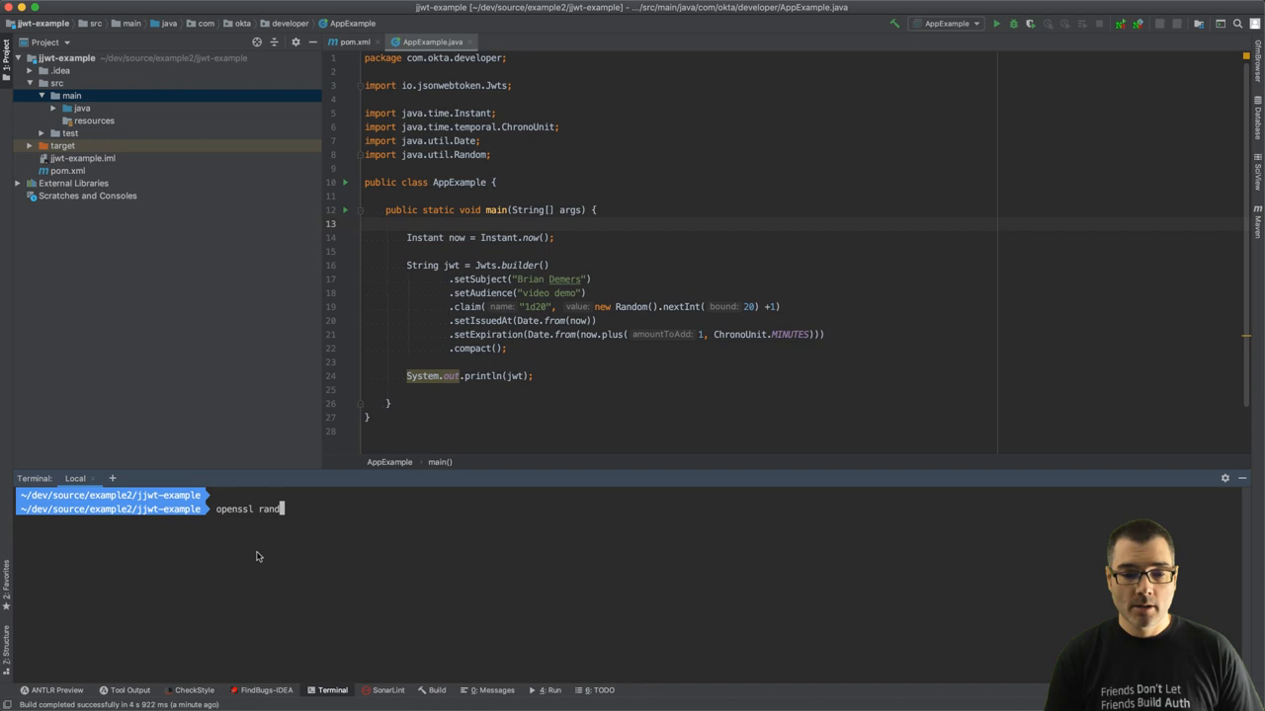
text(-base)
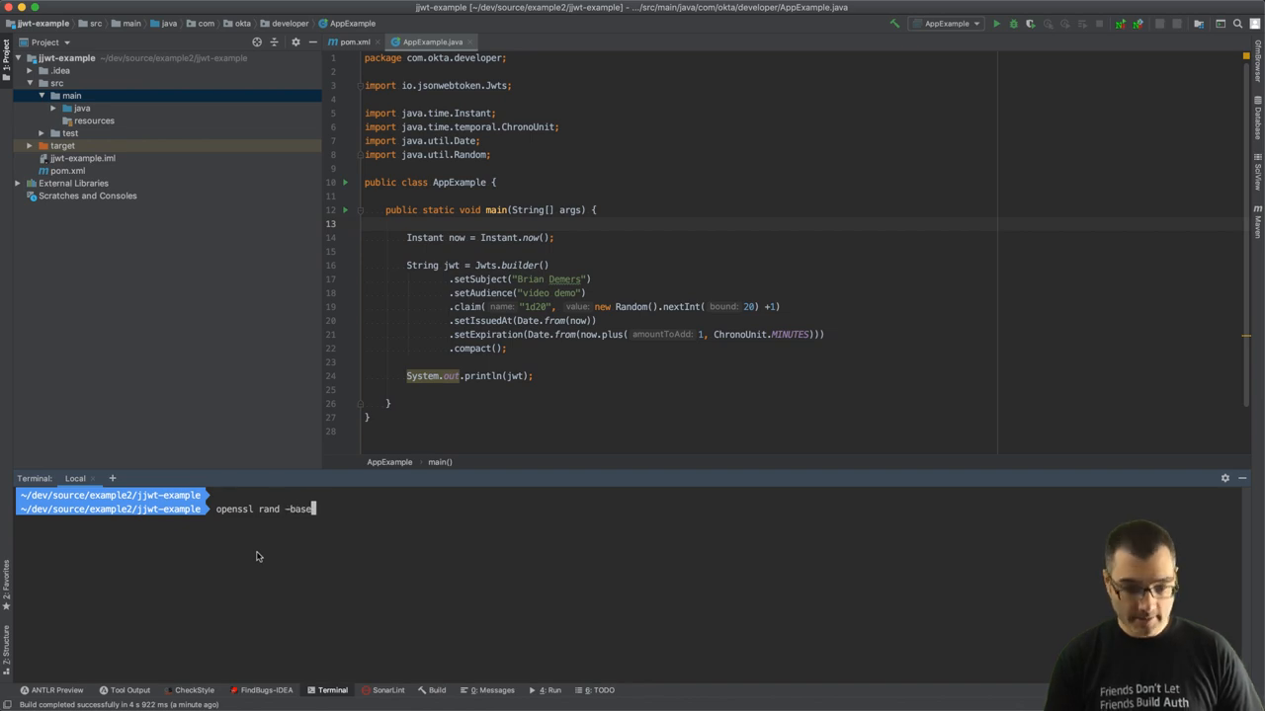
text(64)
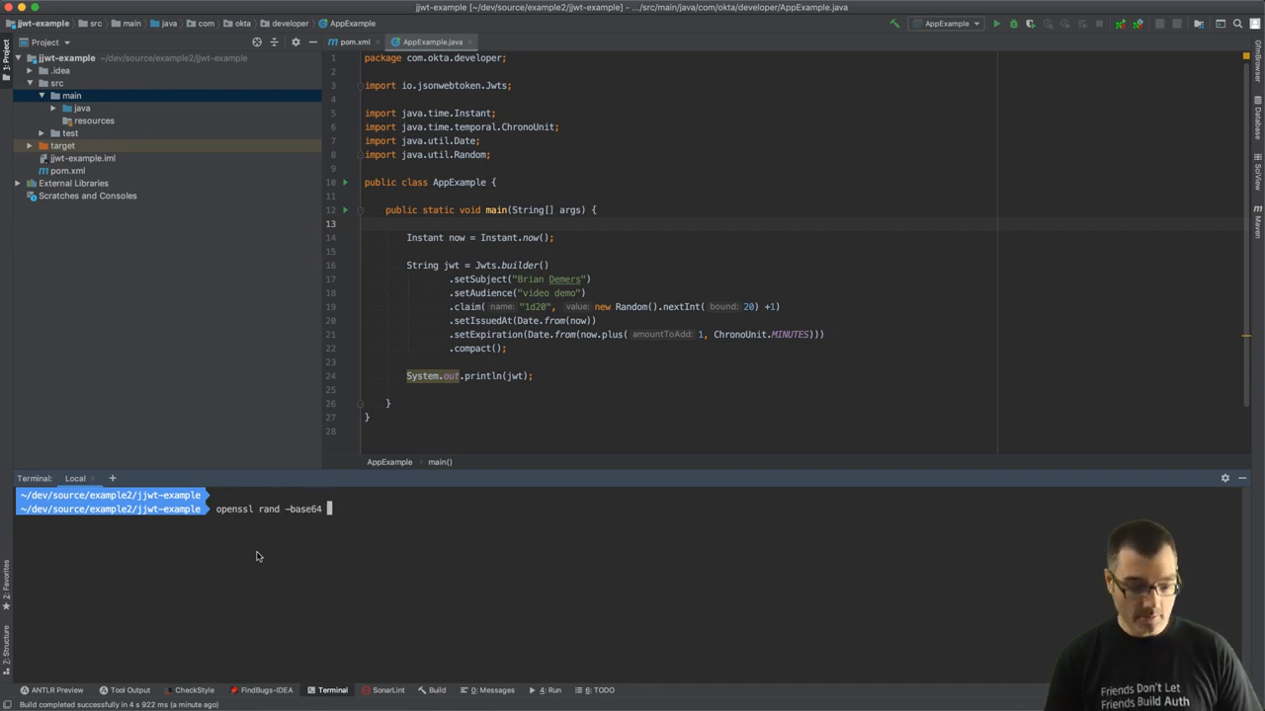
key(Return)
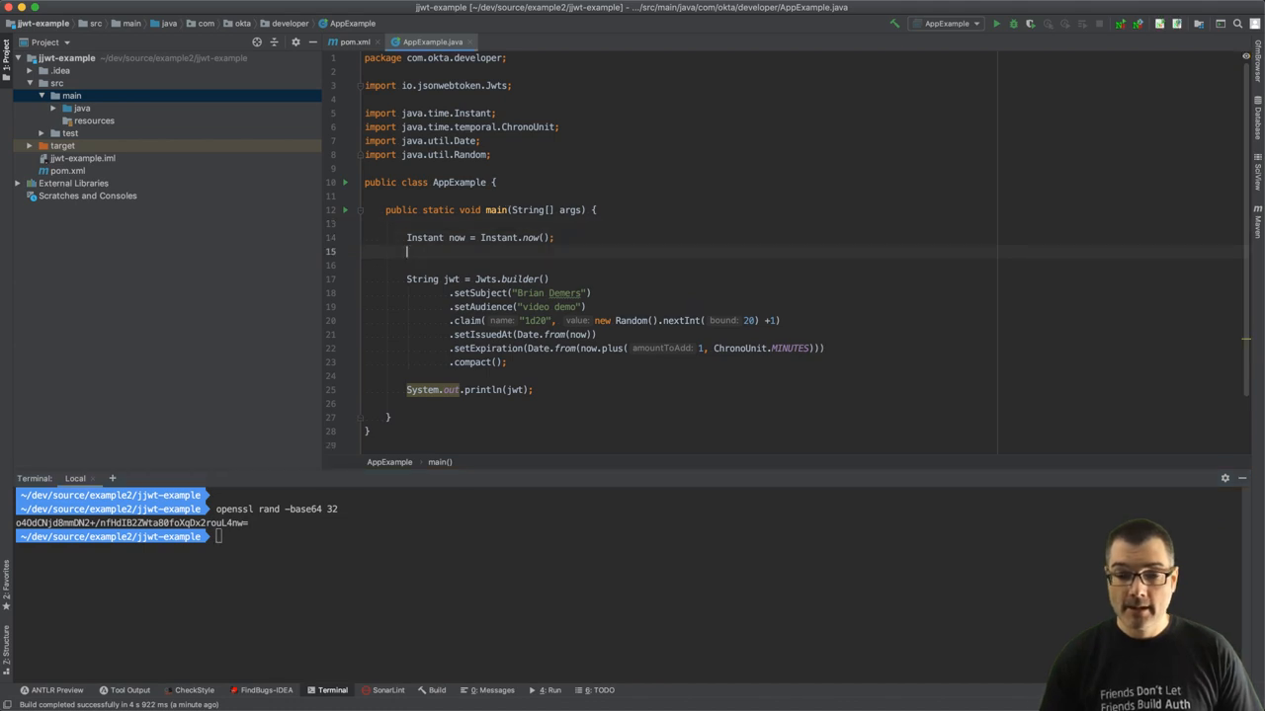
Step: Decode the base64 secret into byte[] secret and sign the token with Keys.hmacShaKeyFor(secret)
text(byte)
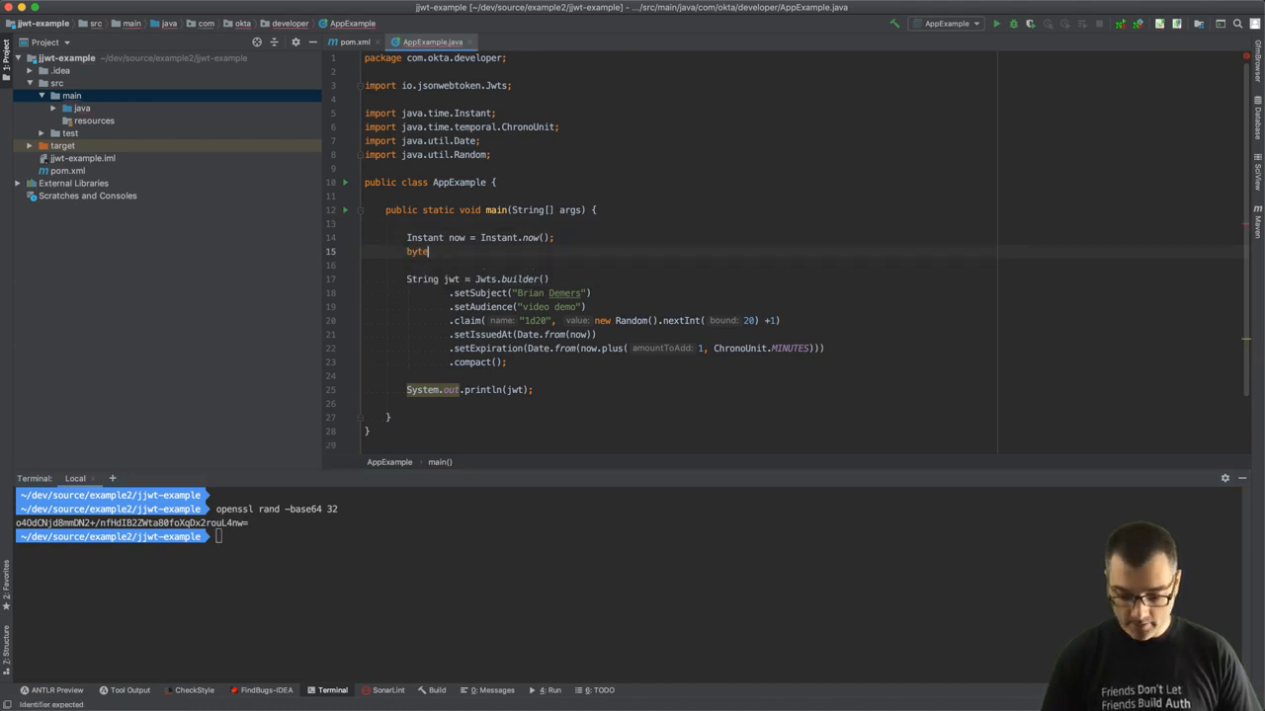
text([] secret =)
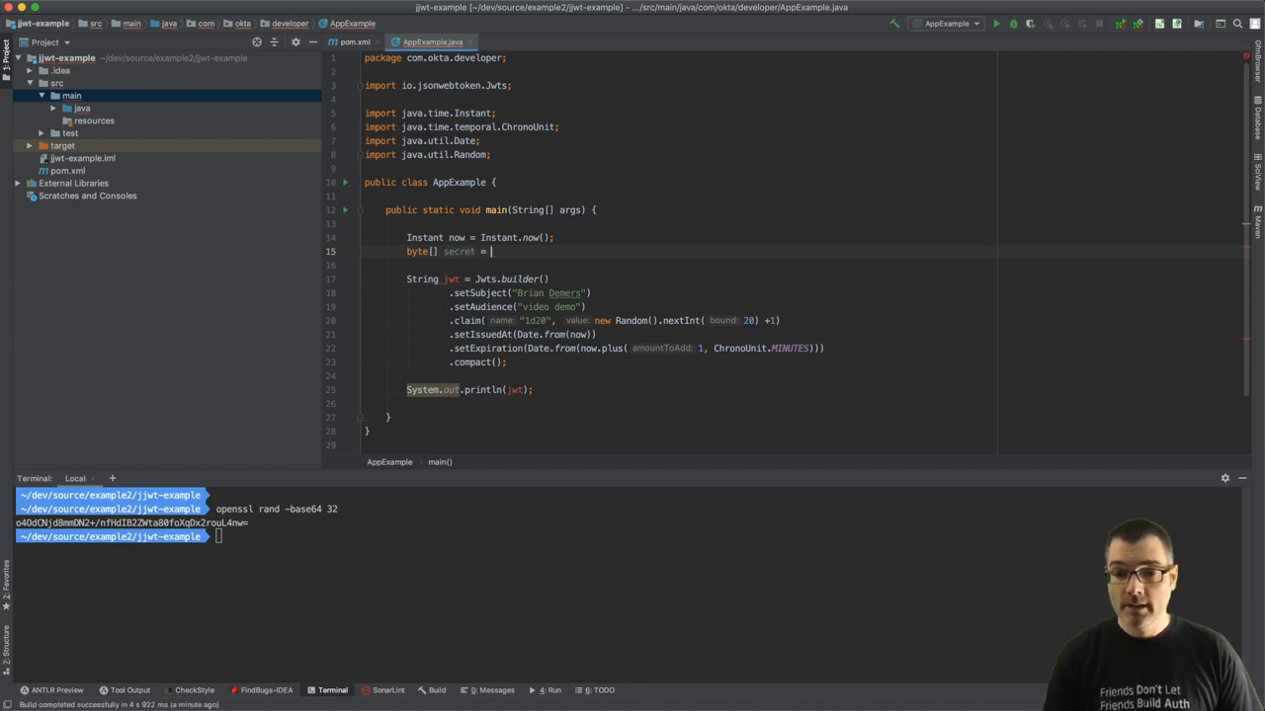
text(Base64.getDecoder()
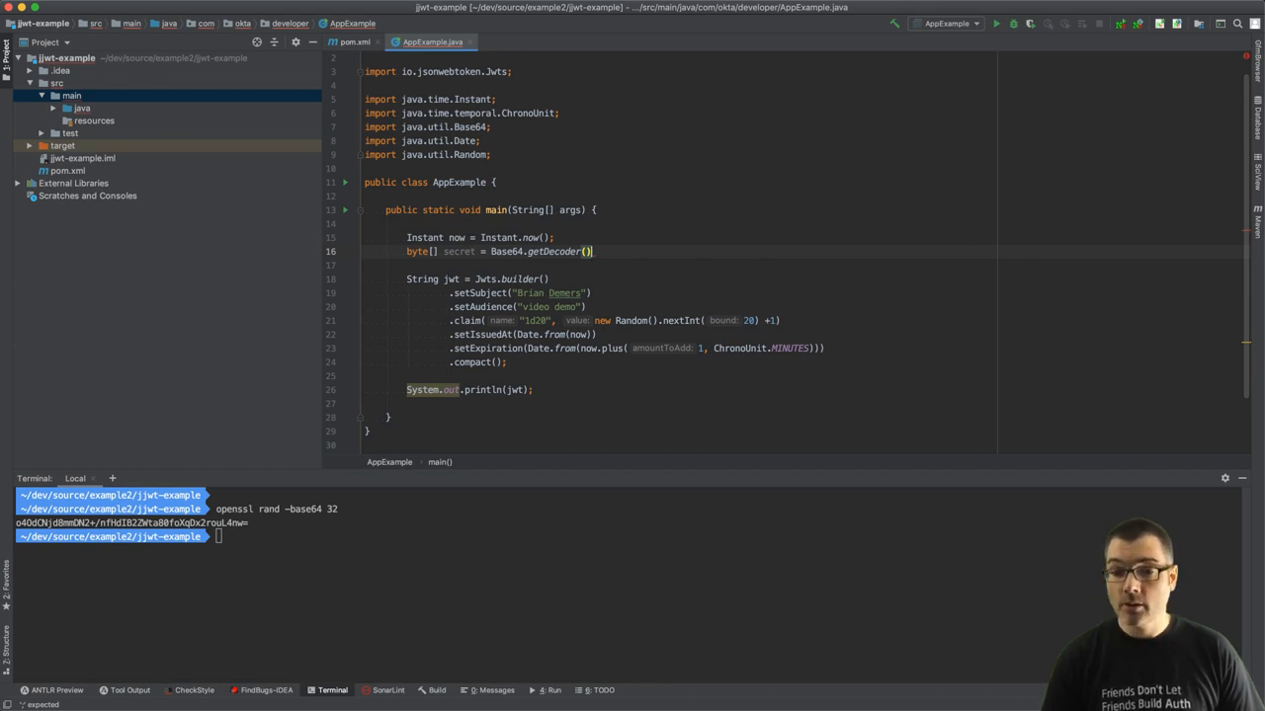
text(.)
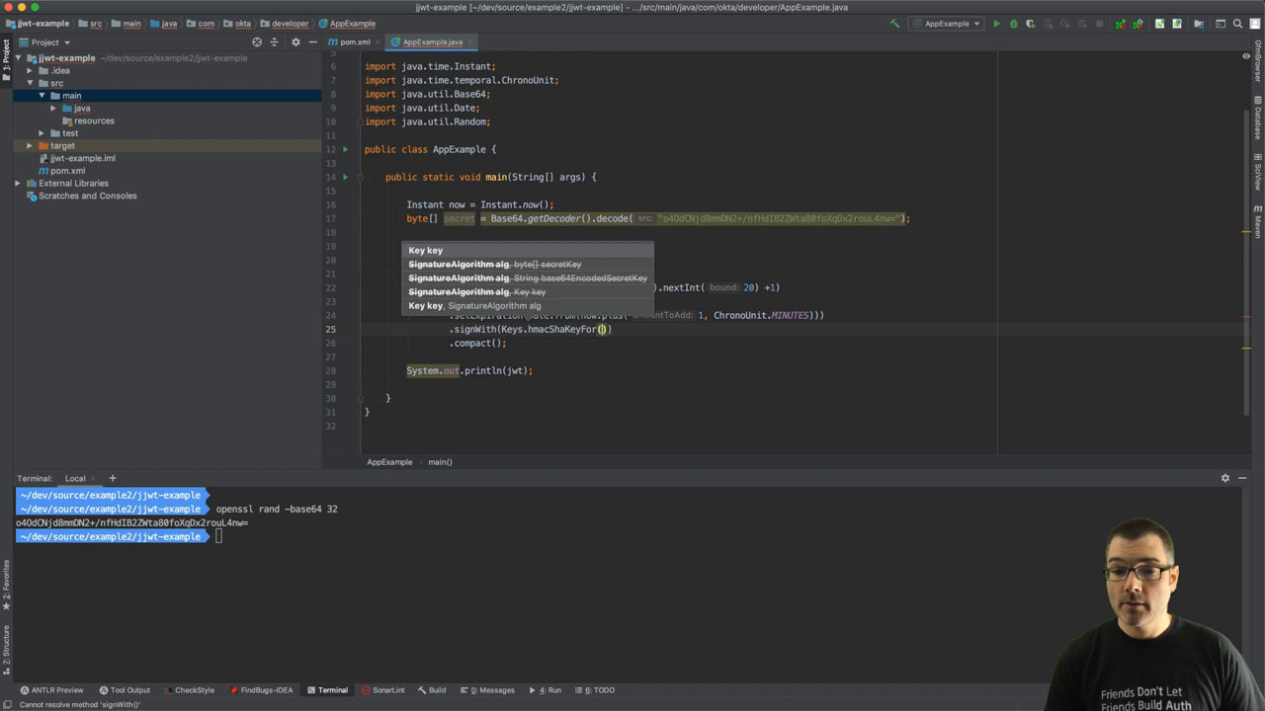
text(secret)
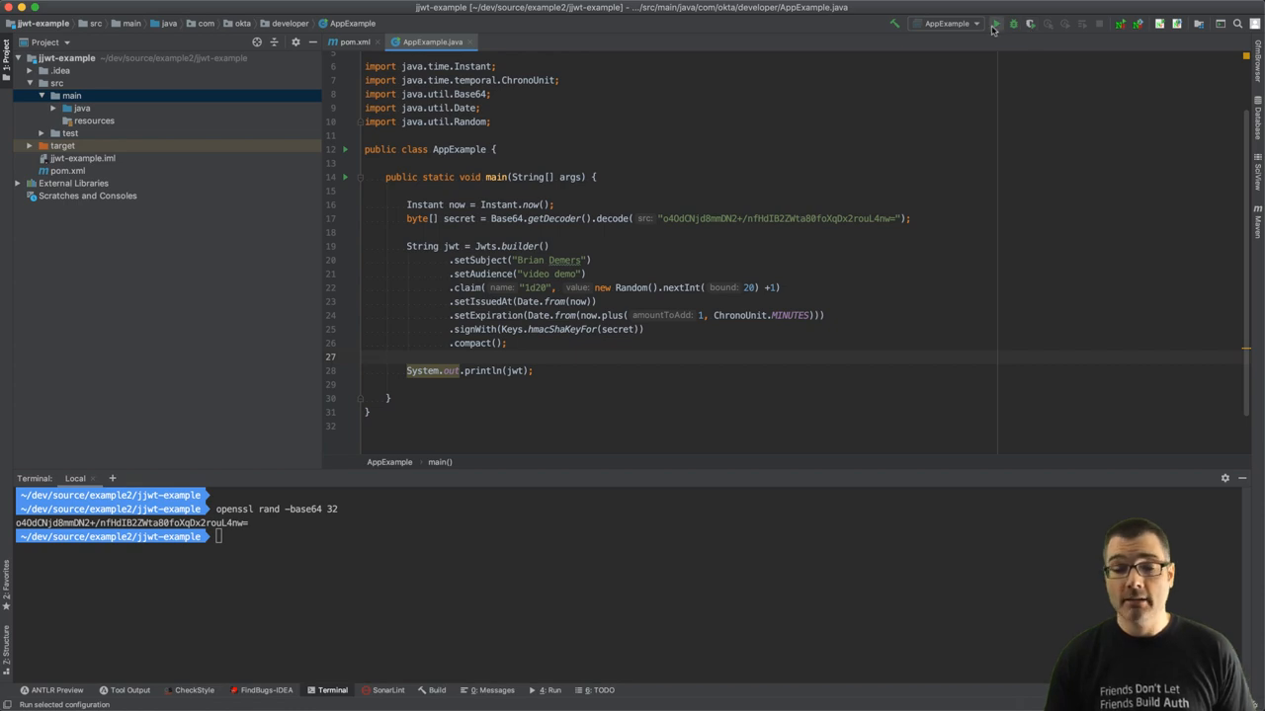
click(996, 23)
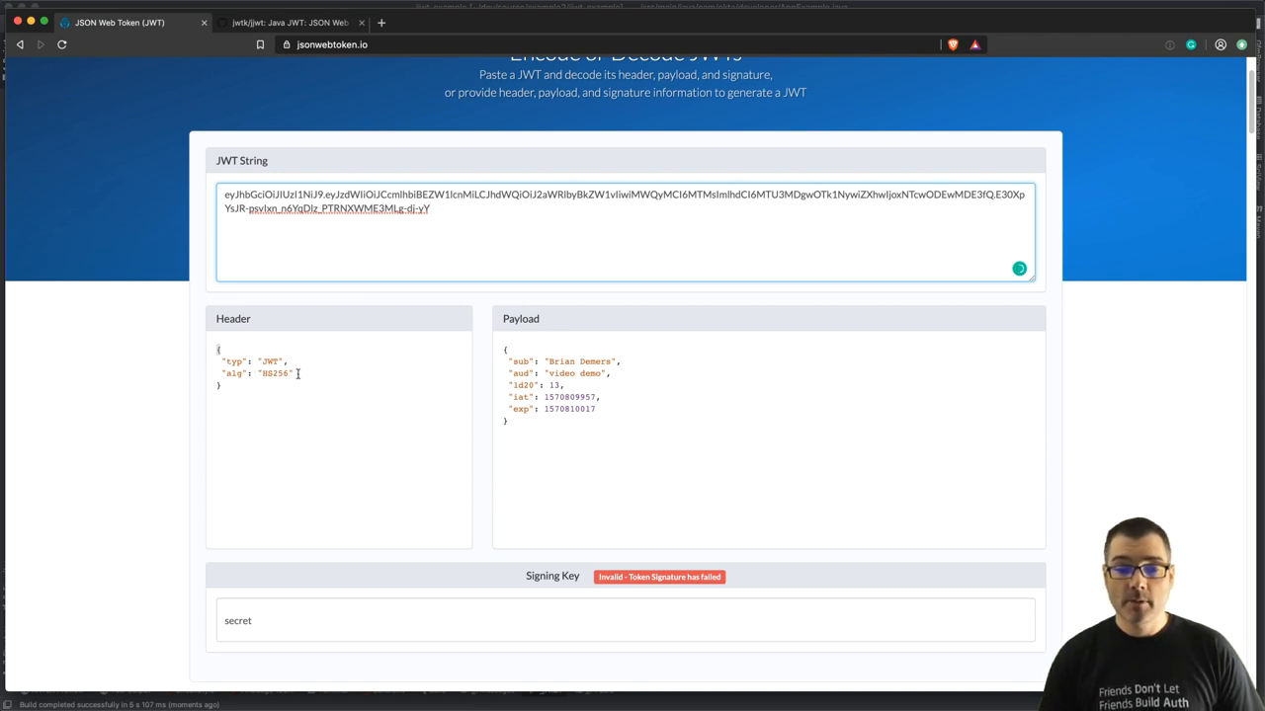
Step: Select the HS256 algorithm value in the decoded header on jsonwebtoken.io
double_click(274, 374)
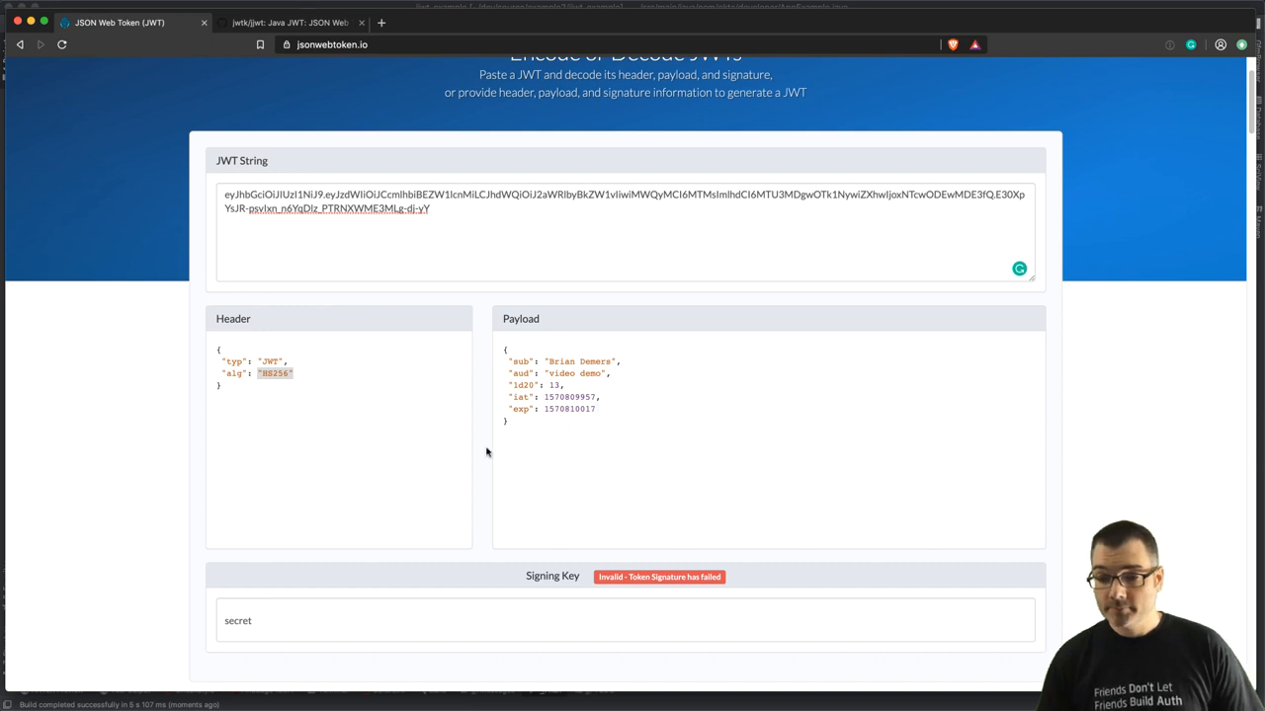
mouse_move(368, 178)
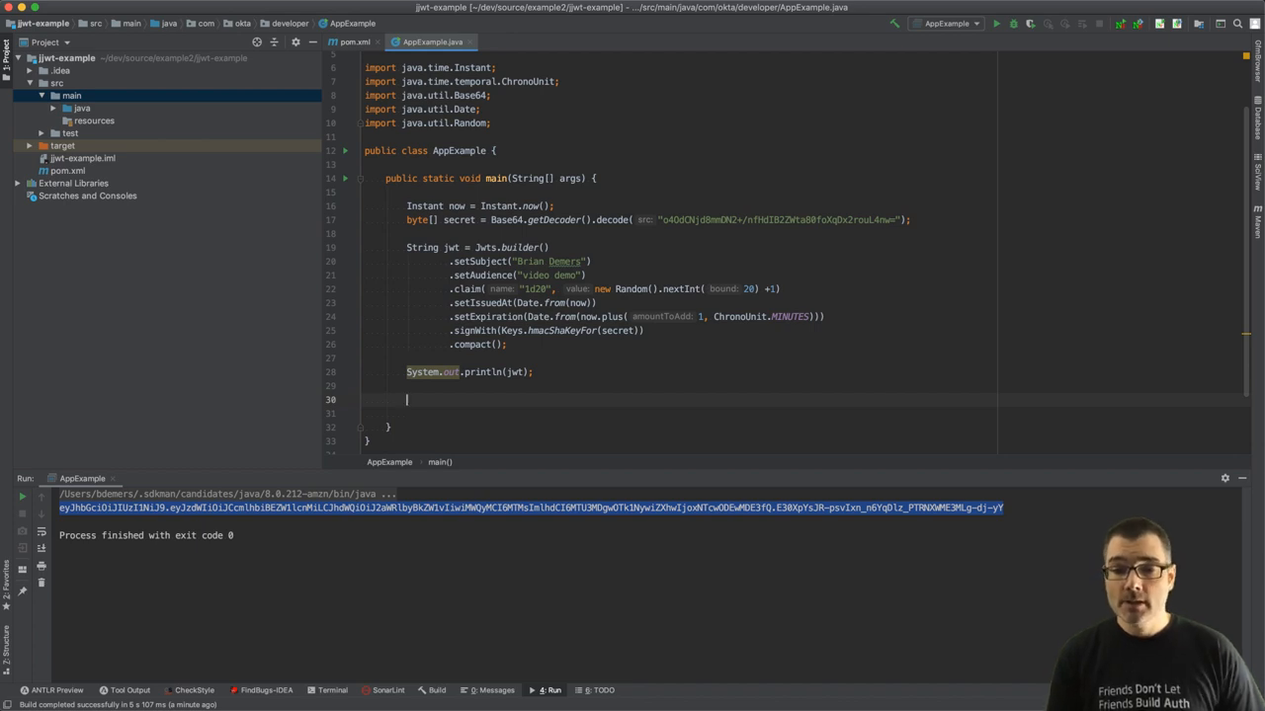
Step: Parse the token back with Jws<Claims> result = Jwts.parser().parseClaimsJws(jwt)
text(j)
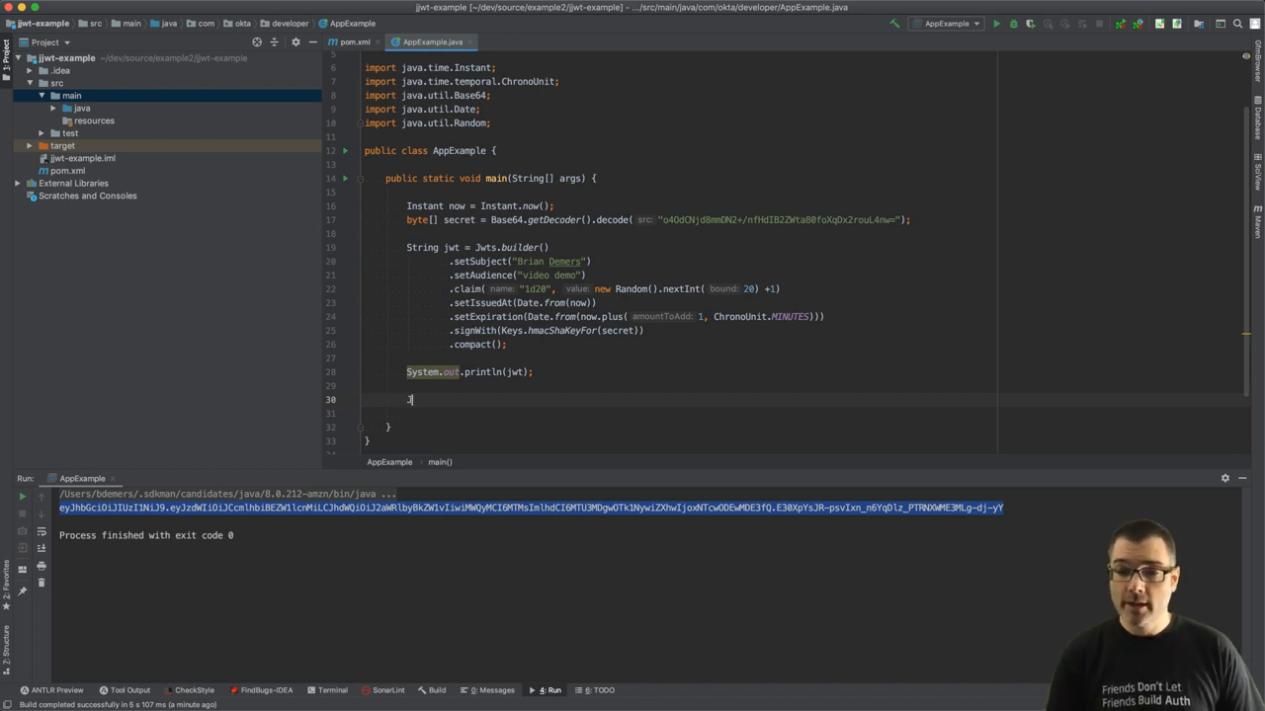
text(Jwts.parser()
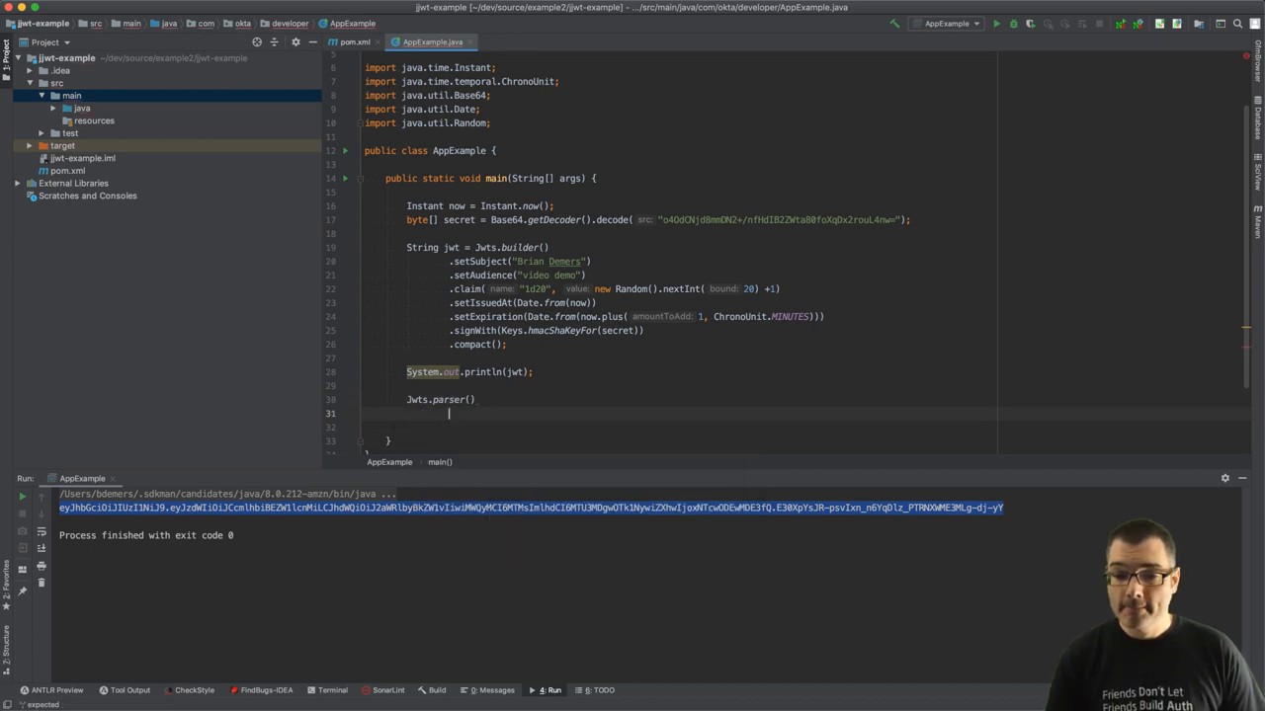
text(.parseClaimsJws()
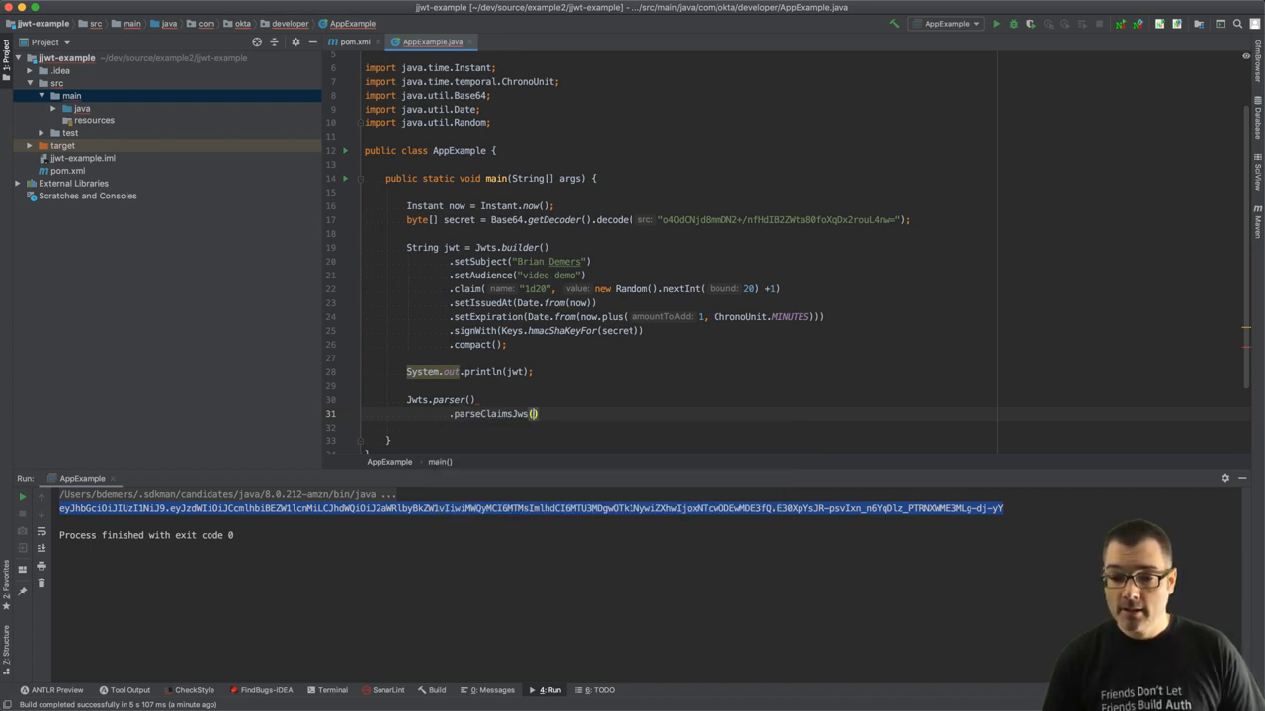
text(jwt)
click(476, 399)
text(Jws<Claims> )
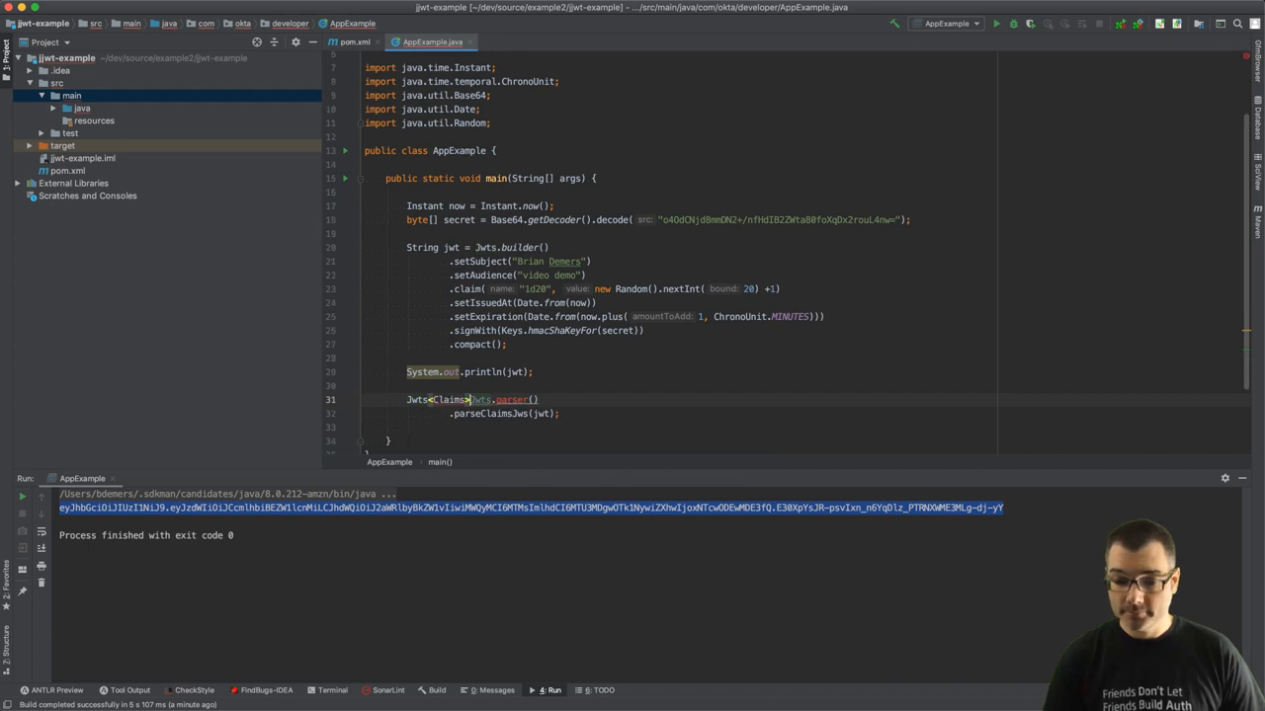
text(jwt)
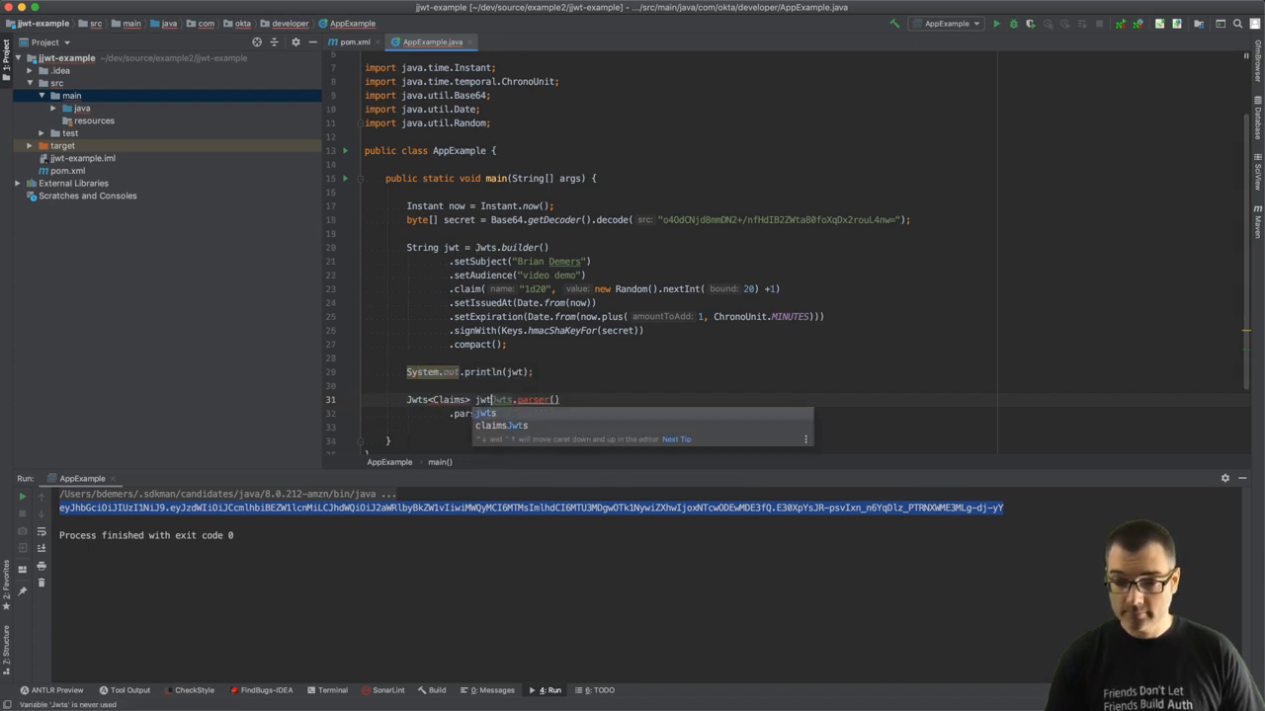
click(502, 427)
text(result = )
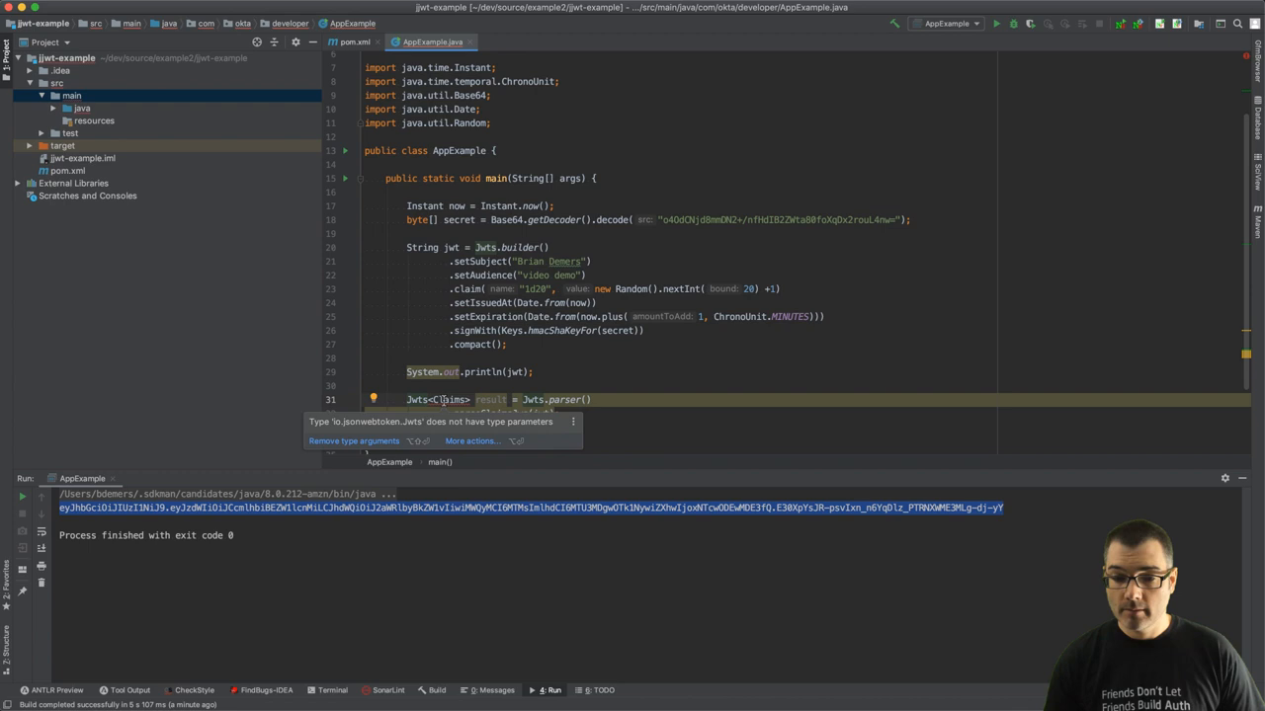
click(680, 373)
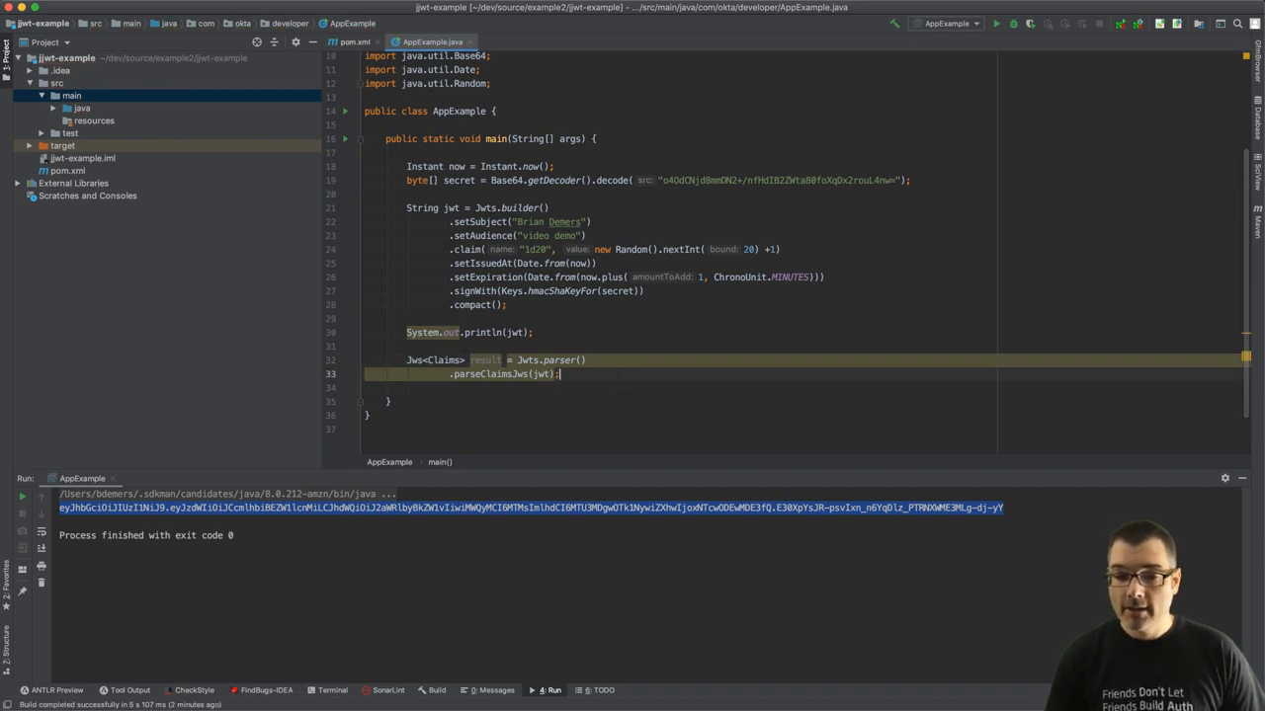
Step: Print the parsed result with System.out.println(result)
text(St)
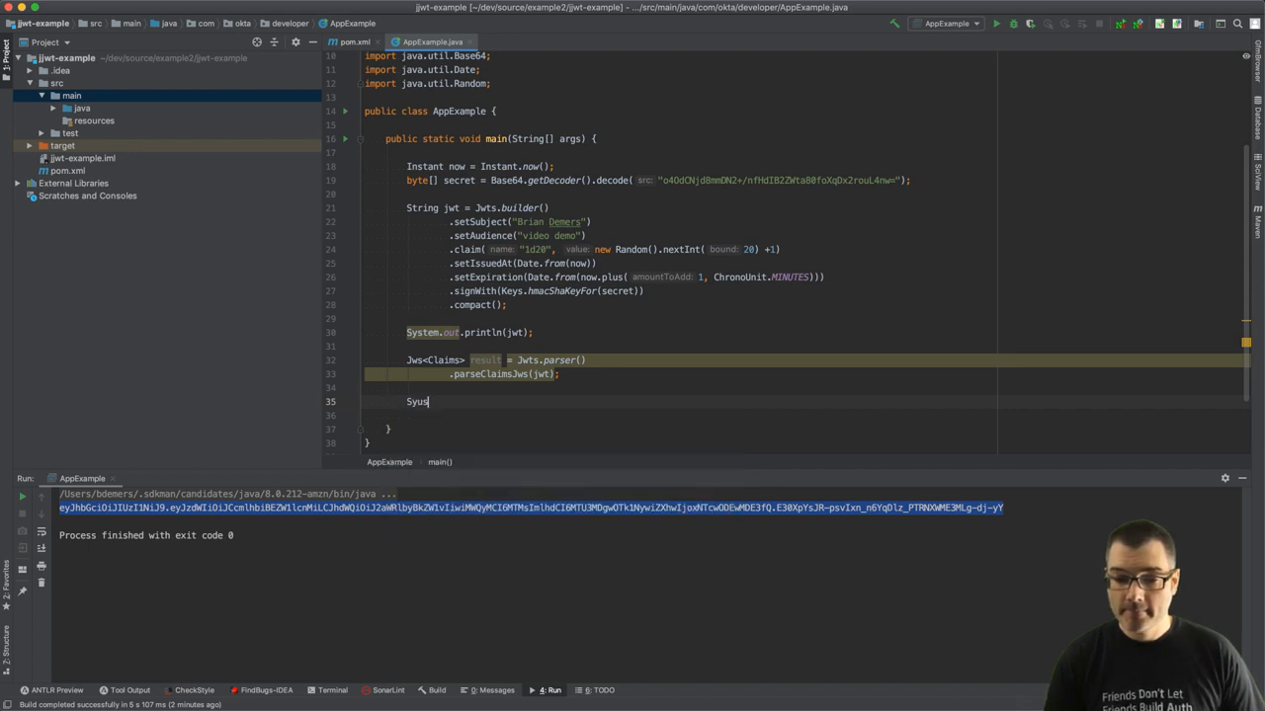
text(System.out.println();)
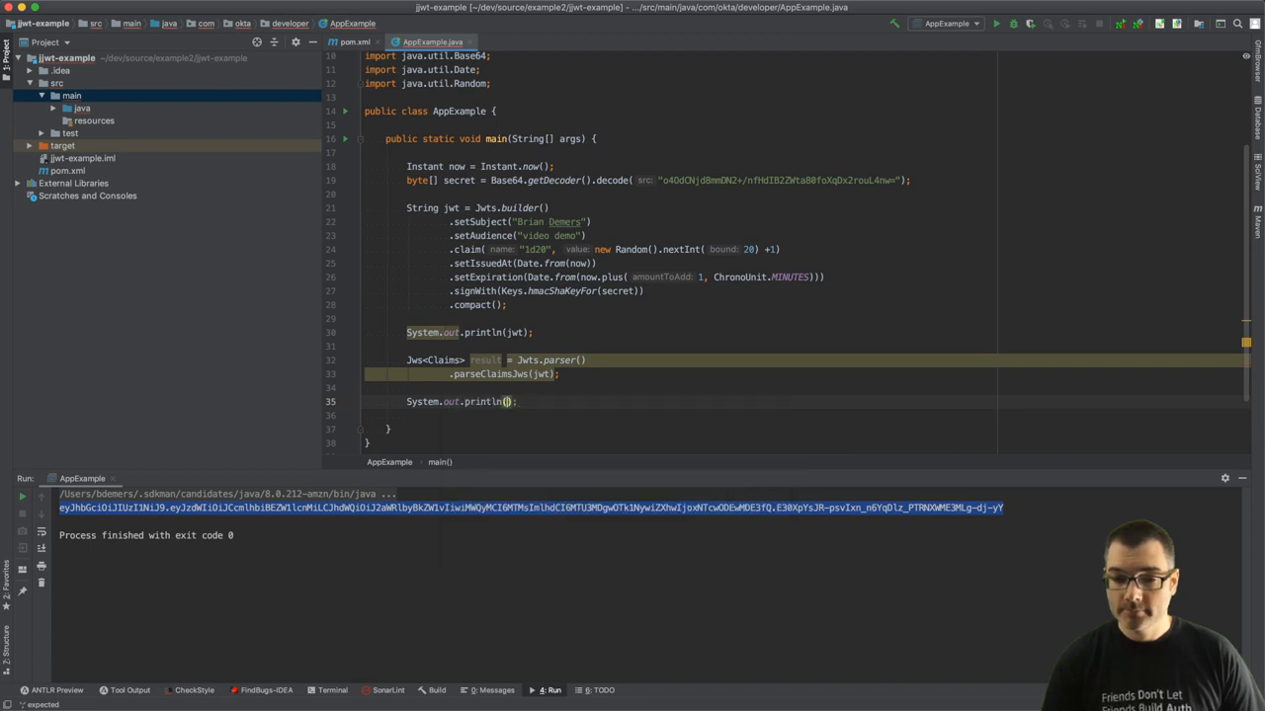
text(result)
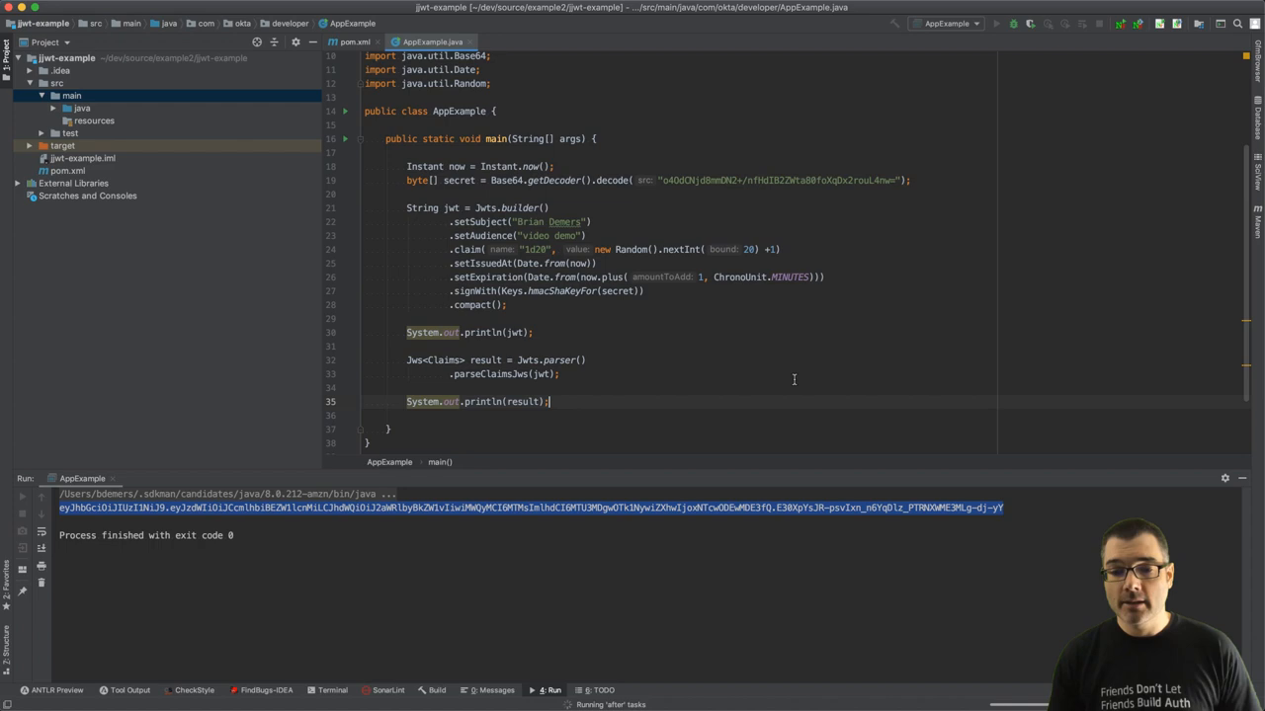
Step: After the missing-key error, add .setSigningKey(Keys.hmacShaKeyFor(secret)) to the parser and rerun
click(996, 24)
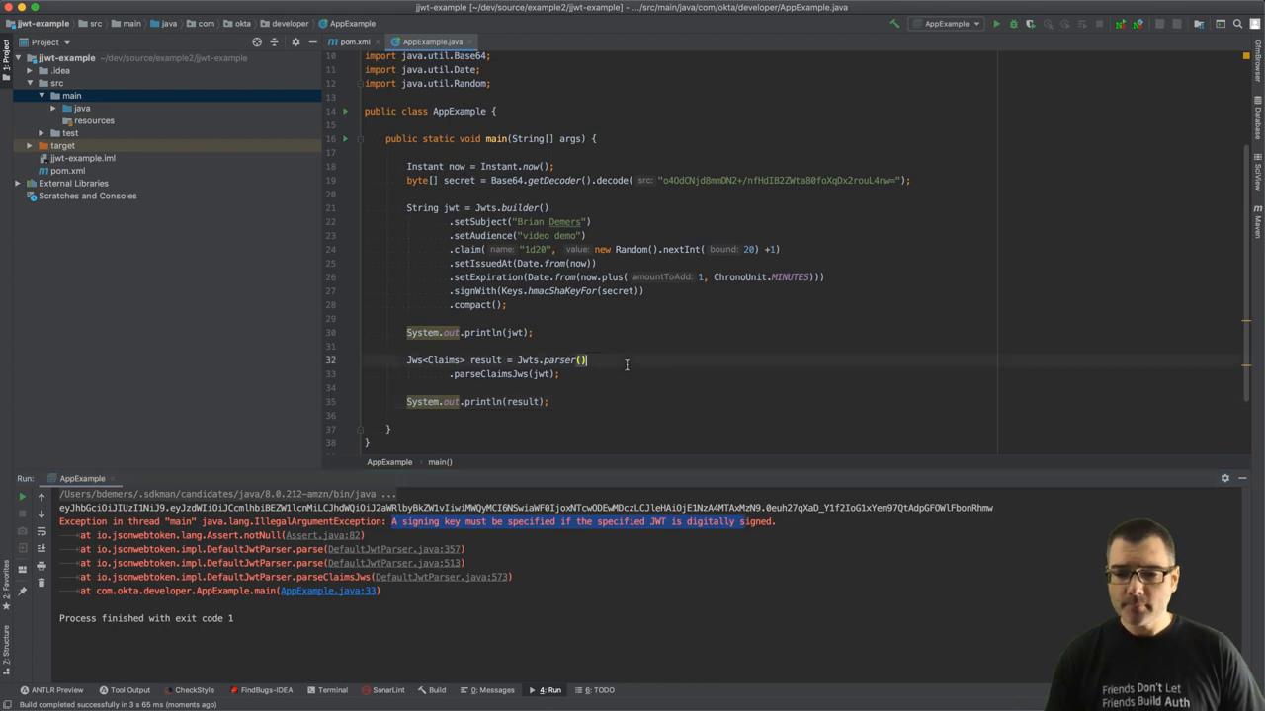
text(.setSigningKey()
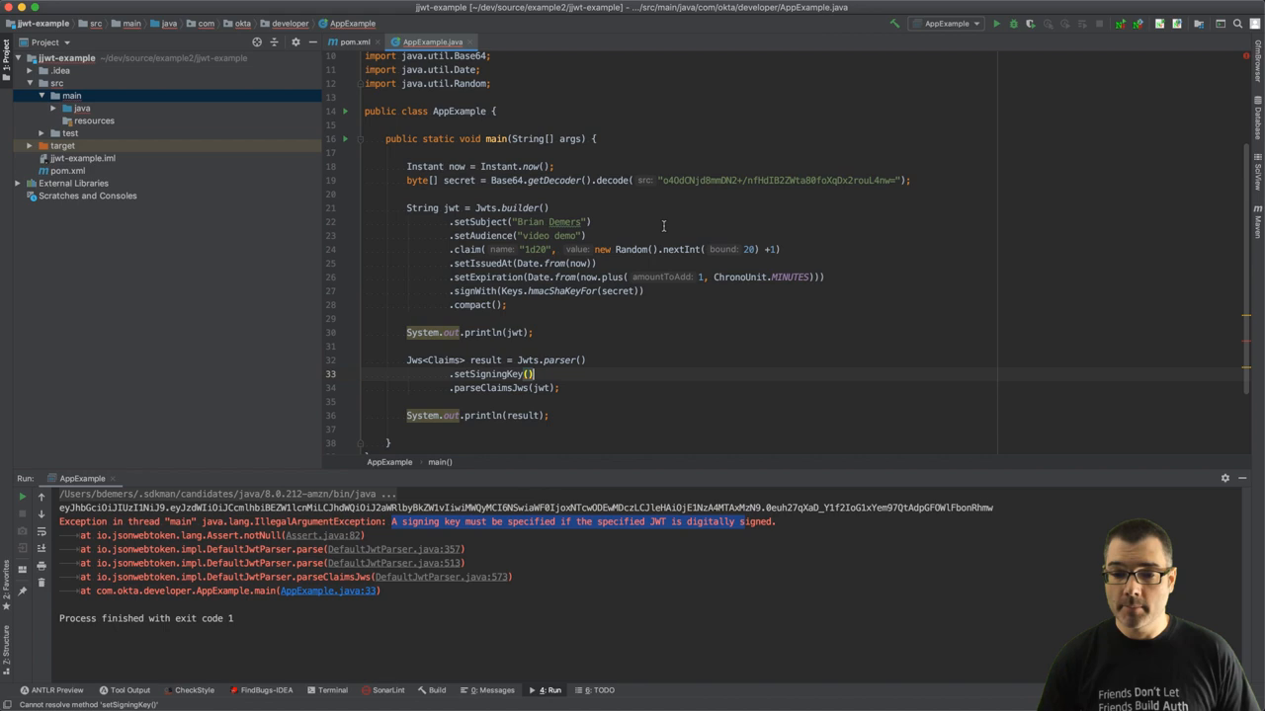
text(Keys.hmacShaKeyFor(secret))
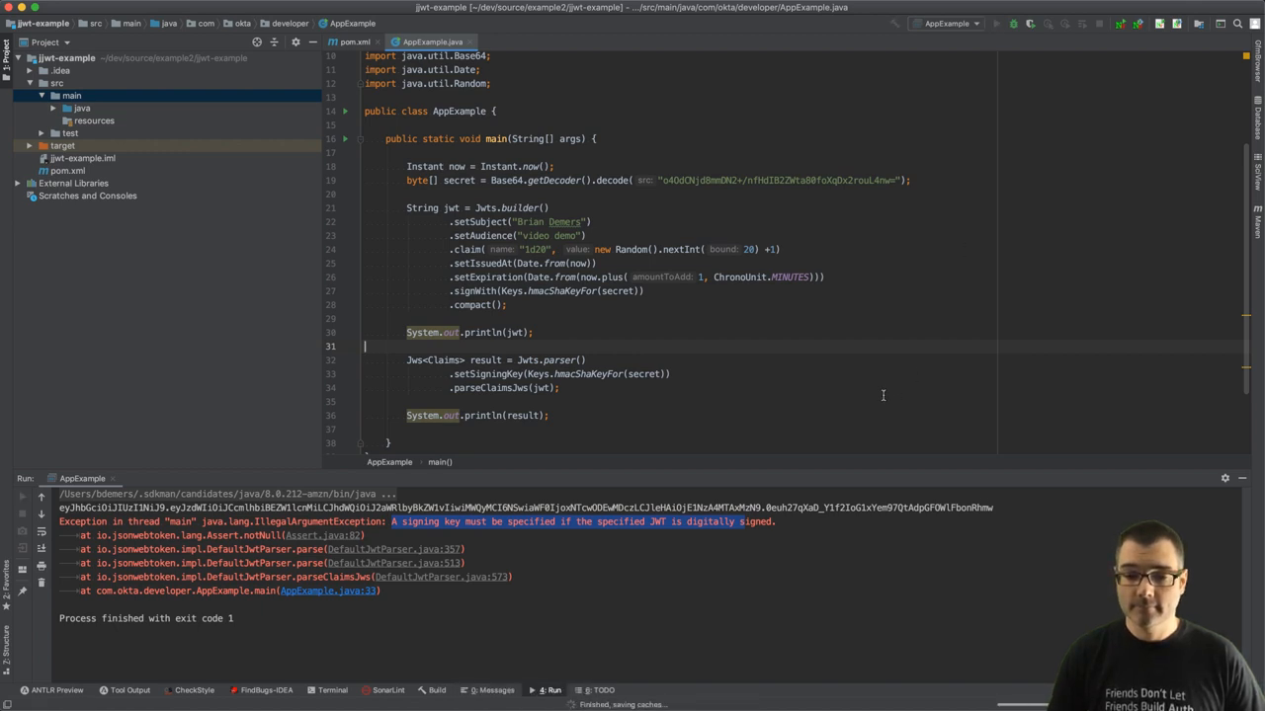
click(996, 24)
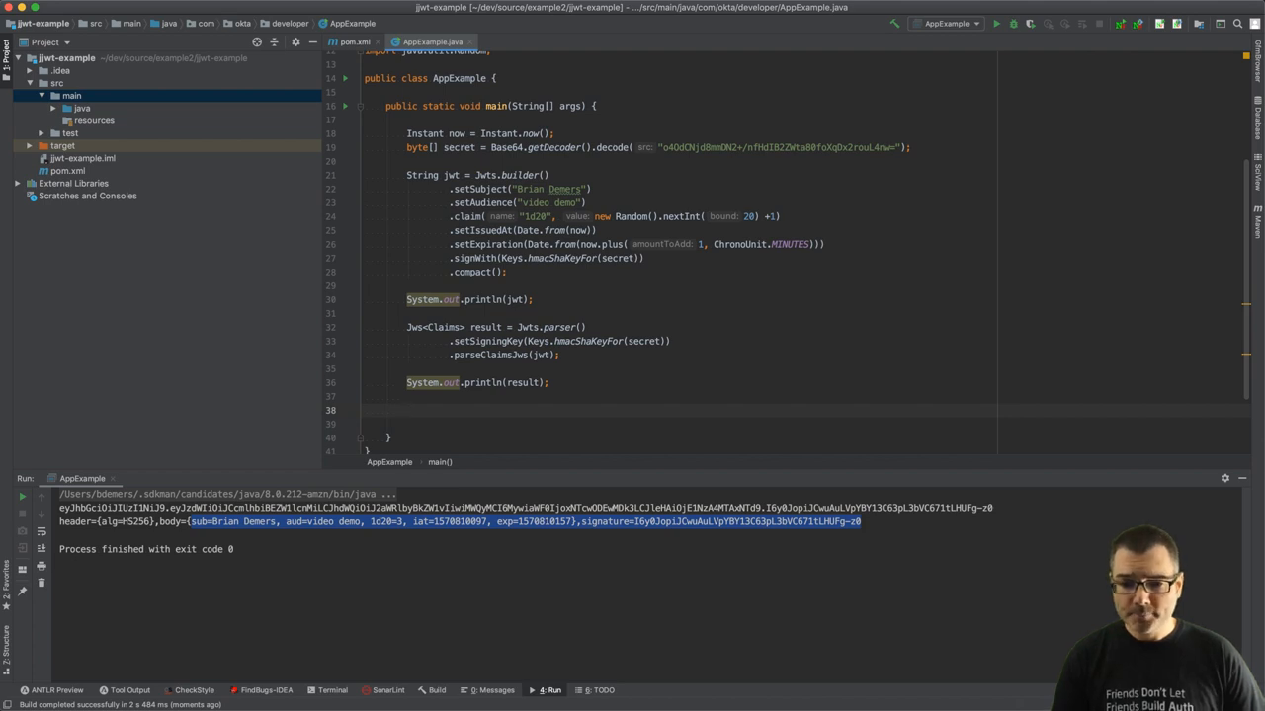
Step: Print "1d20: " plus result.getBody().get("1d20", Integer.class) and run the class
text(result.getBody().)
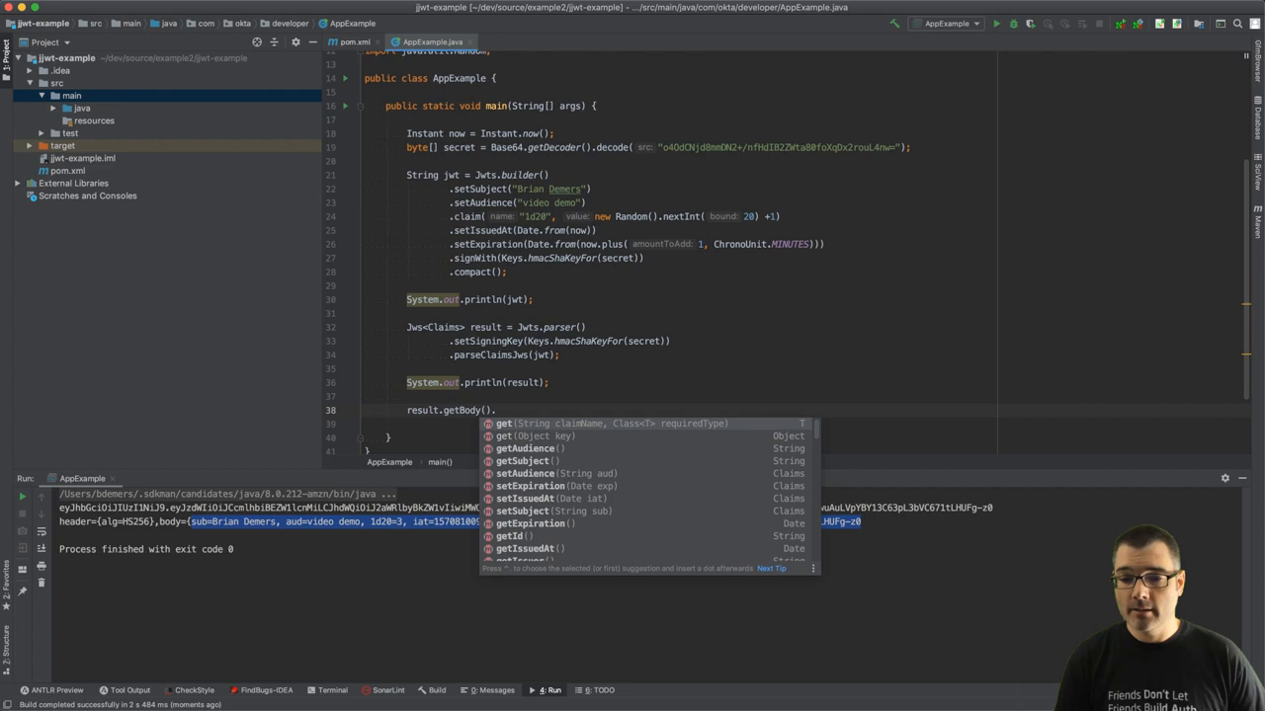
click(525, 460)
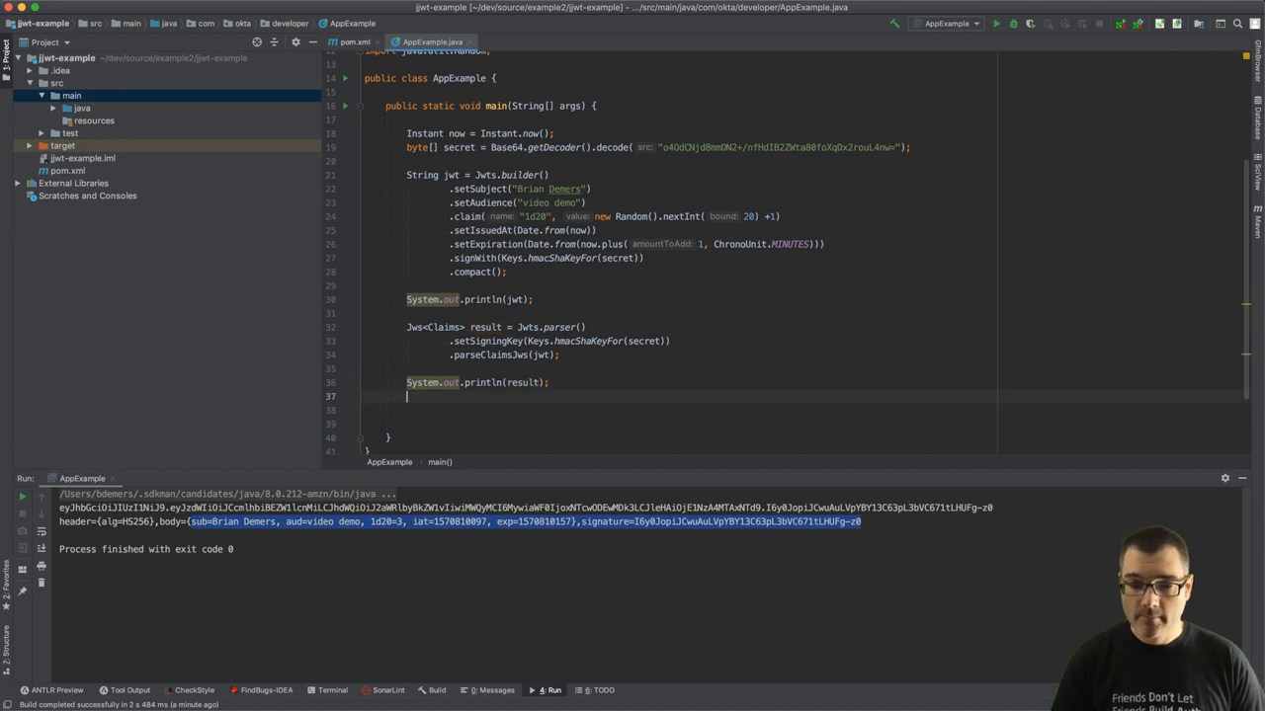
text(System.out.println("");)
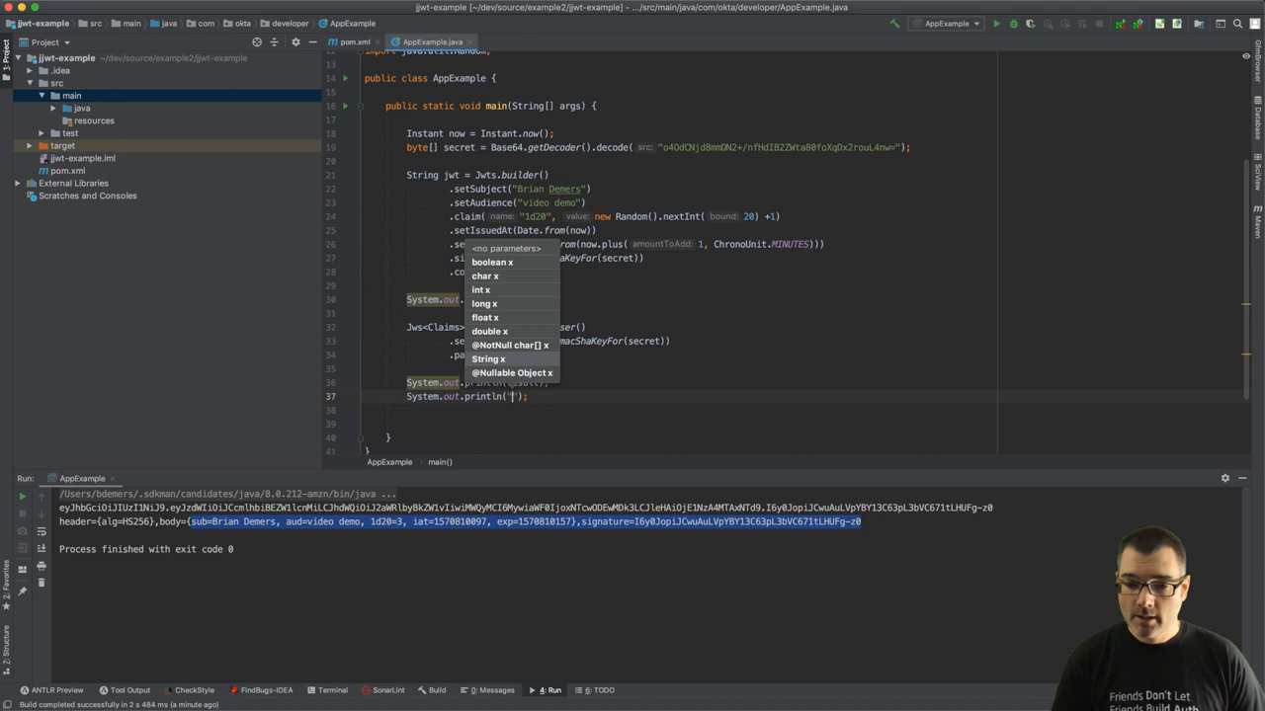
text(1d20:)
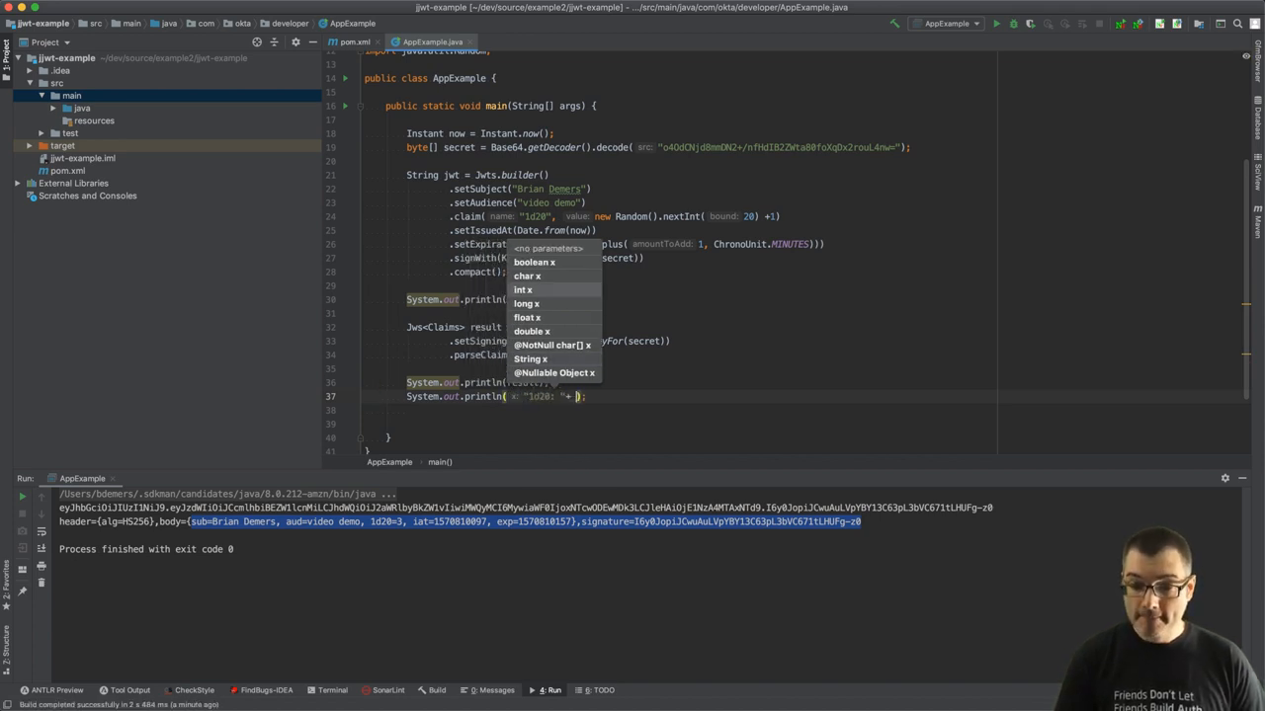
text(r)
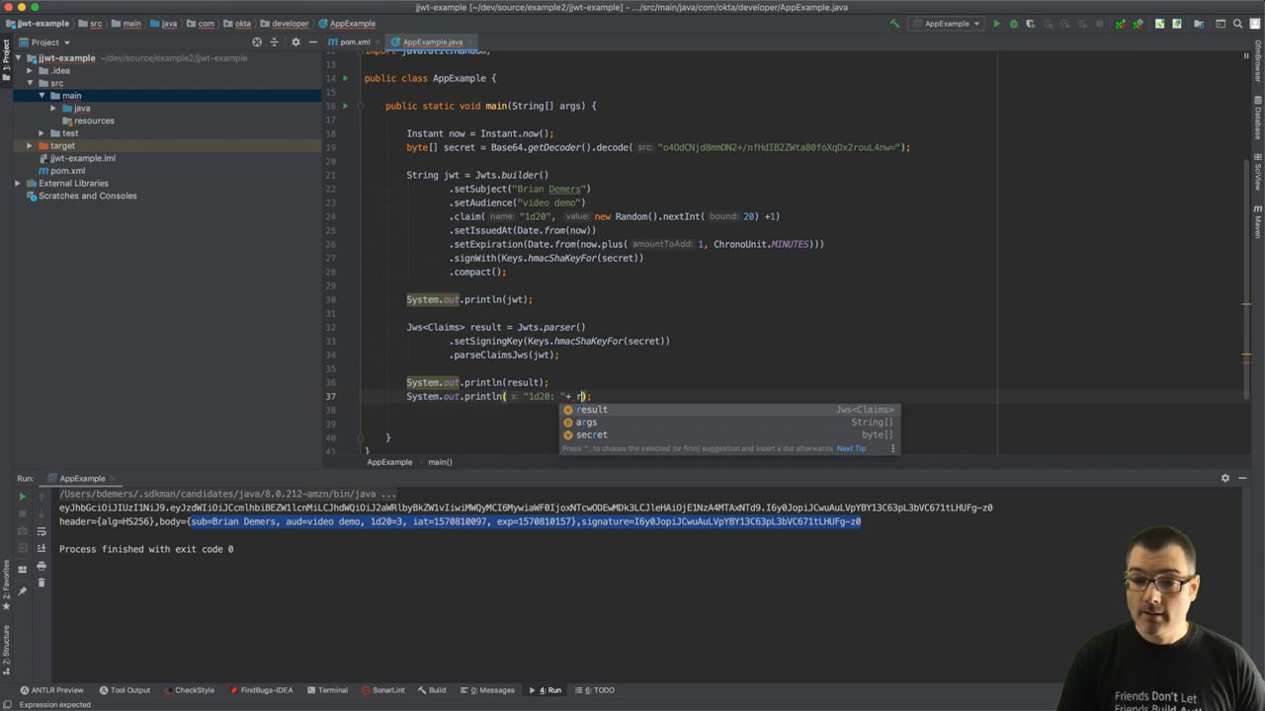
text(esult.getBody().get(")
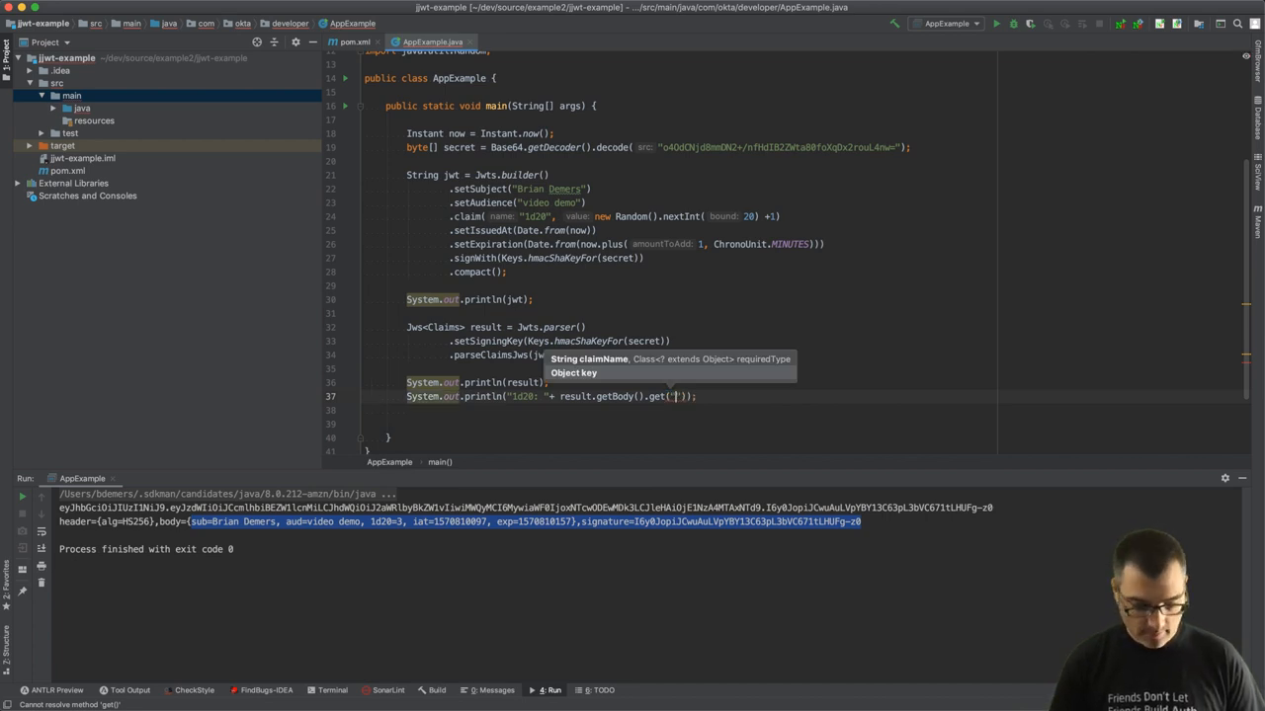
text(1d20)
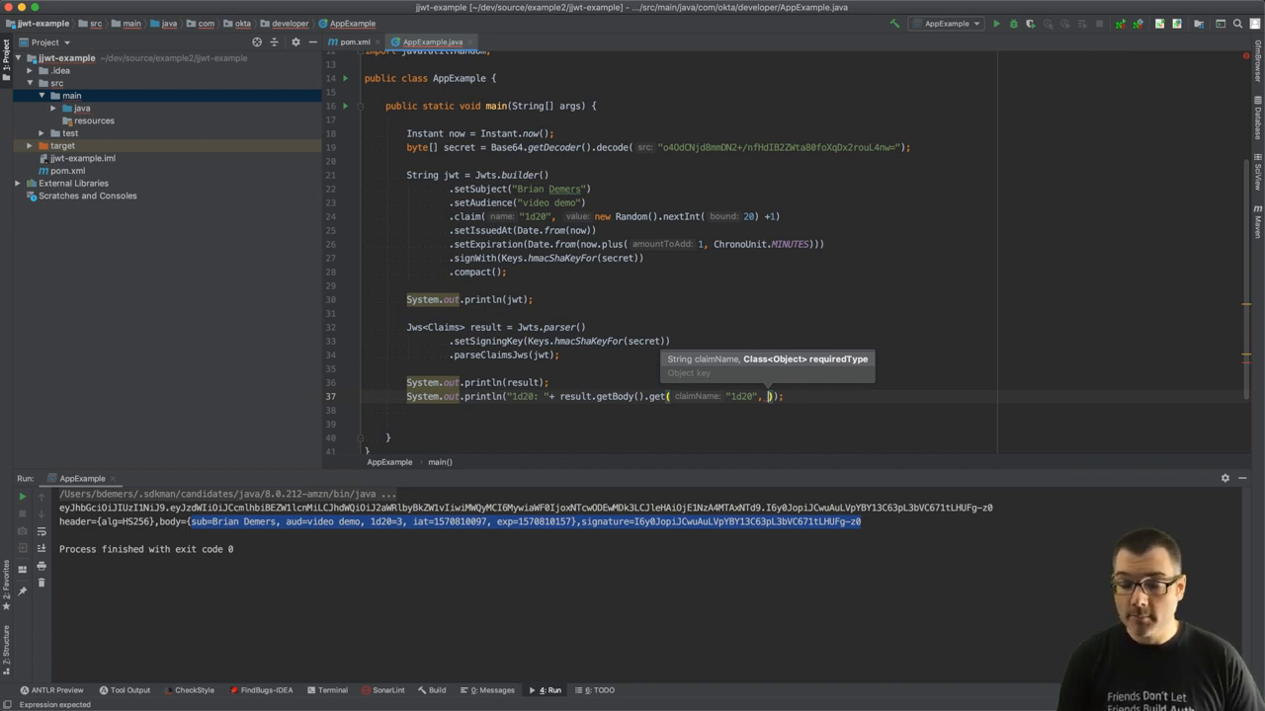
text(Integer.class))
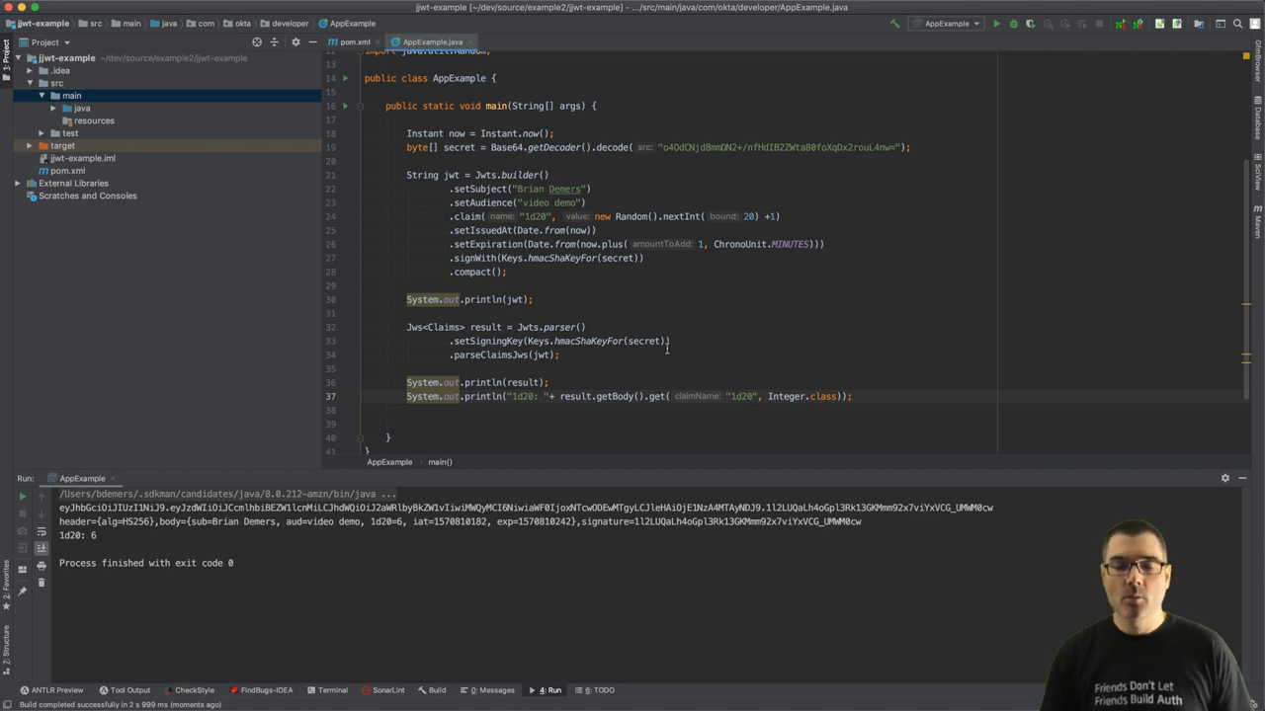
mouse_move(702, 344)
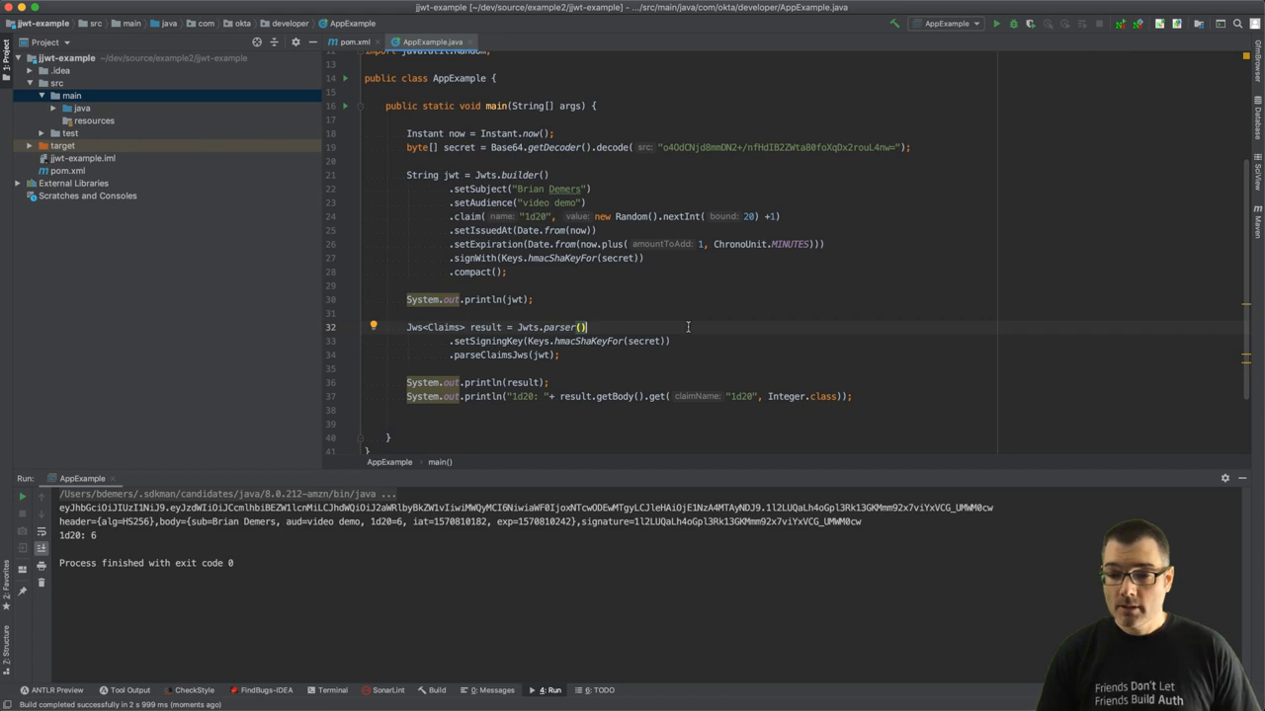
Step: Add .requireAudience("video demo") to the parser chain and rerun after the mismatch error
text(.r)
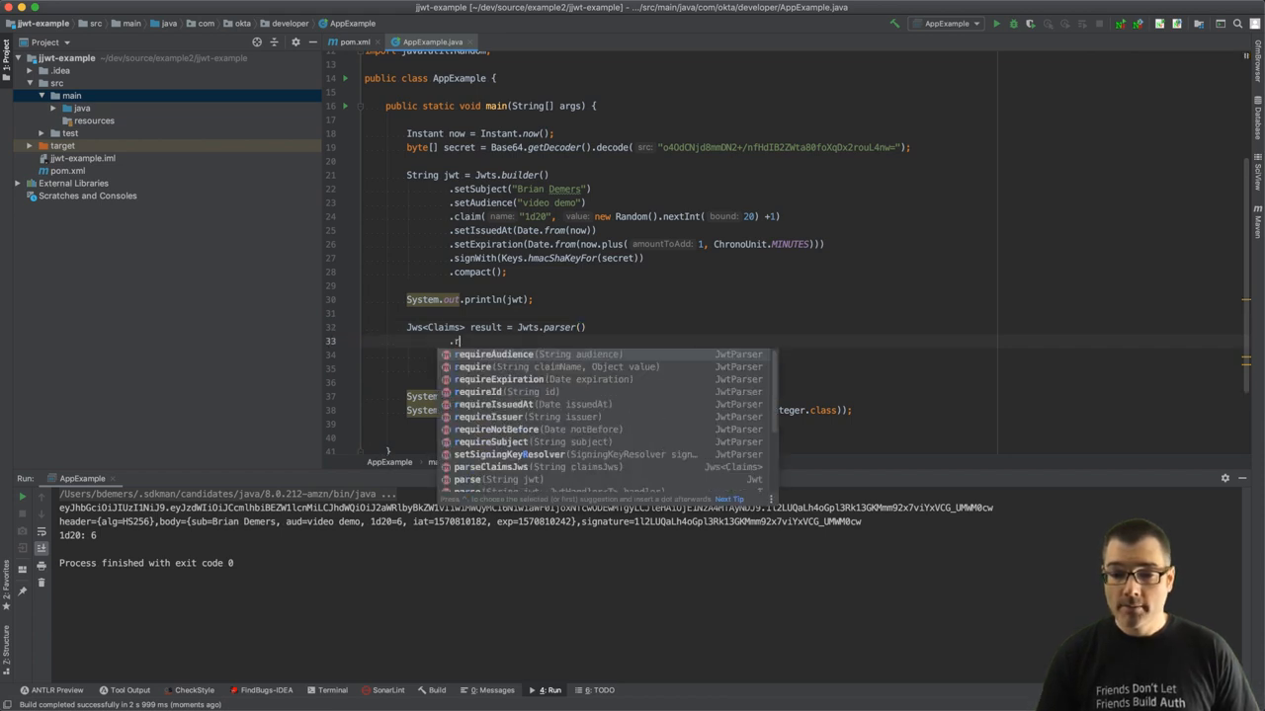
click(494, 353)
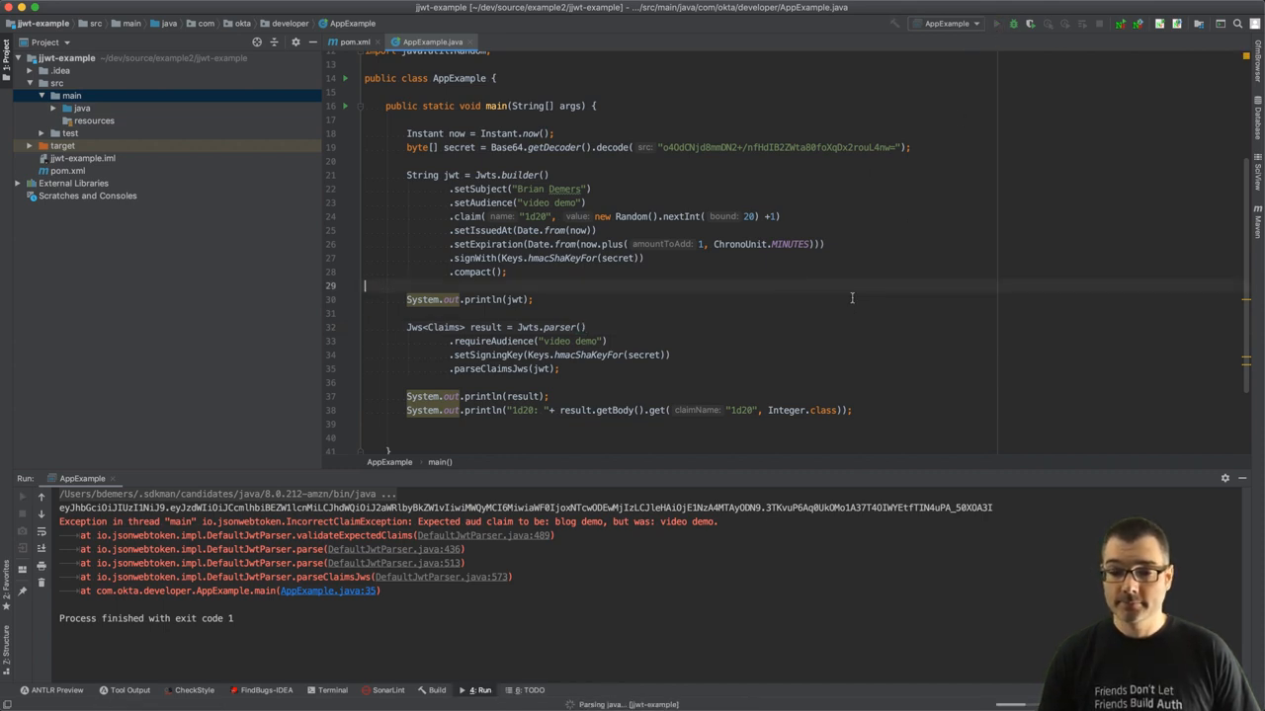
click(996, 24)
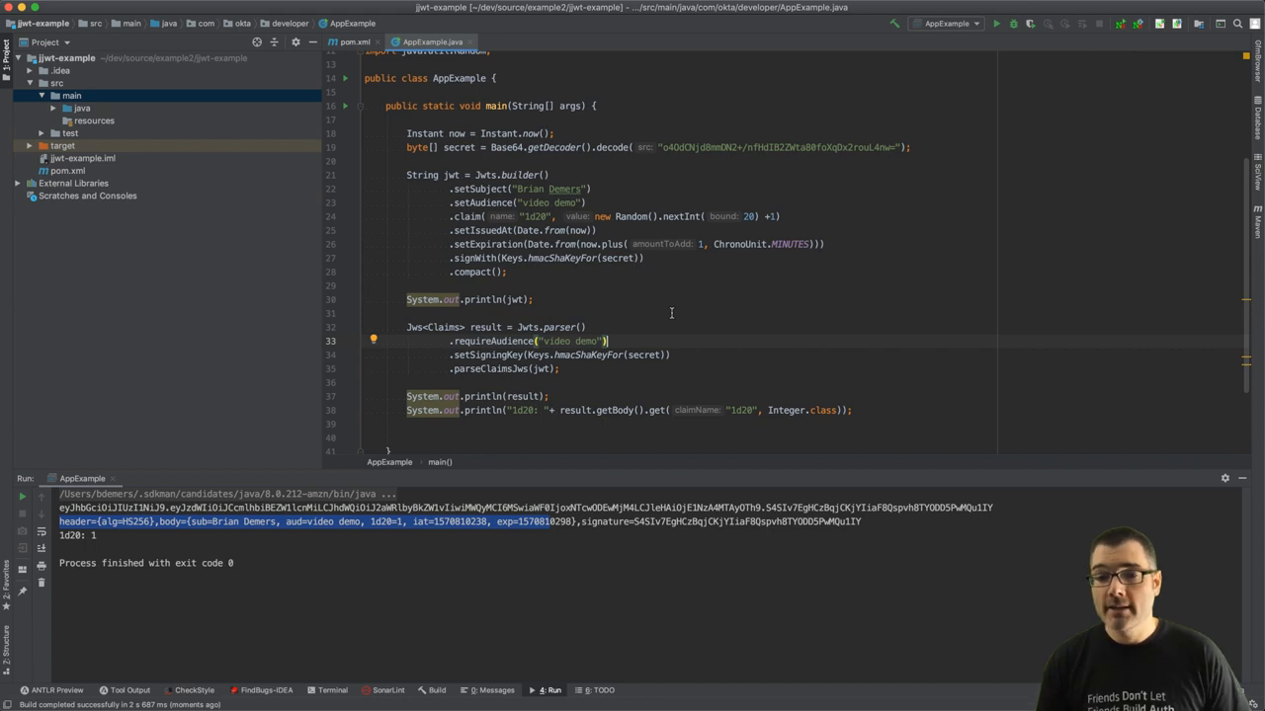
mouse_move(680, 309)
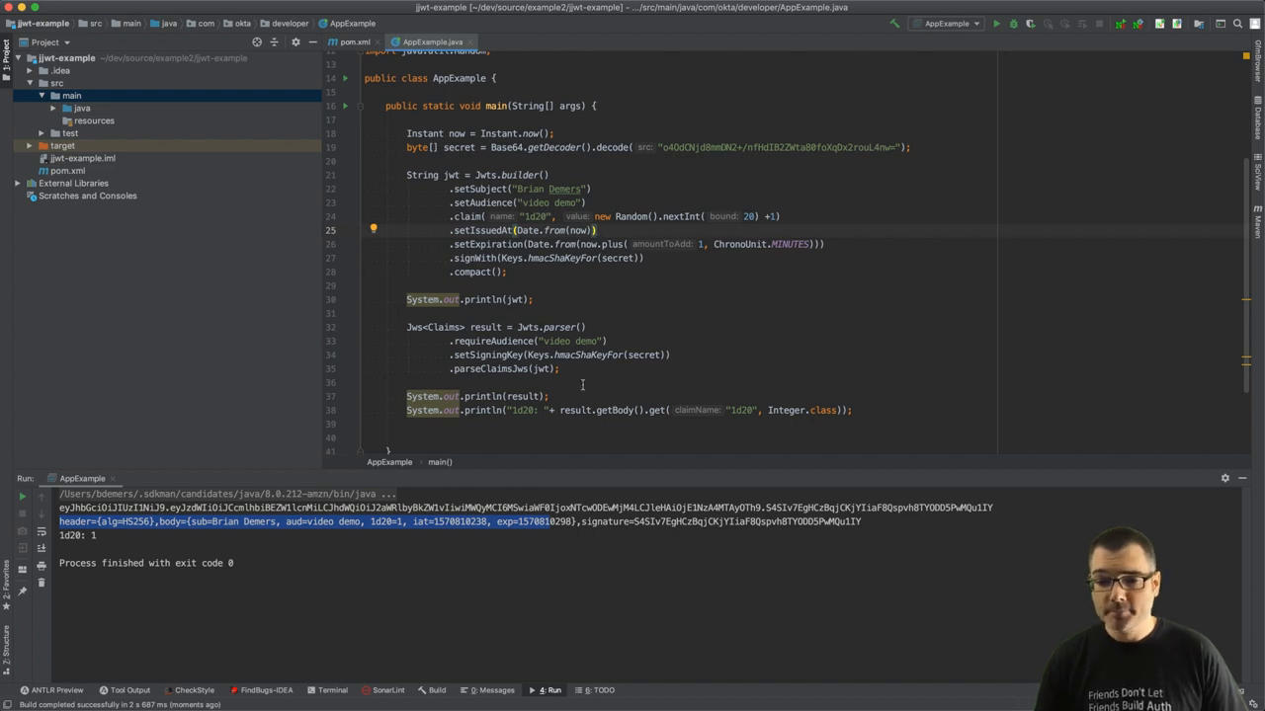
mouse_move(642, 216)
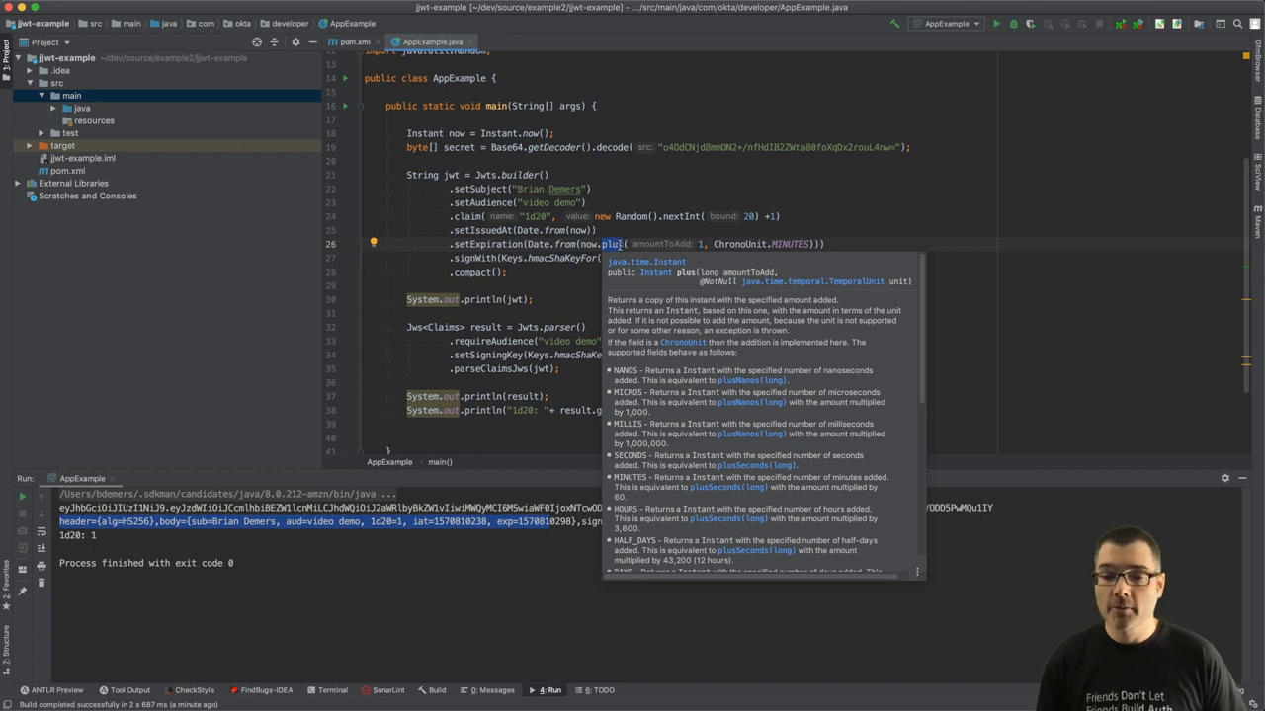
mouse_move(690, 215)
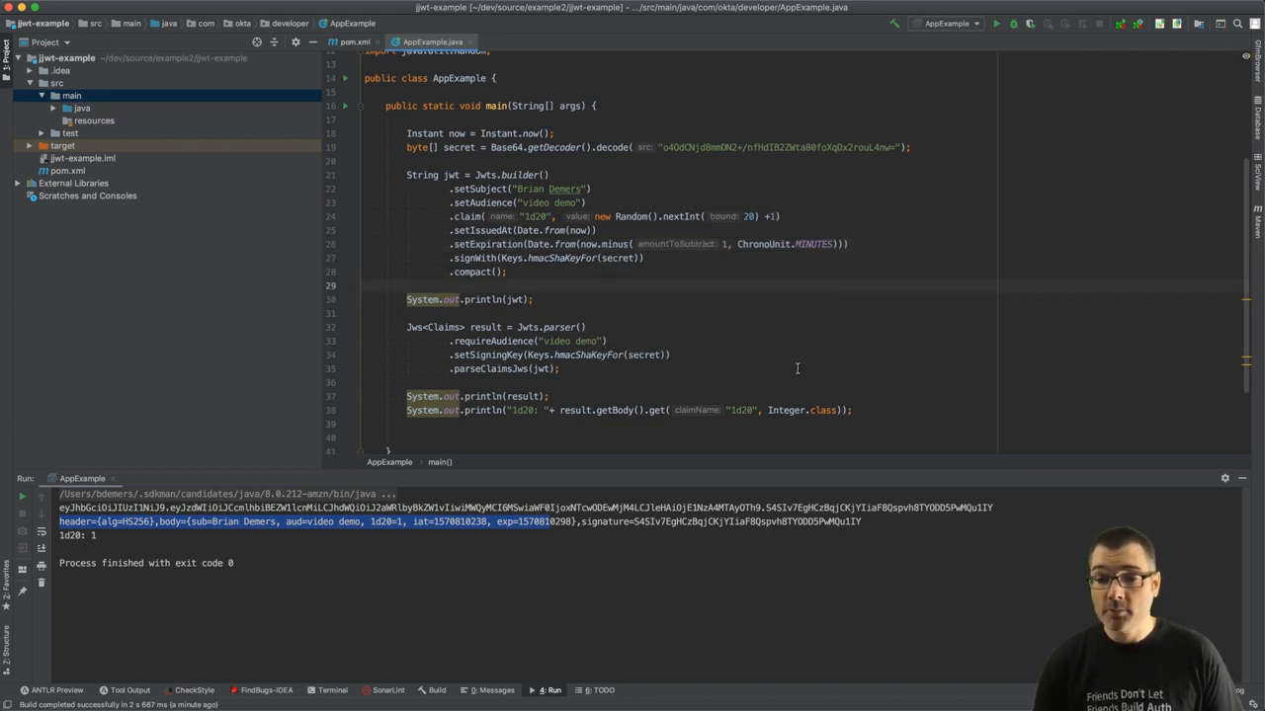
mouse_move(996, 24)
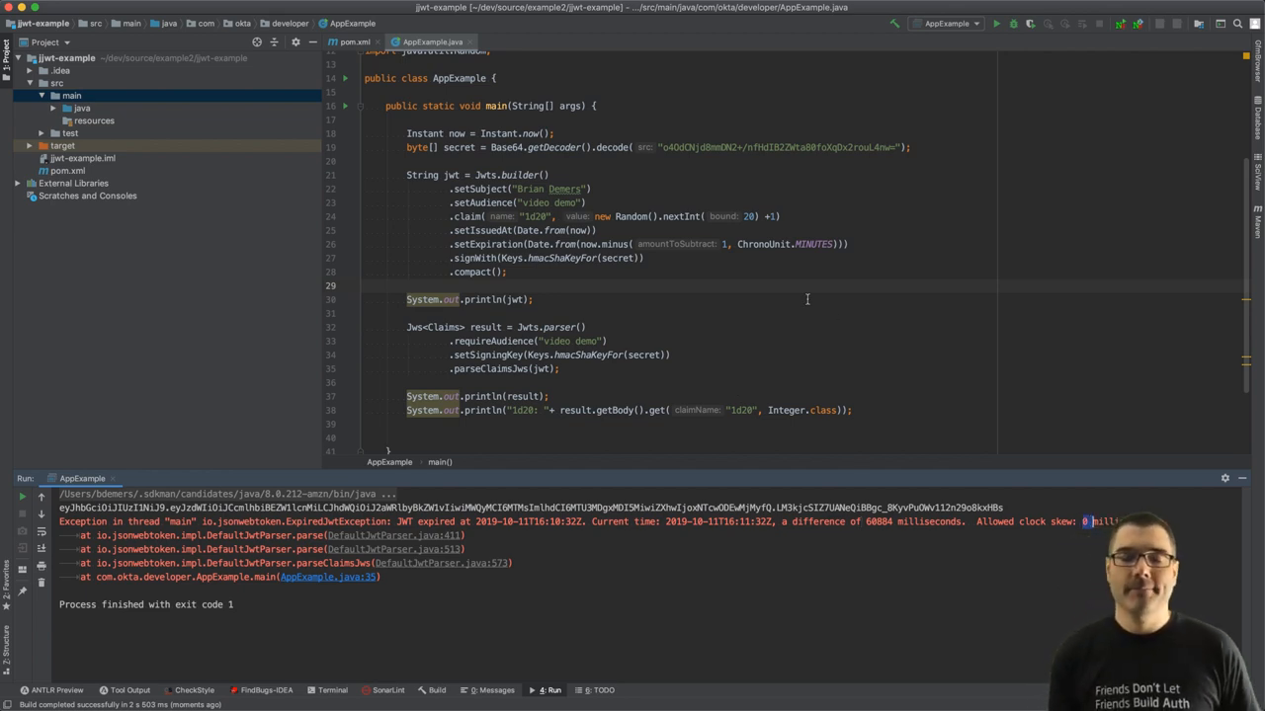
mouse_move(652, 328)
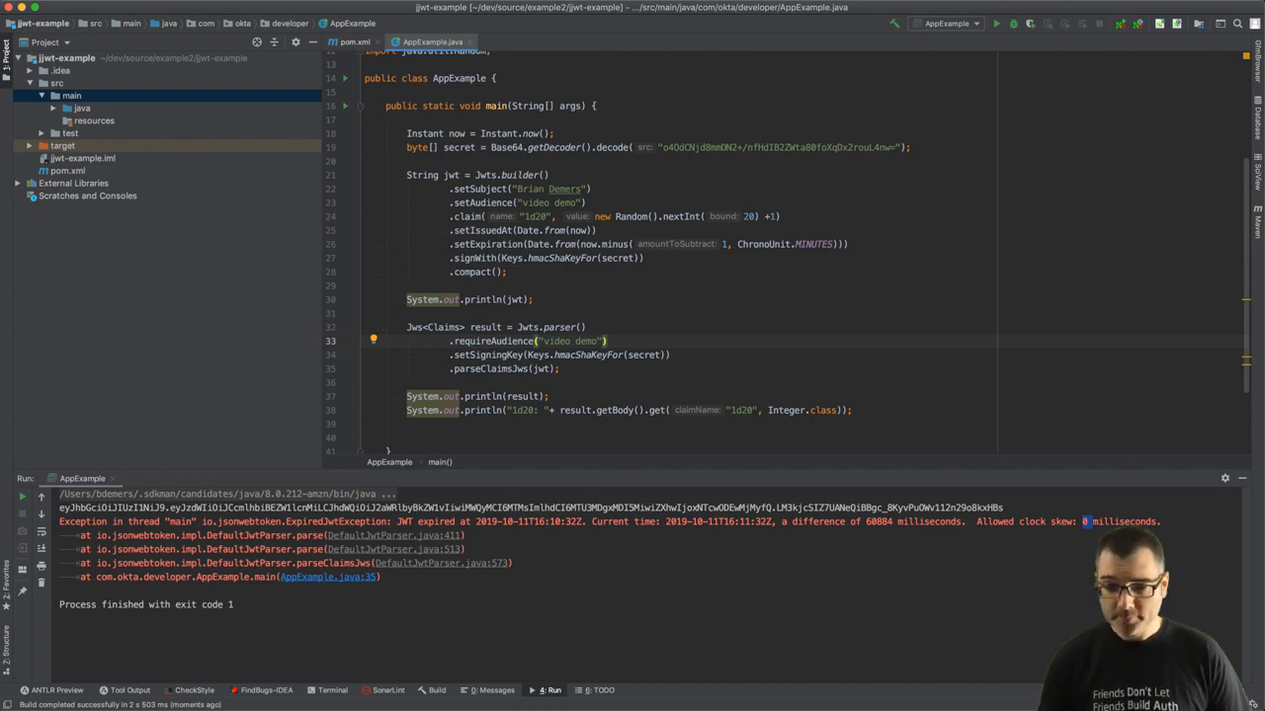
Step: Add .setAllowedClockSkewSeconds to the parser, 31 first then 62, so the expired token parses
text(.setAllowedClockSkewSeconds()
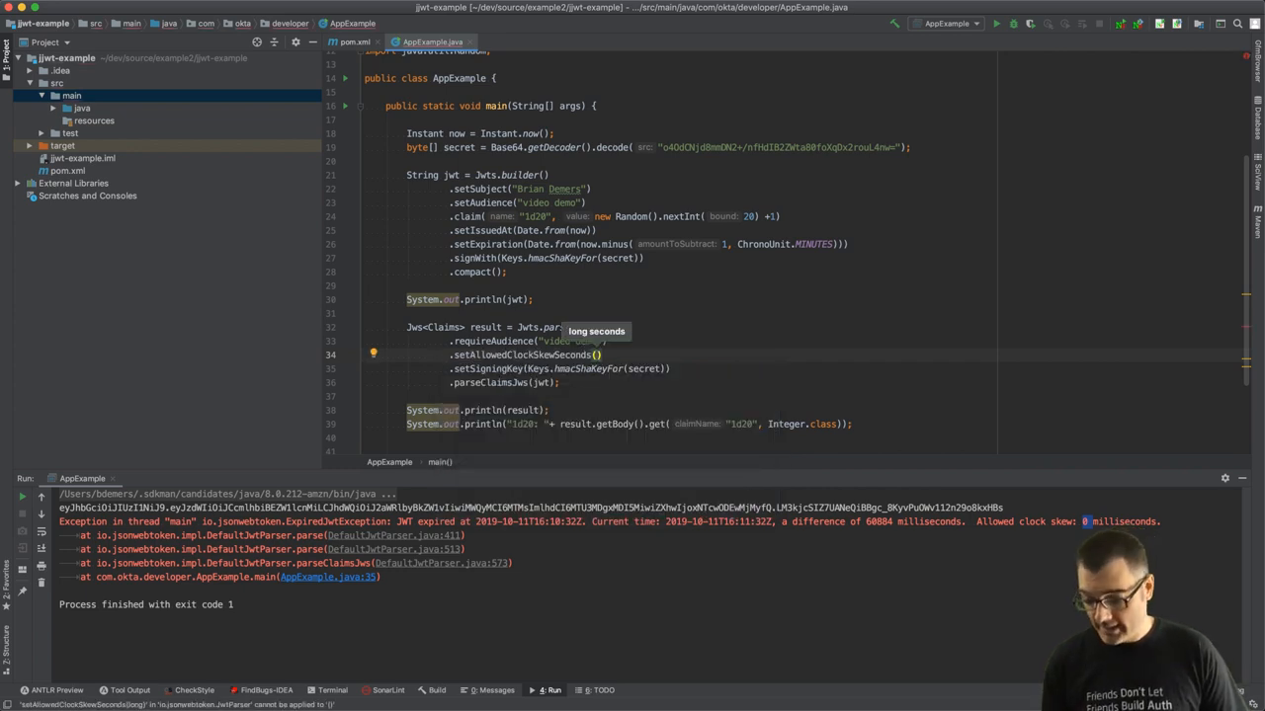
text(31)
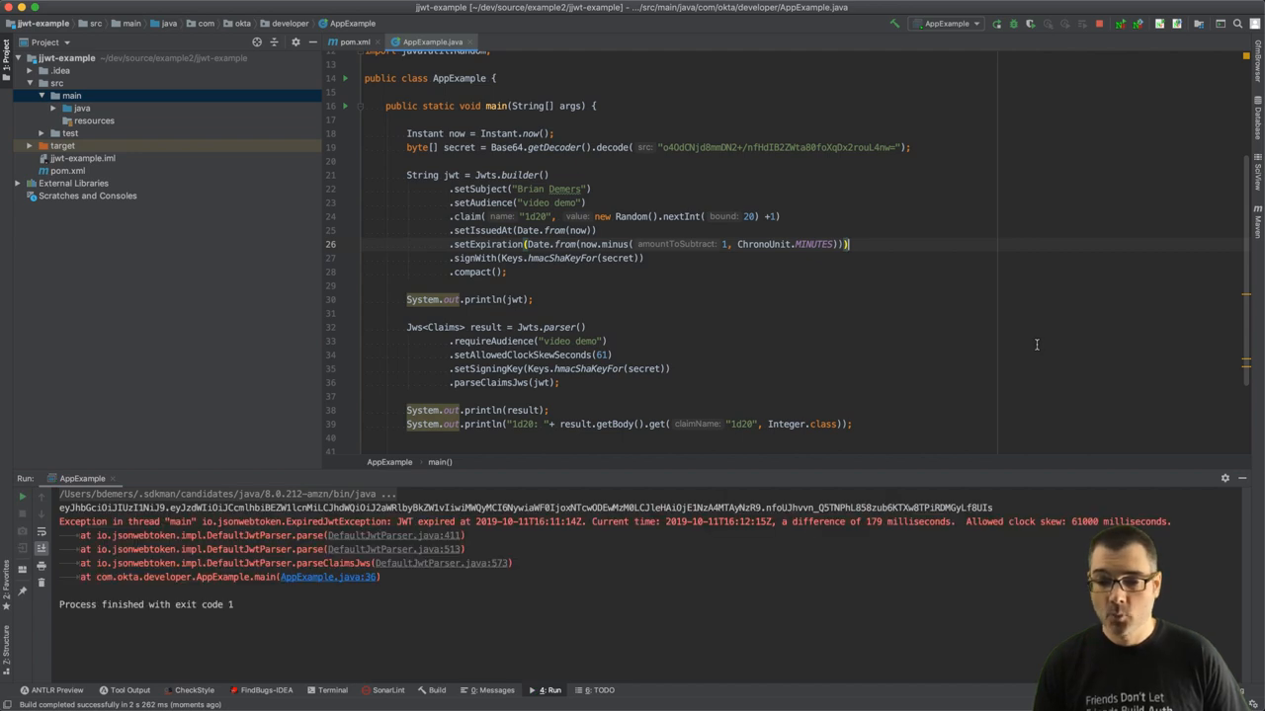
mouse_move(1012, 413)
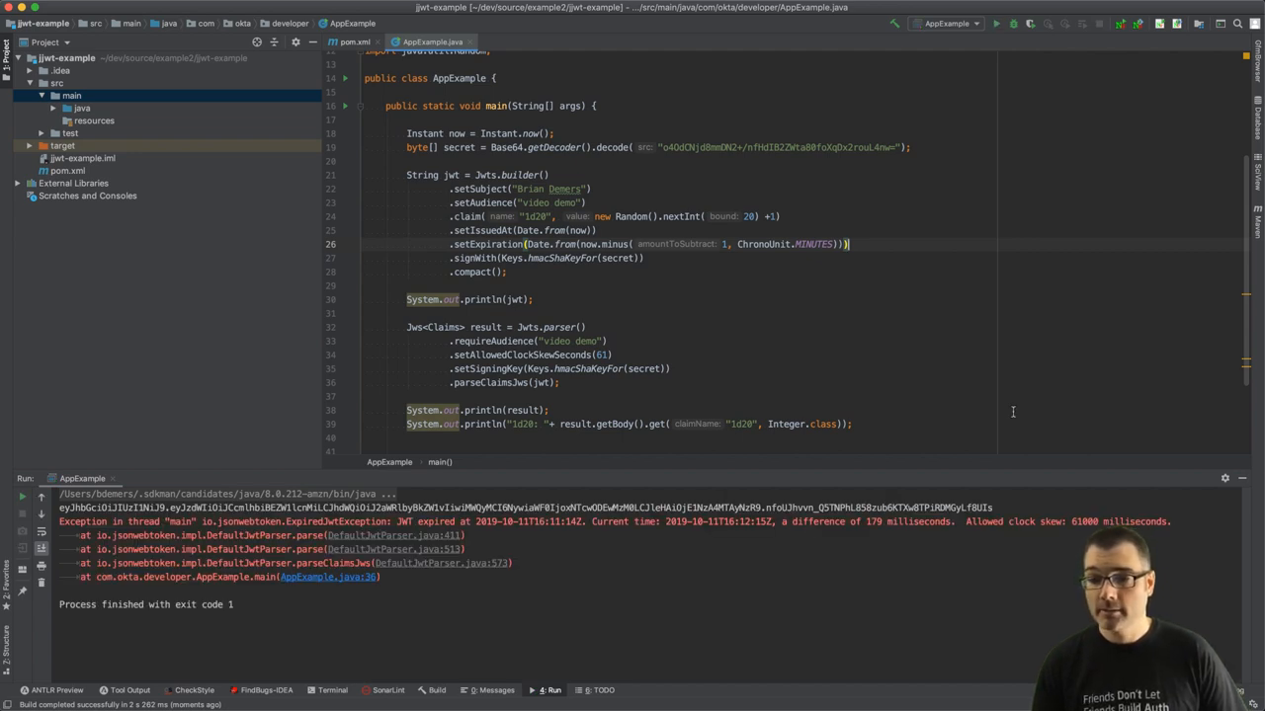
mouse_move(458, 360)
text(2)
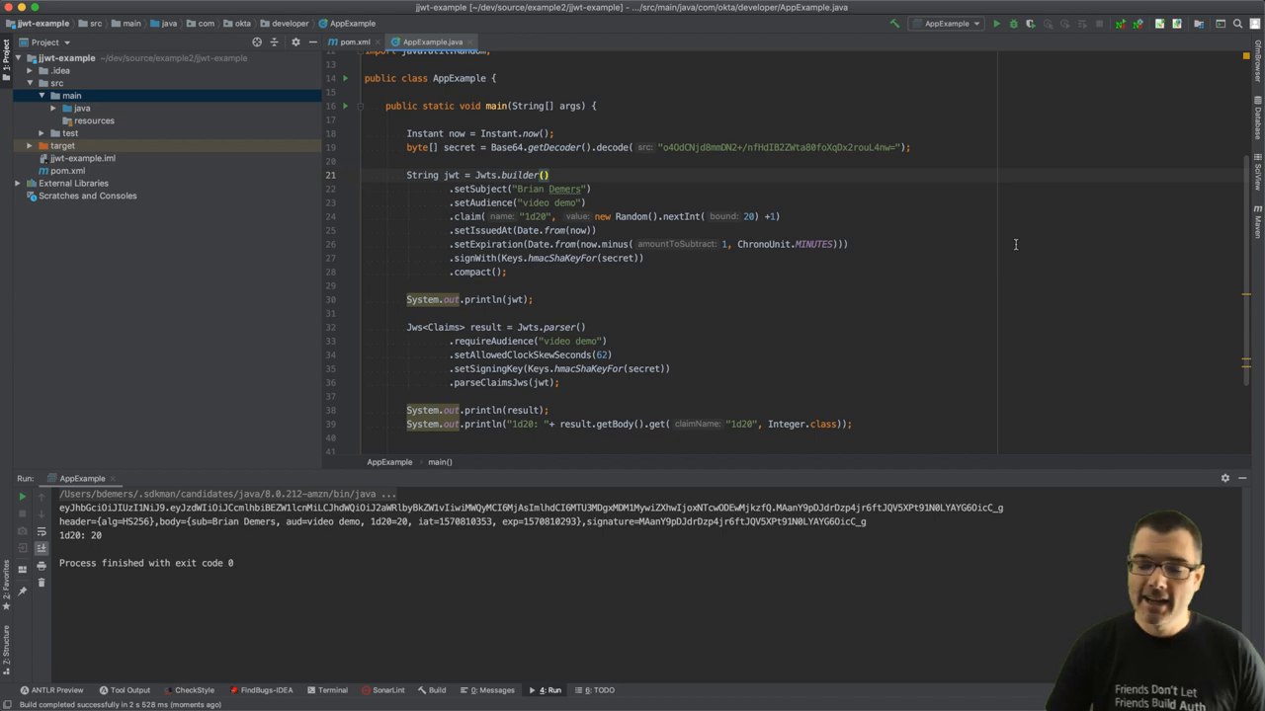
mouse_move(866, 384)
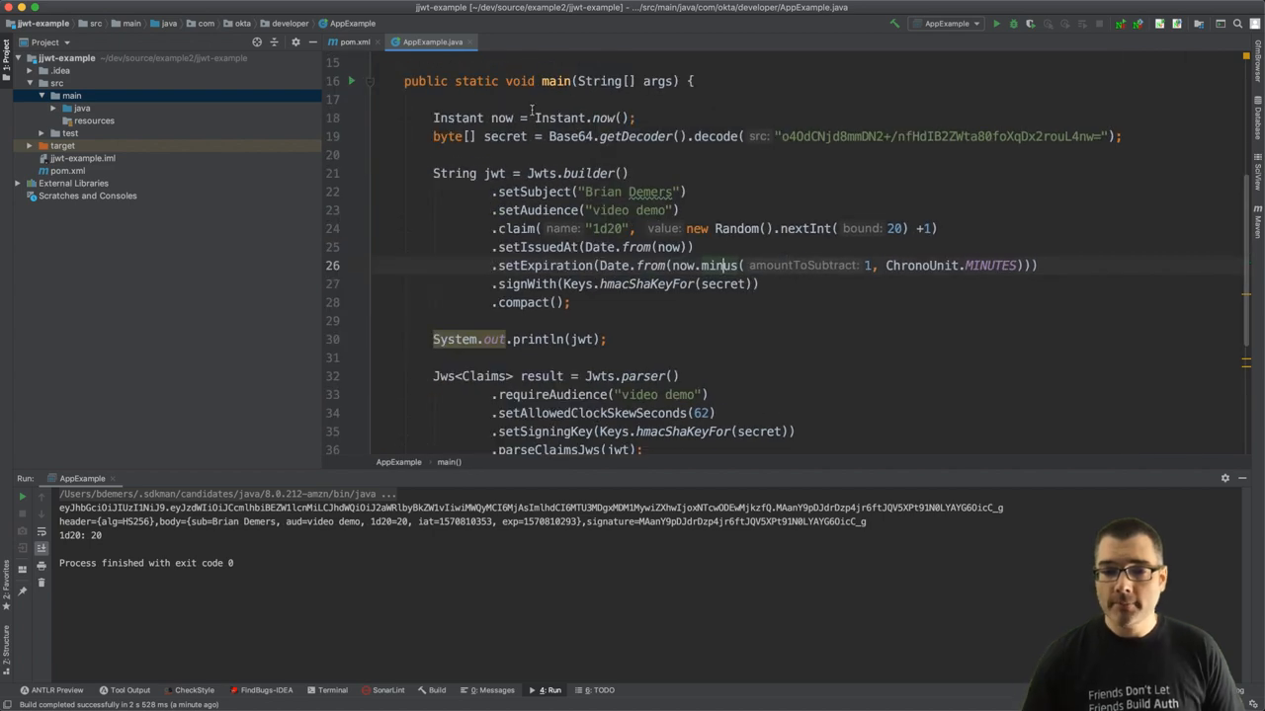
drag(433, 174, 571, 302)
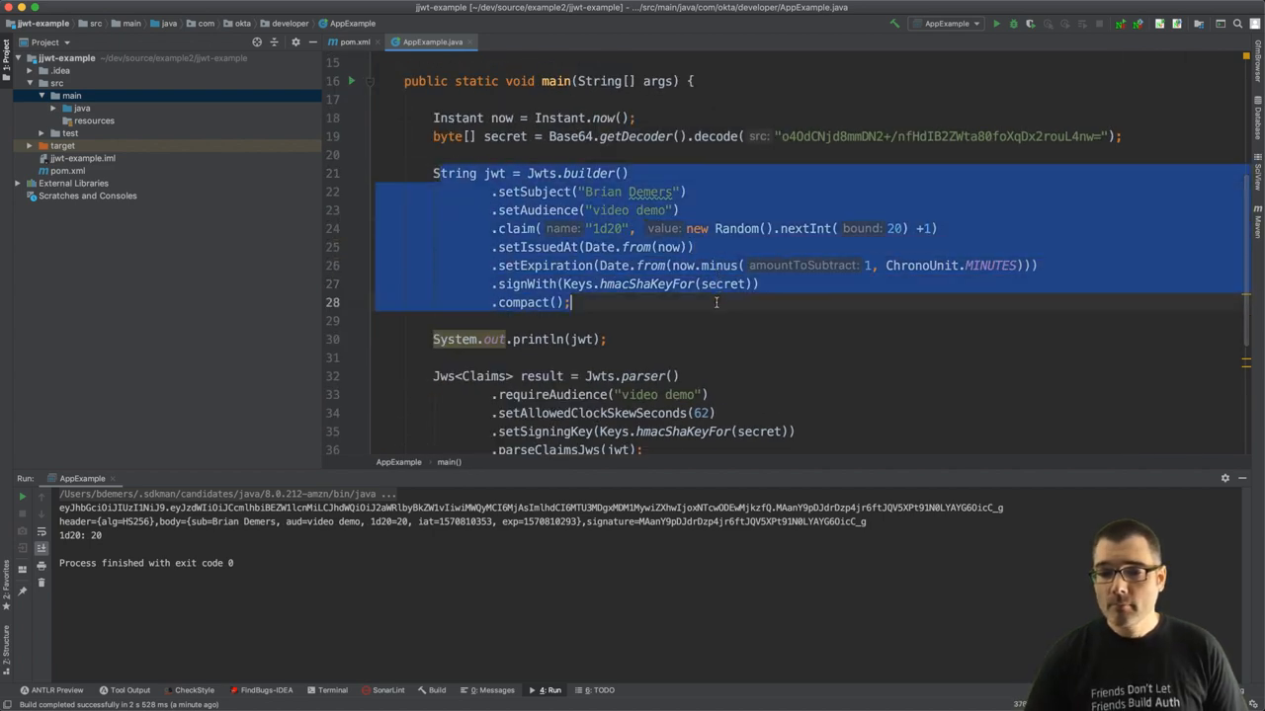
scroll(down, 3)
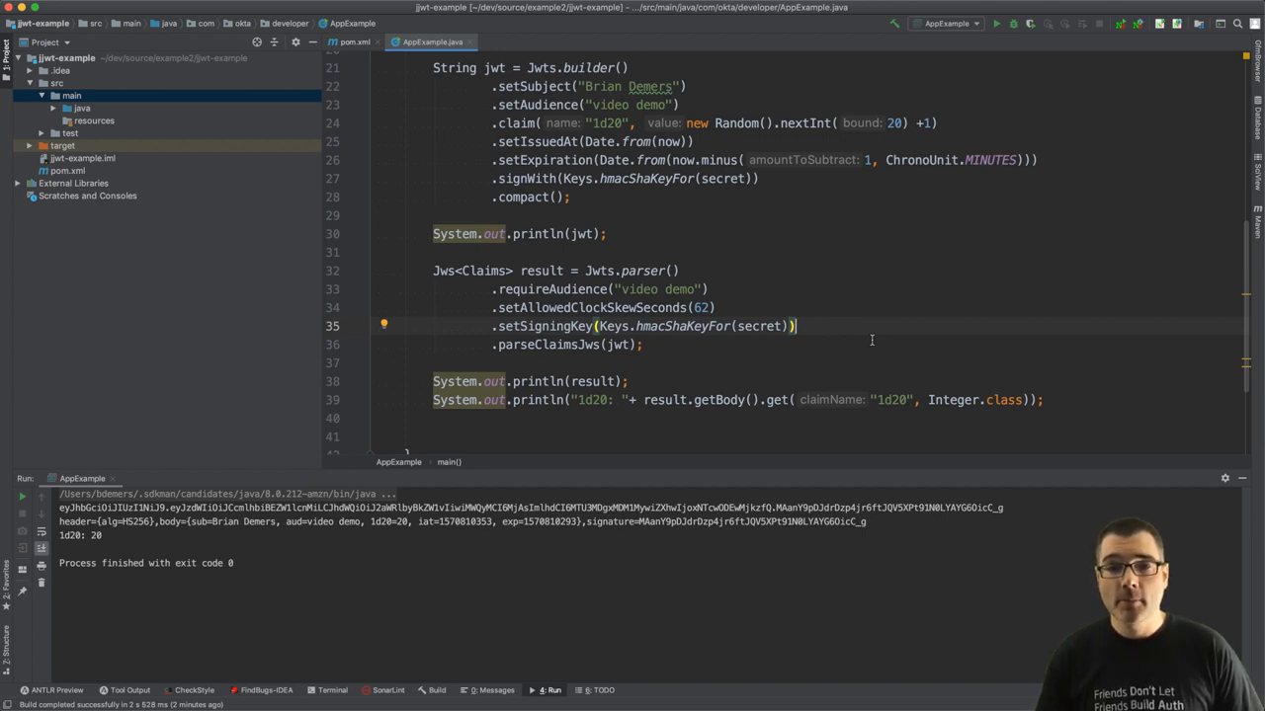
mouse_move(882, 328)
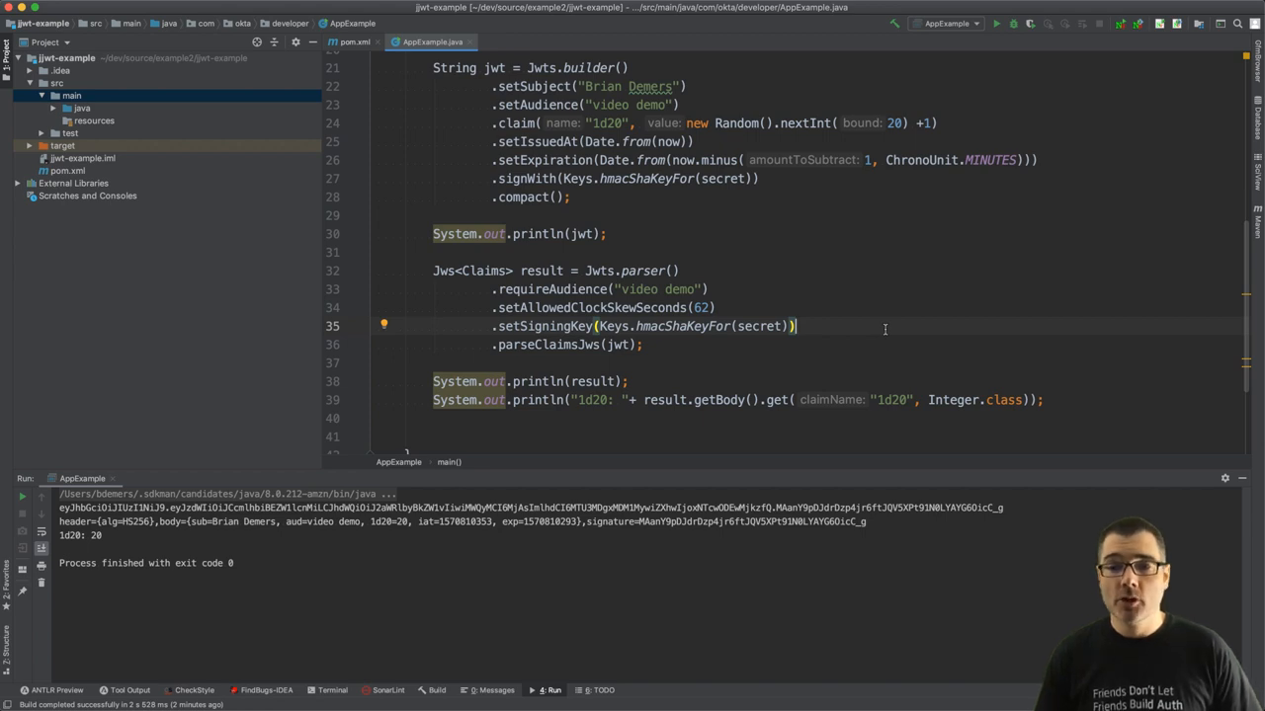
mouse_move(807, 71)
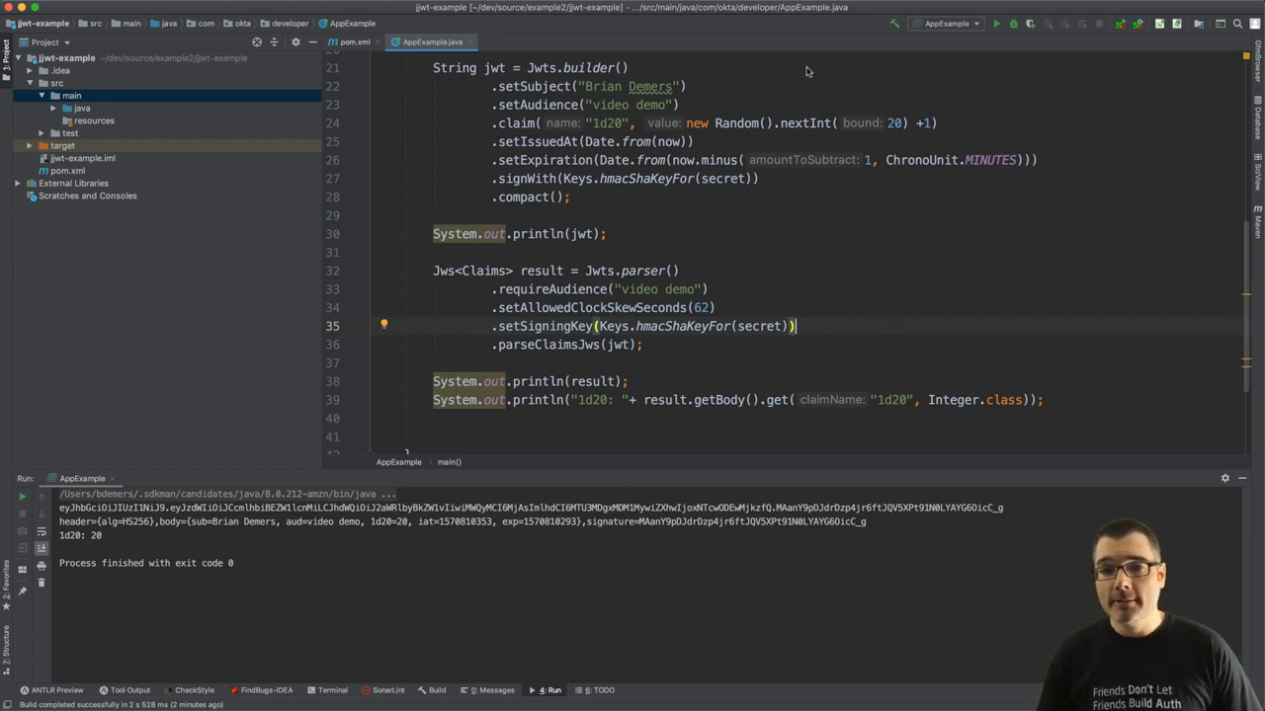